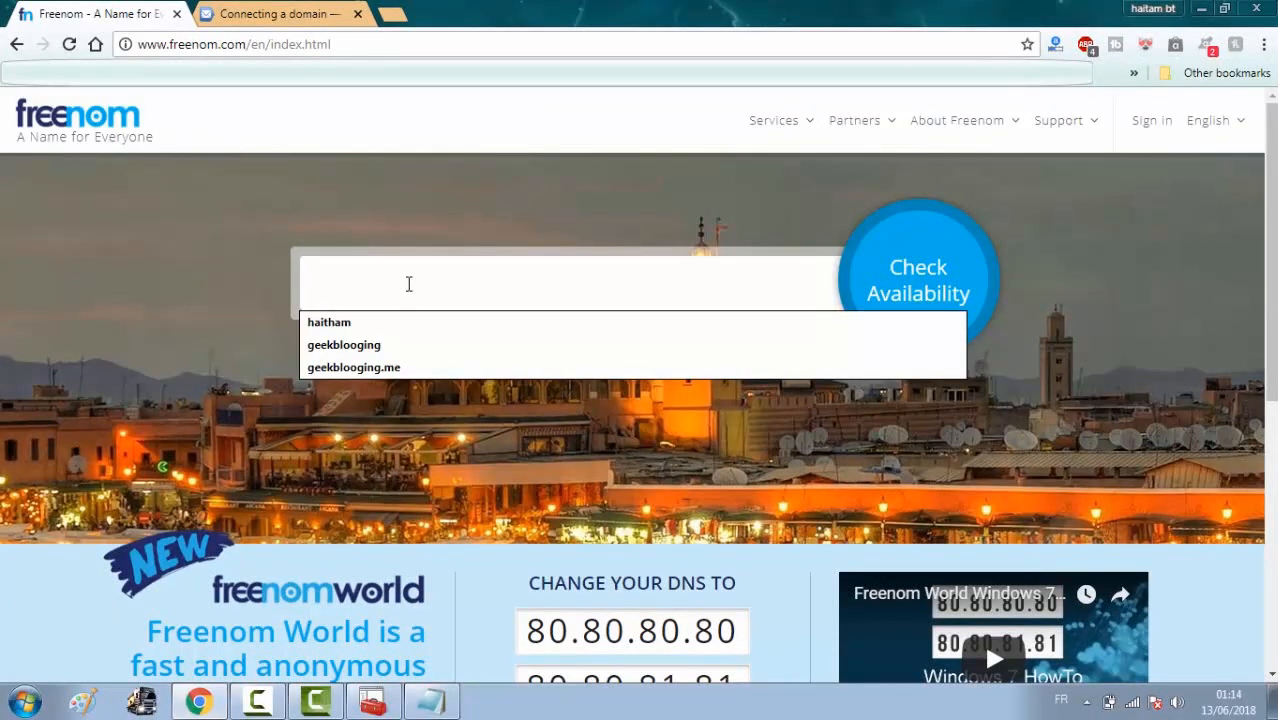
Step: Search Freenom for available 'geekblooging' domains
{"action": "type", "text": "geekb"}
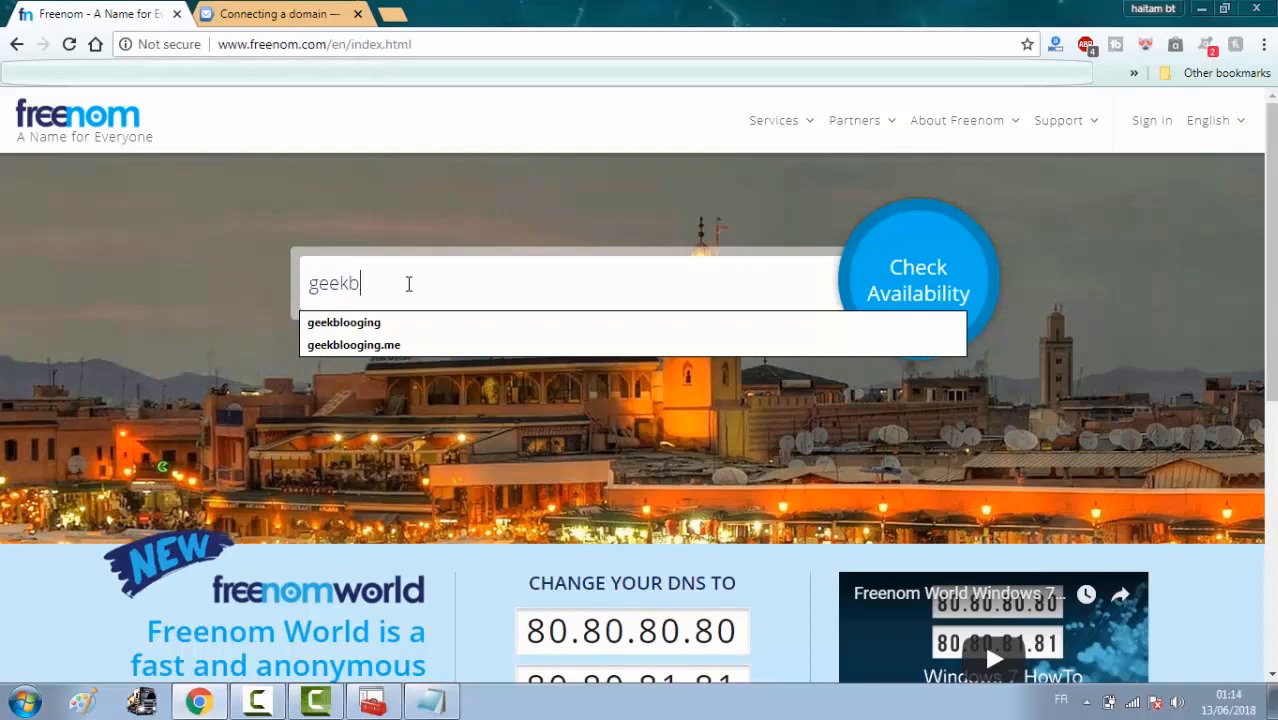
{"action": "type", "text": "looging"}
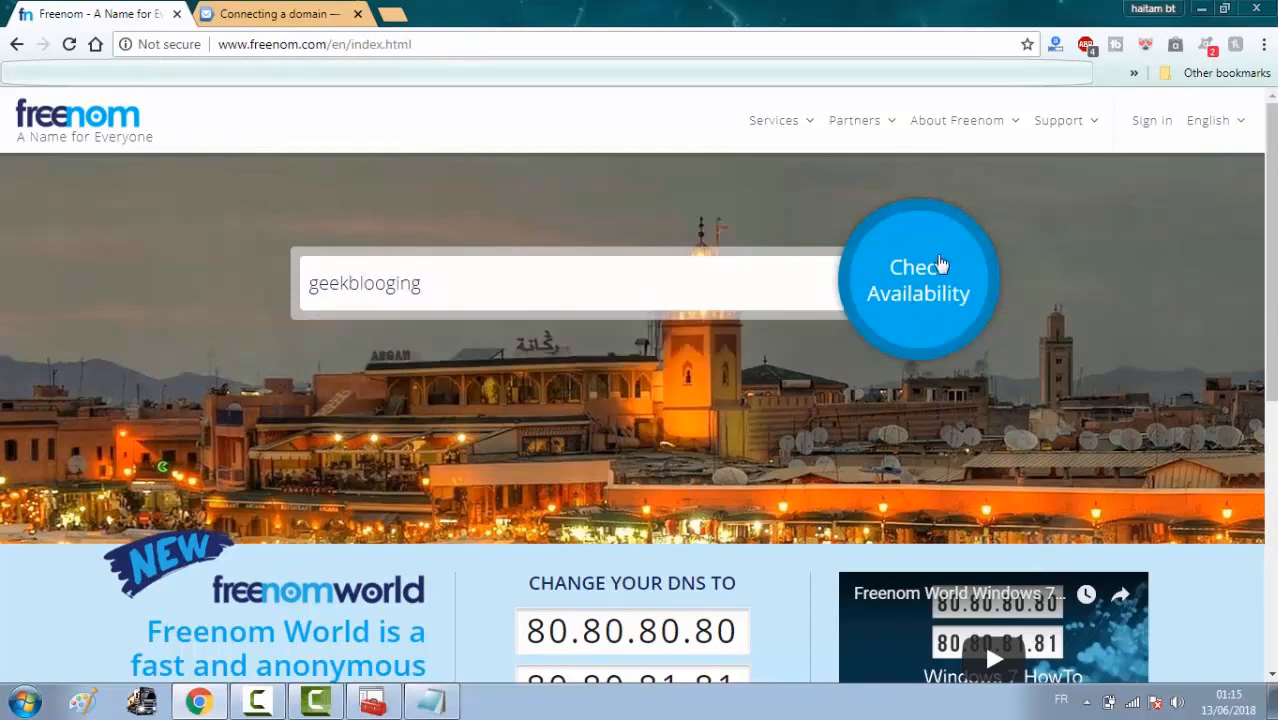
{"action": "mouse_move", "coordinate": [928, 298]}
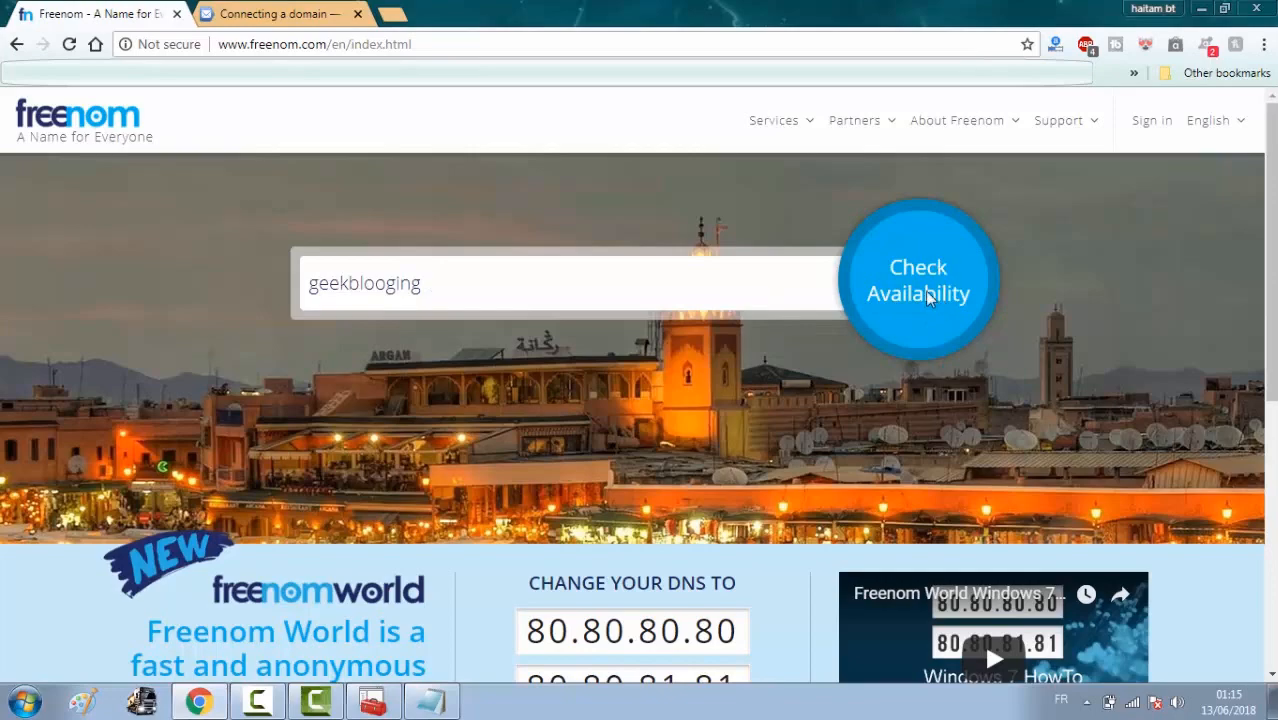
{"action": "left_click", "coordinate": [918, 280]}
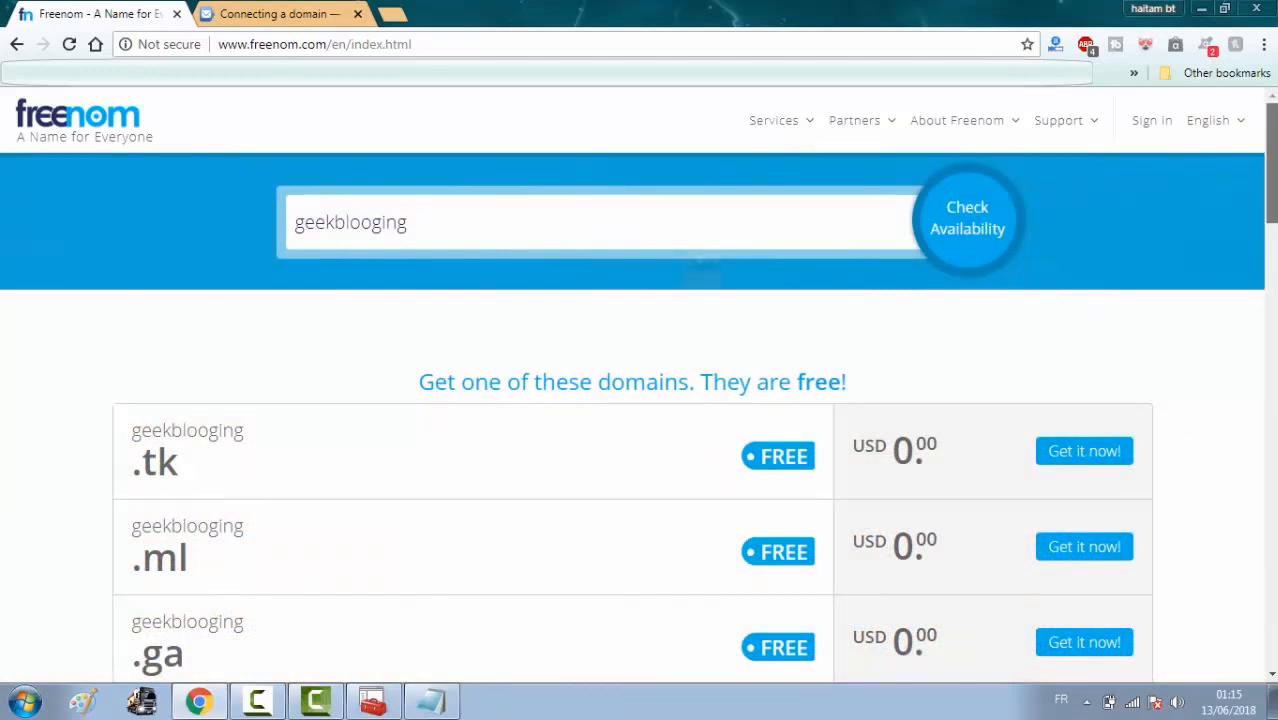
Step: Add the free geekblooging.tk domain to the cart and proceed to checkout
{"action": "scroll", "scroll_direction": "down", "scroll_amount": 3}
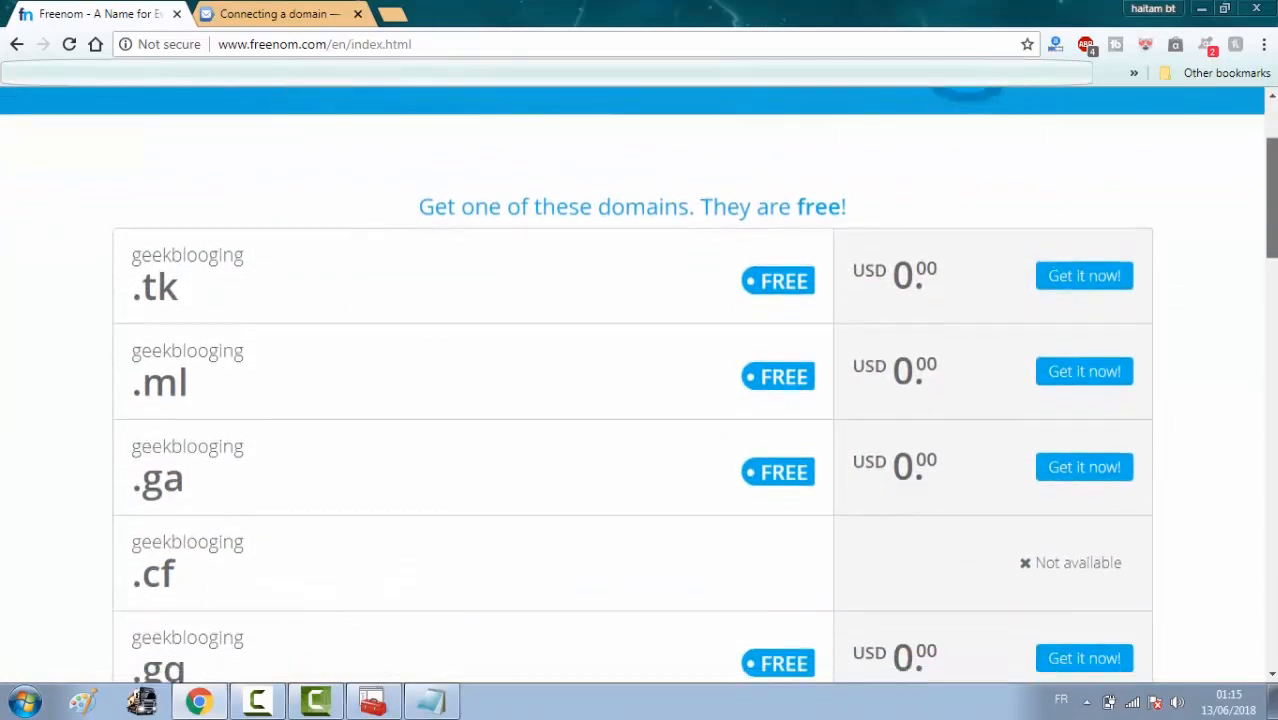
{"action": "mouse_move", "coordinate": [1092, 382]}
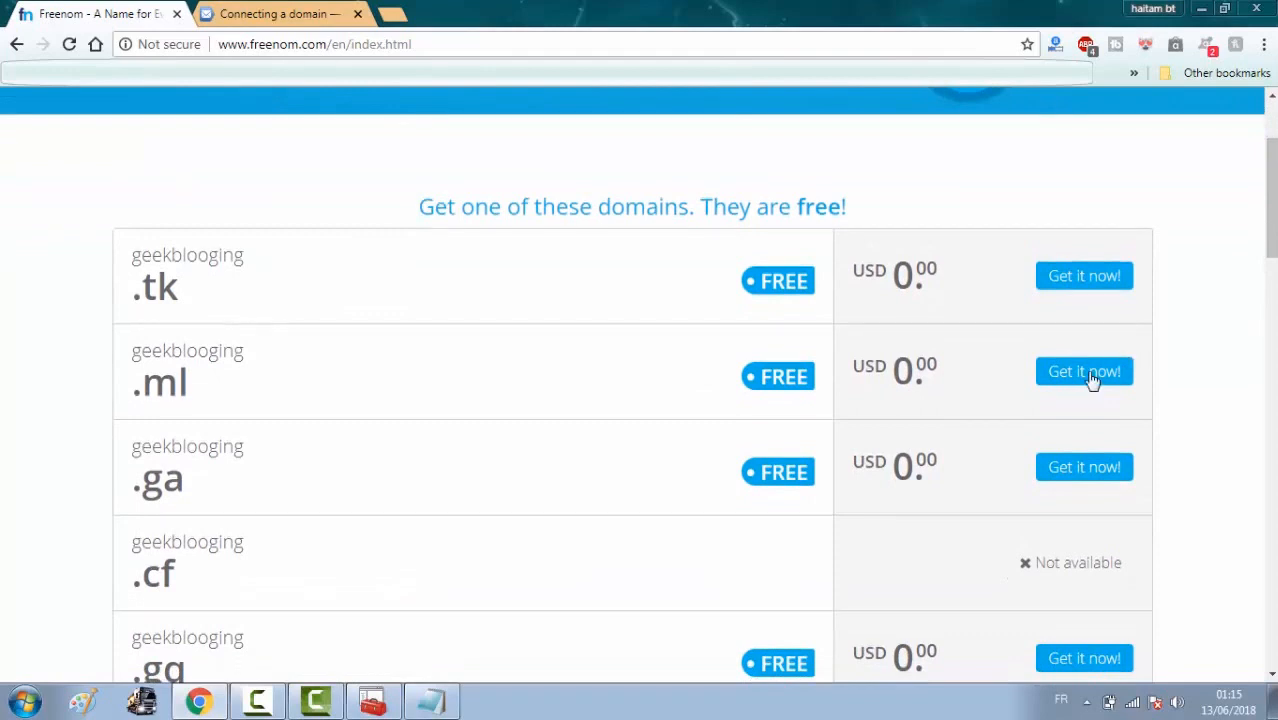
{"action": "mouse_move", "coordinate": [1079, 287]}
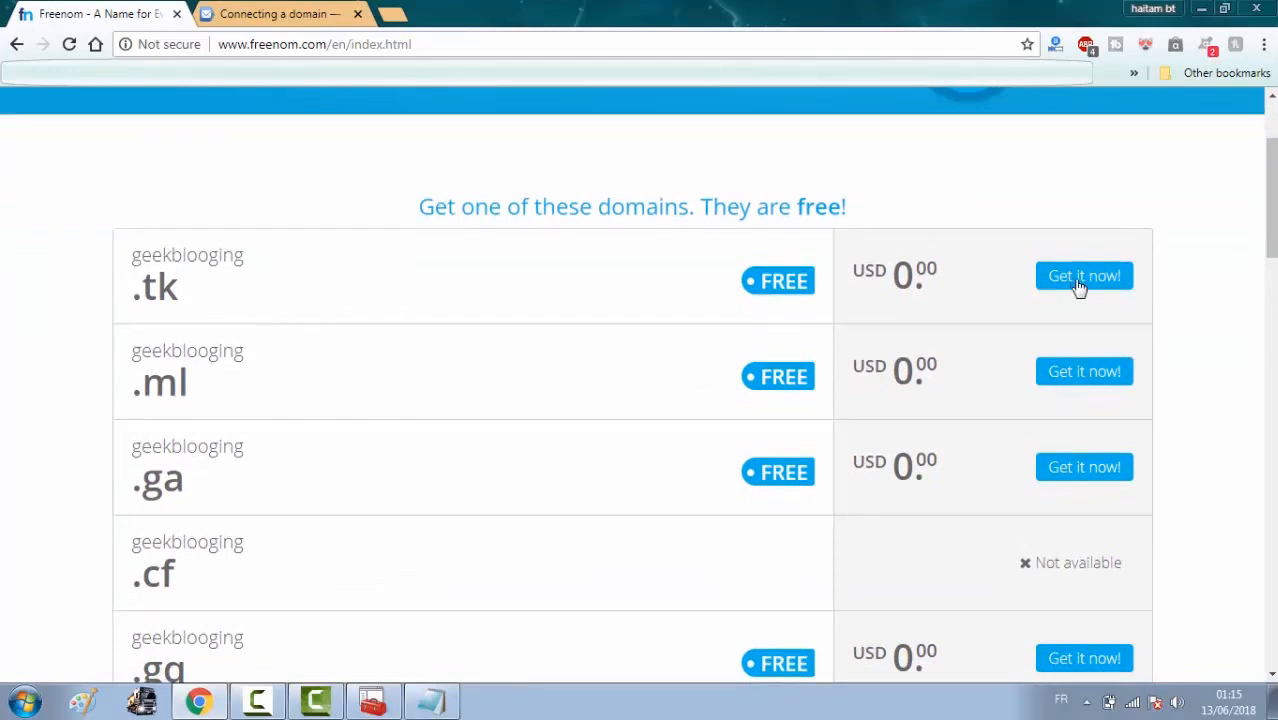
{"action": "left_click", "coordinate": [1083, 275]}
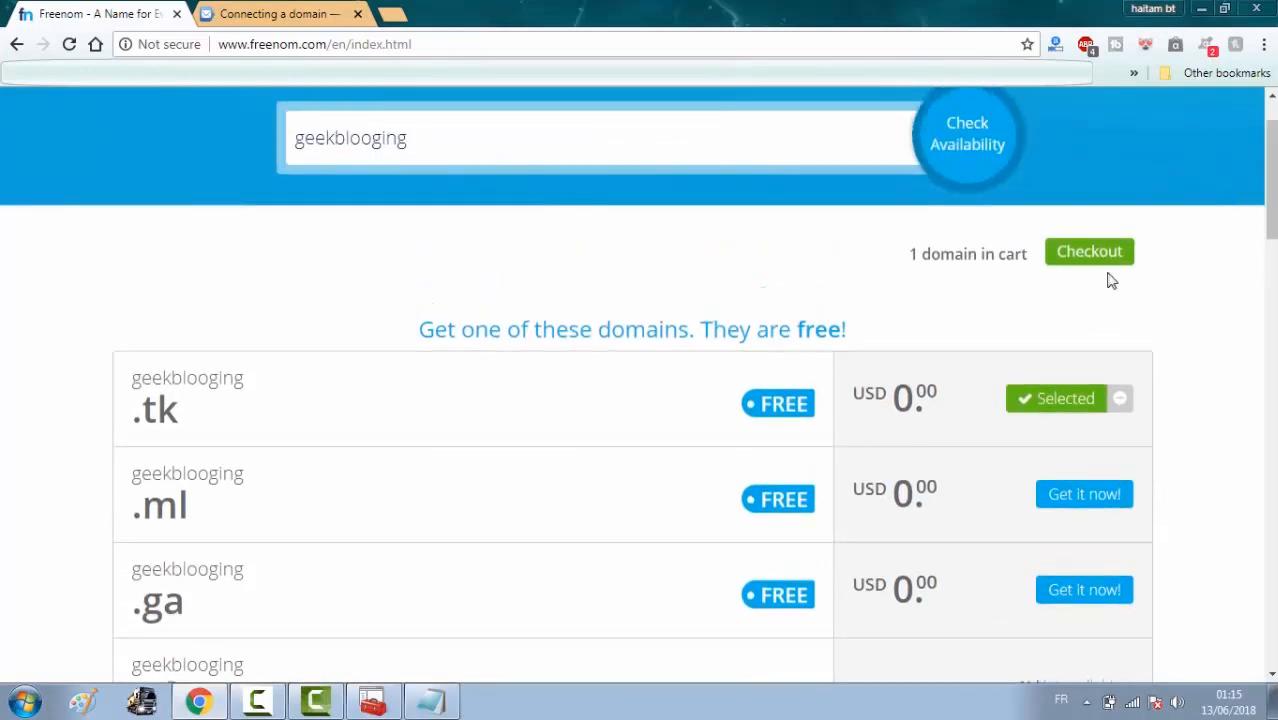
{"action": "left_click", "coordinate": [1088, 251]}
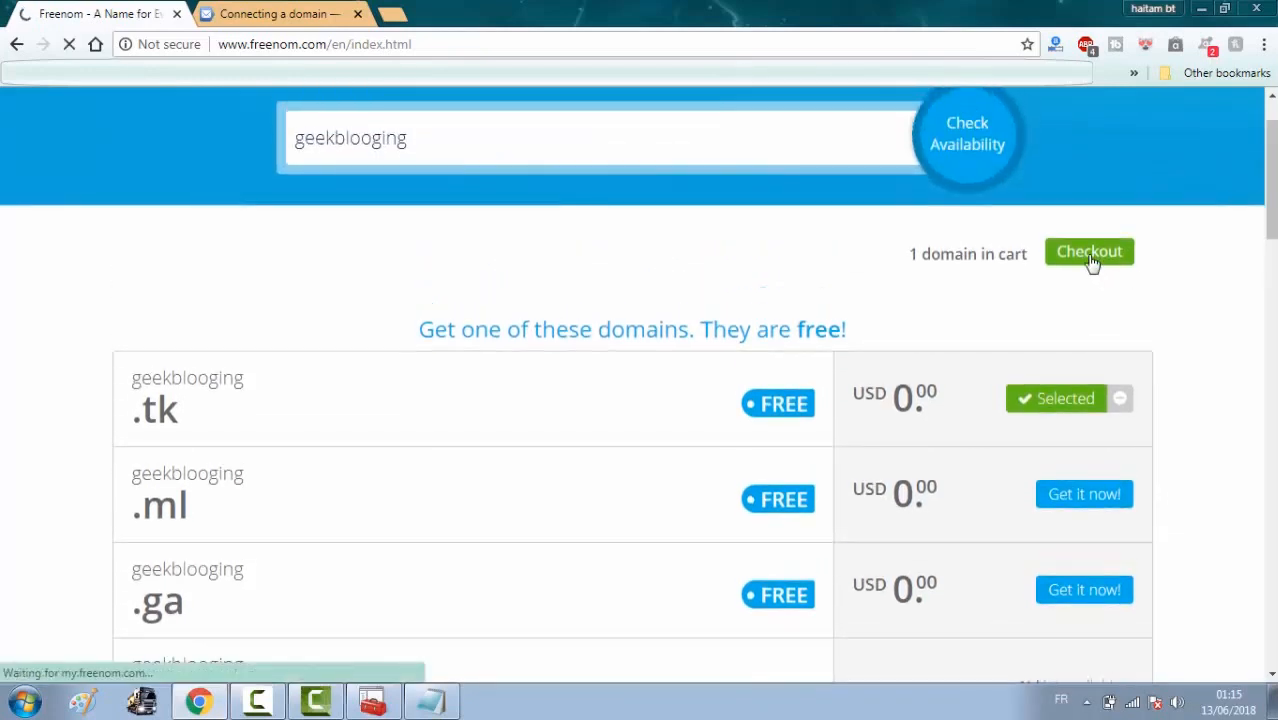
{"action": "left_click", "coordinate": [1088, 251]}
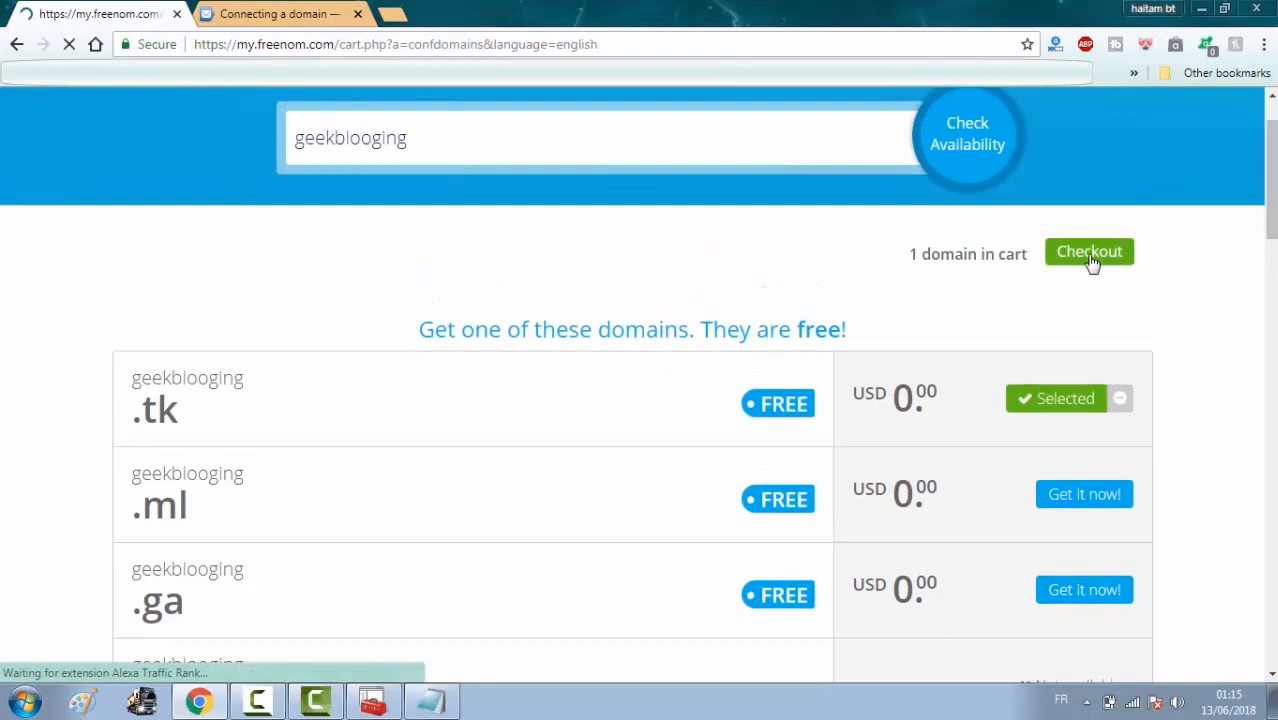
{"action": "left_click", "coordinate": [1088, 251]}
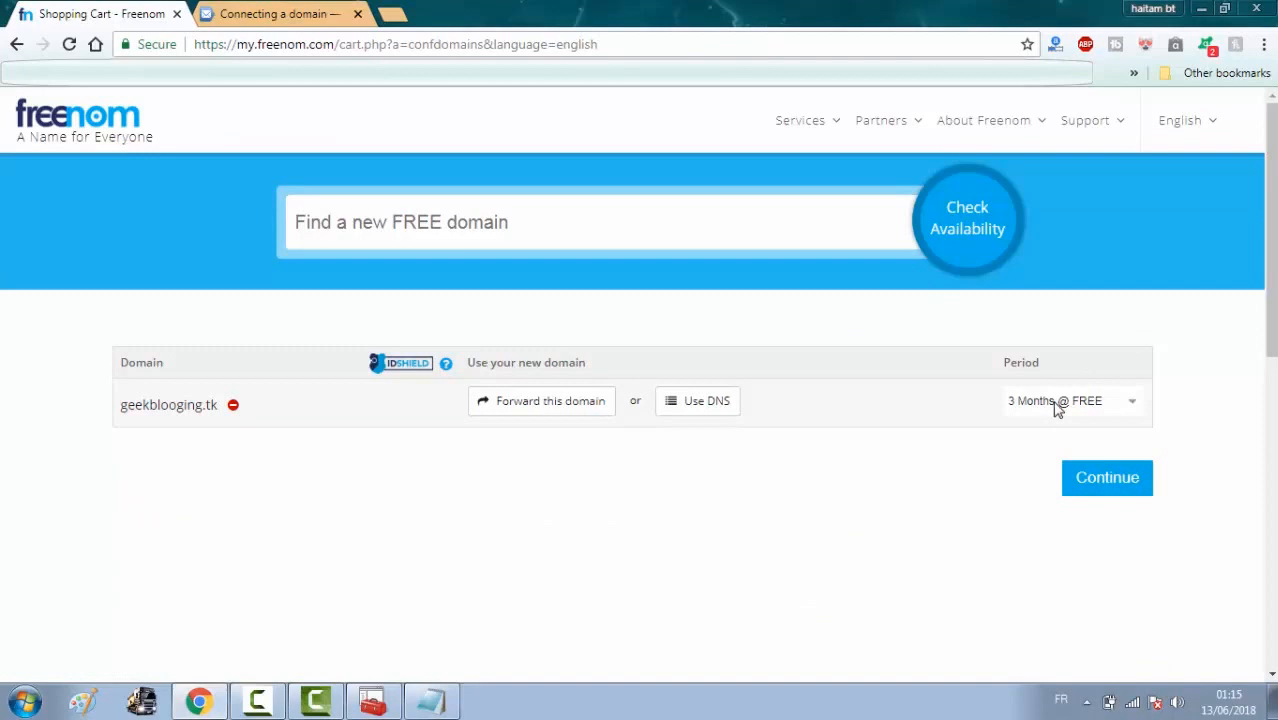
Step: Register geekblooging.tk for 12 months free with nameservers dns1.yandex.com and dns2.yandex.com
{"action": "left_click", "coordinate": [1070, 401]}
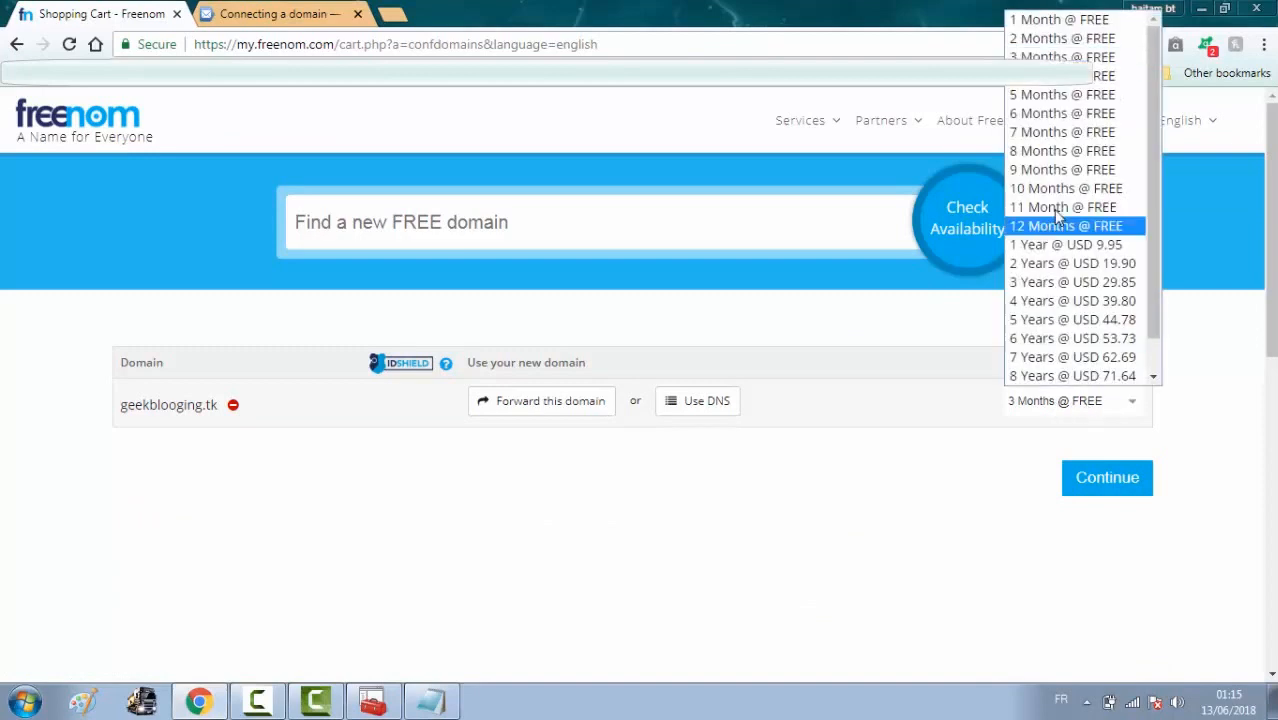
{"action": "mouse_move", "coordinate": [1055, 230]}
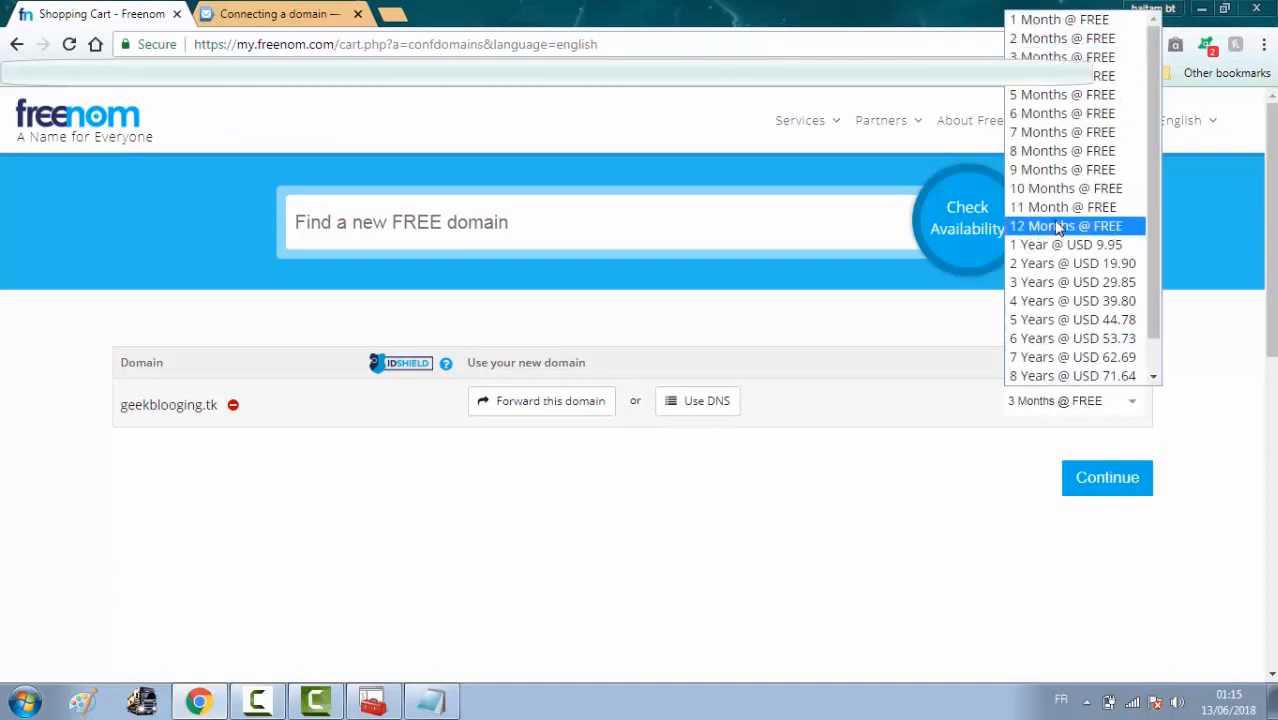
{"action": "left_click", "coordinate": [1064, 225]}
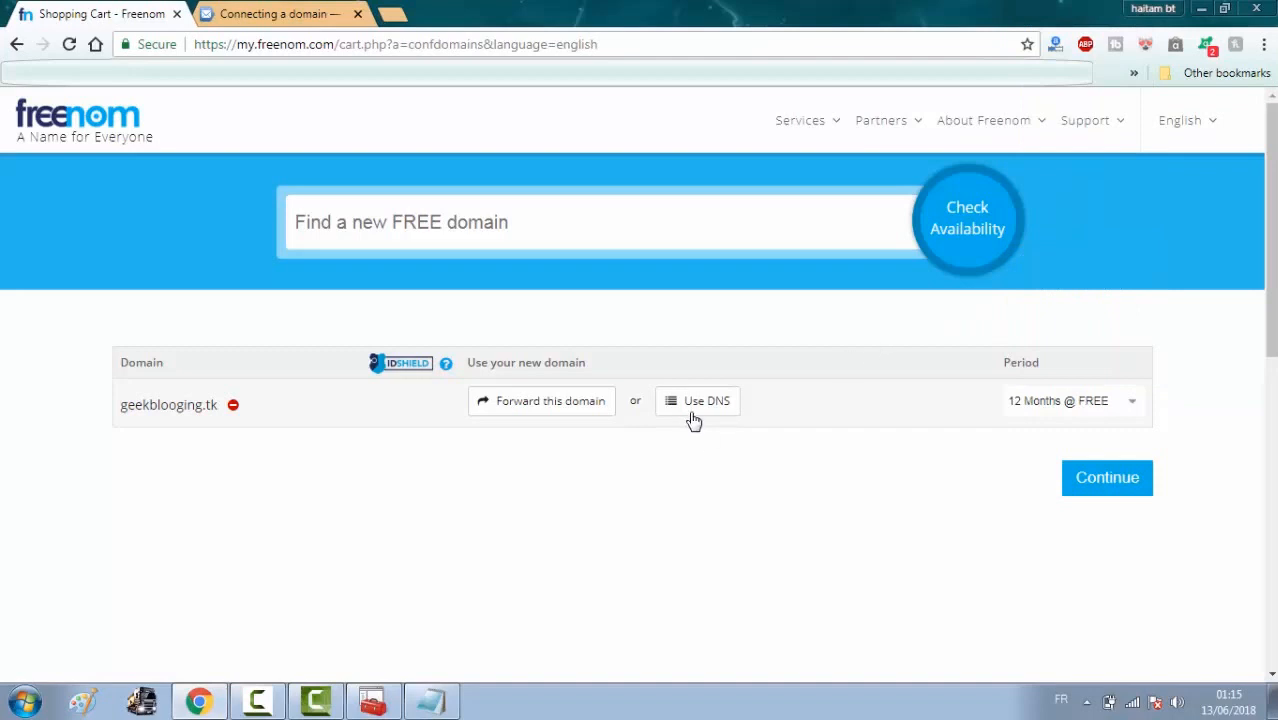
{"action": "left_click", "coordinate": [697, 400]}
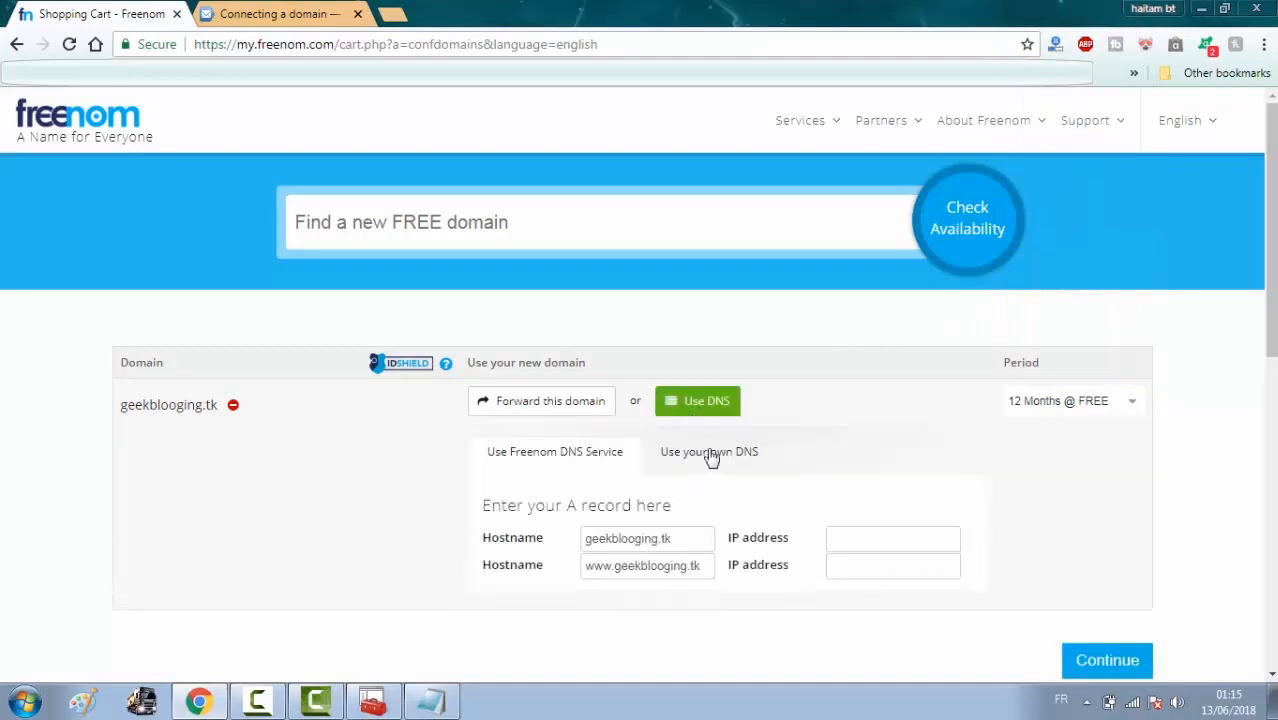
{"action": "left_click", "coordinate": [709, 452]}
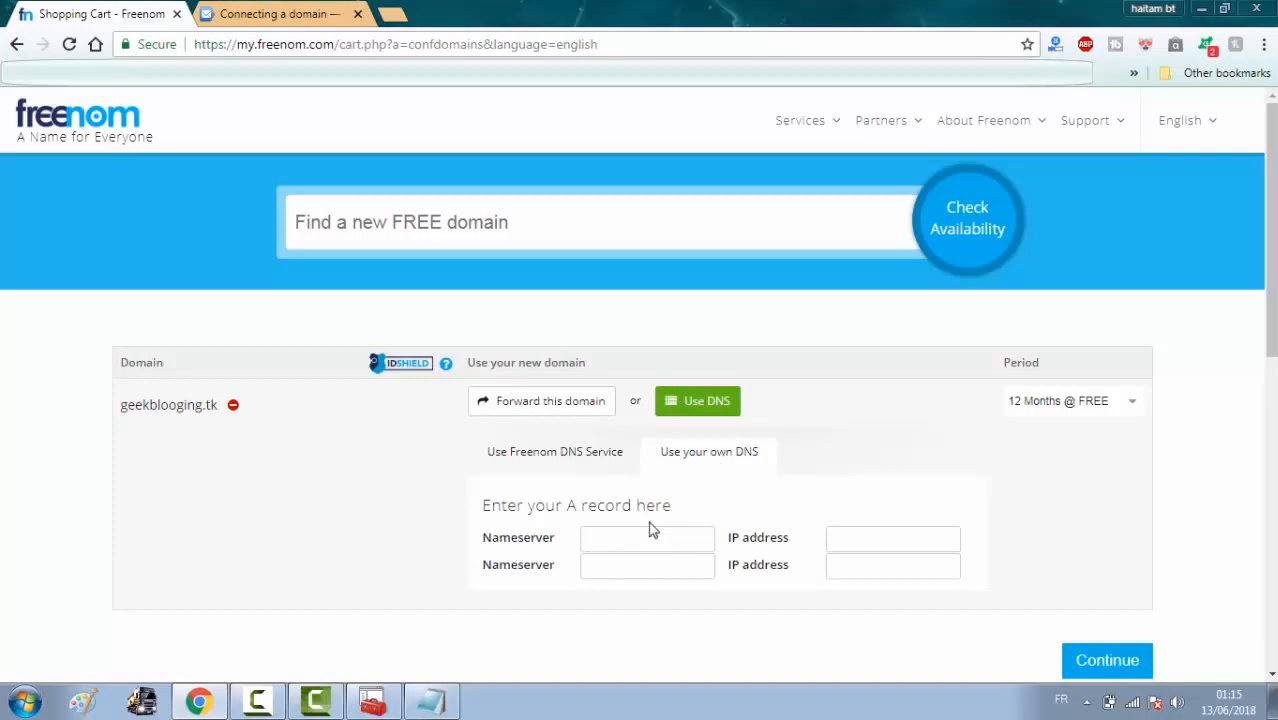
{"action": "mouse_move", "coordinate": [462, 669]}
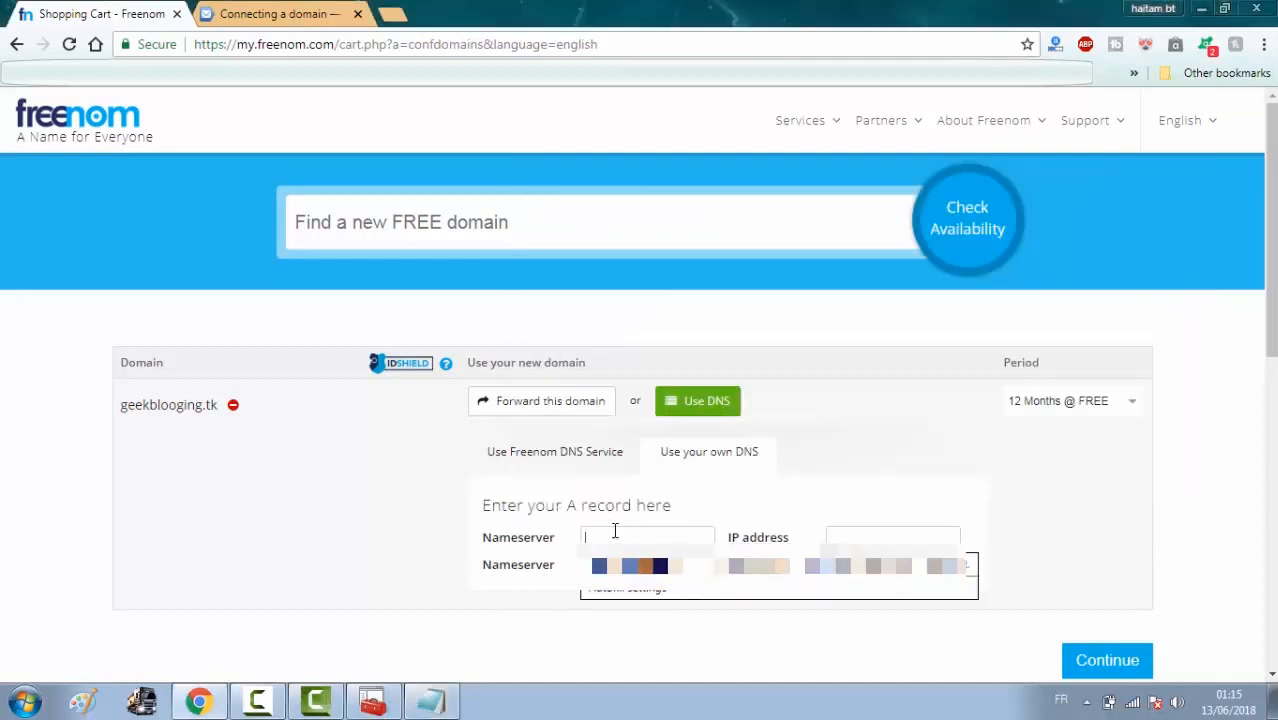
{"action": "type", "text": "dns1.yandex.com"}
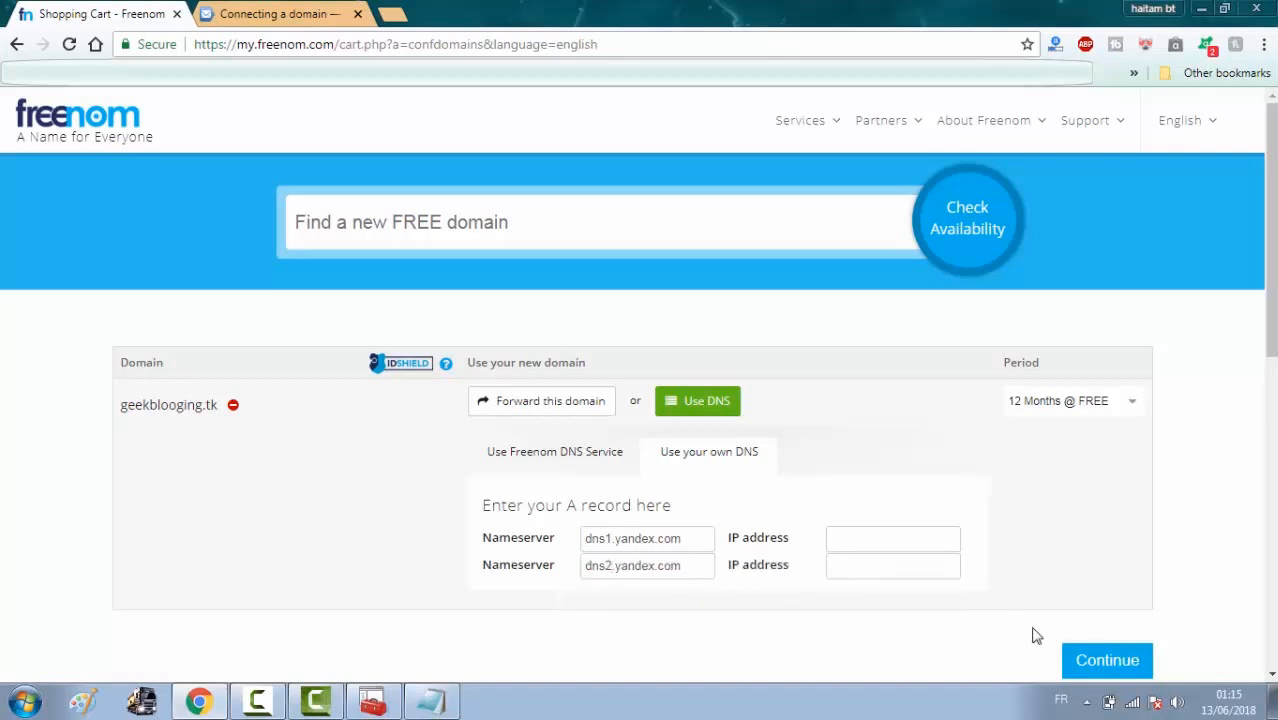
{"action": "mouse_move", "coordinate": [1106, 660]}
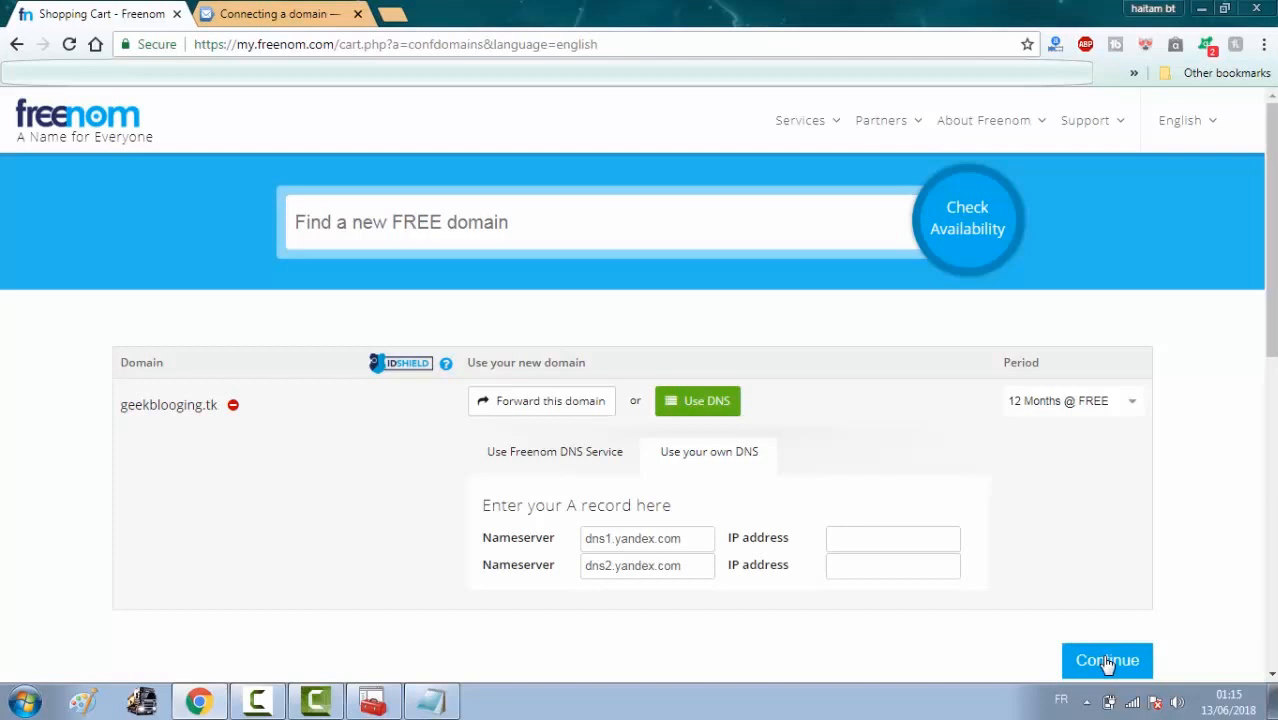
{"action": "left_click", "coordinate": [1107, 660]}
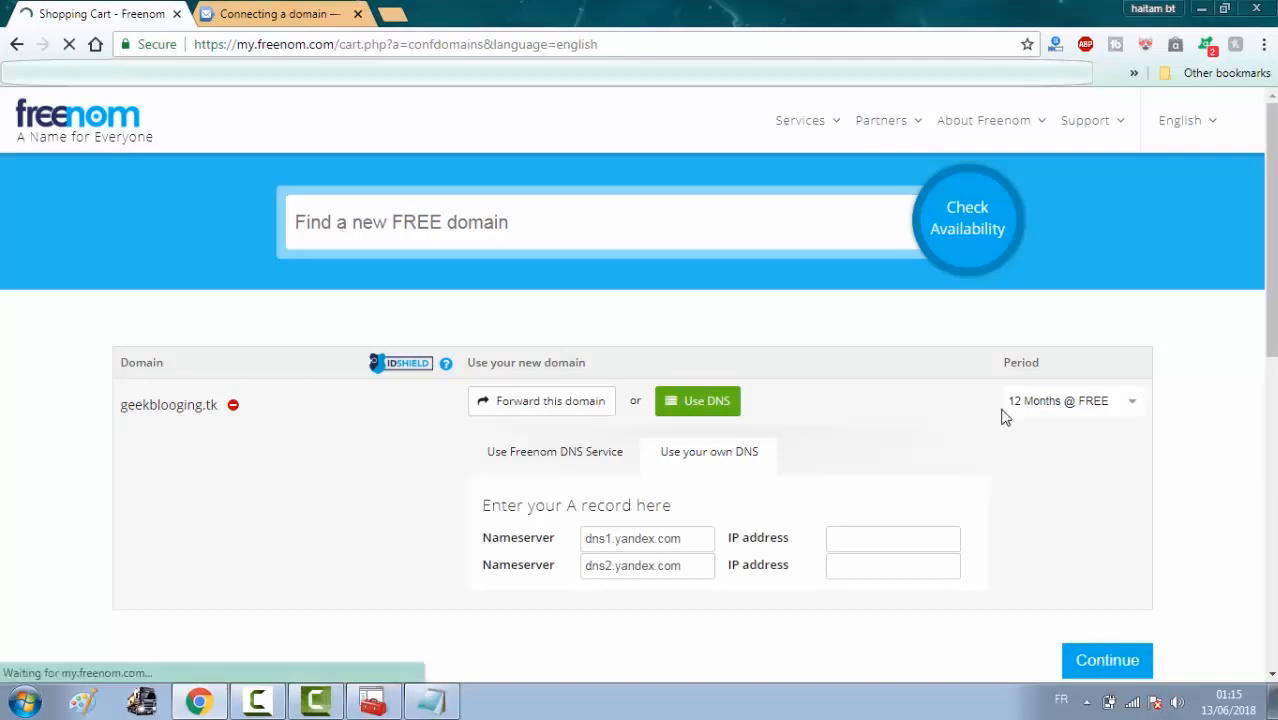
{"action": "left_click", "coordinate": [1106, 660]}
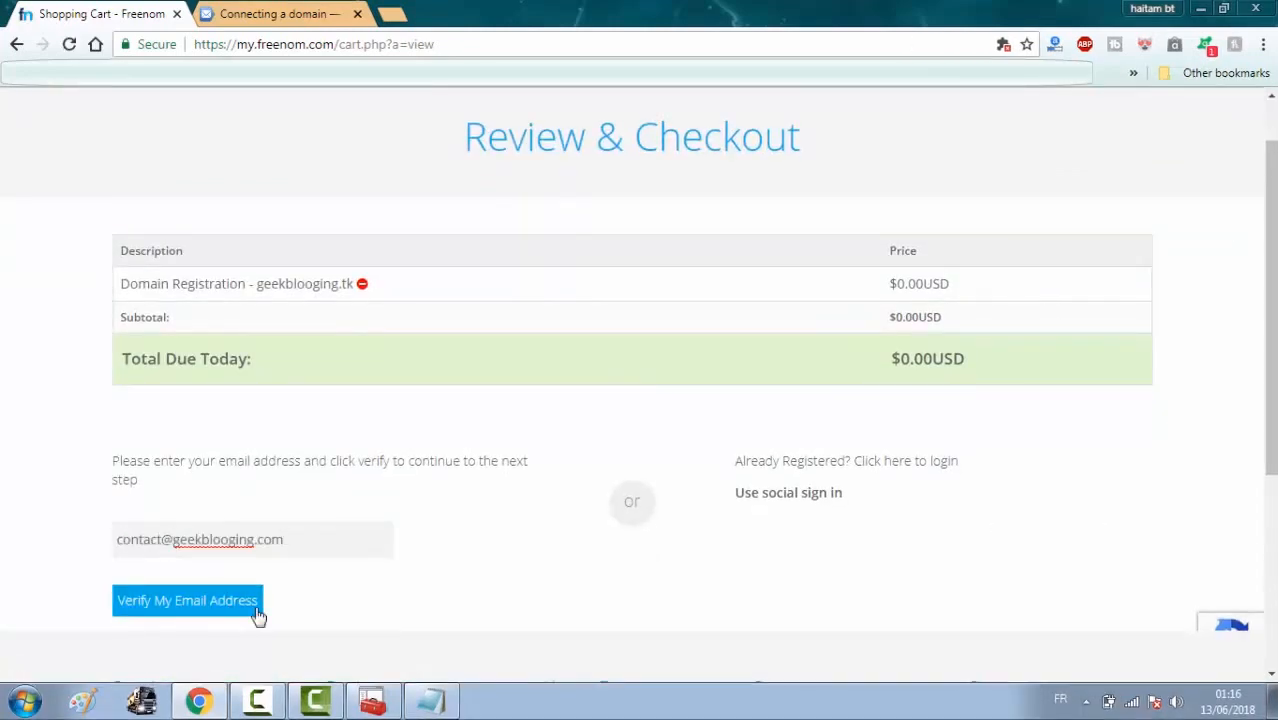
{"action": "mouse_move", "coordinate": [190, 610]}
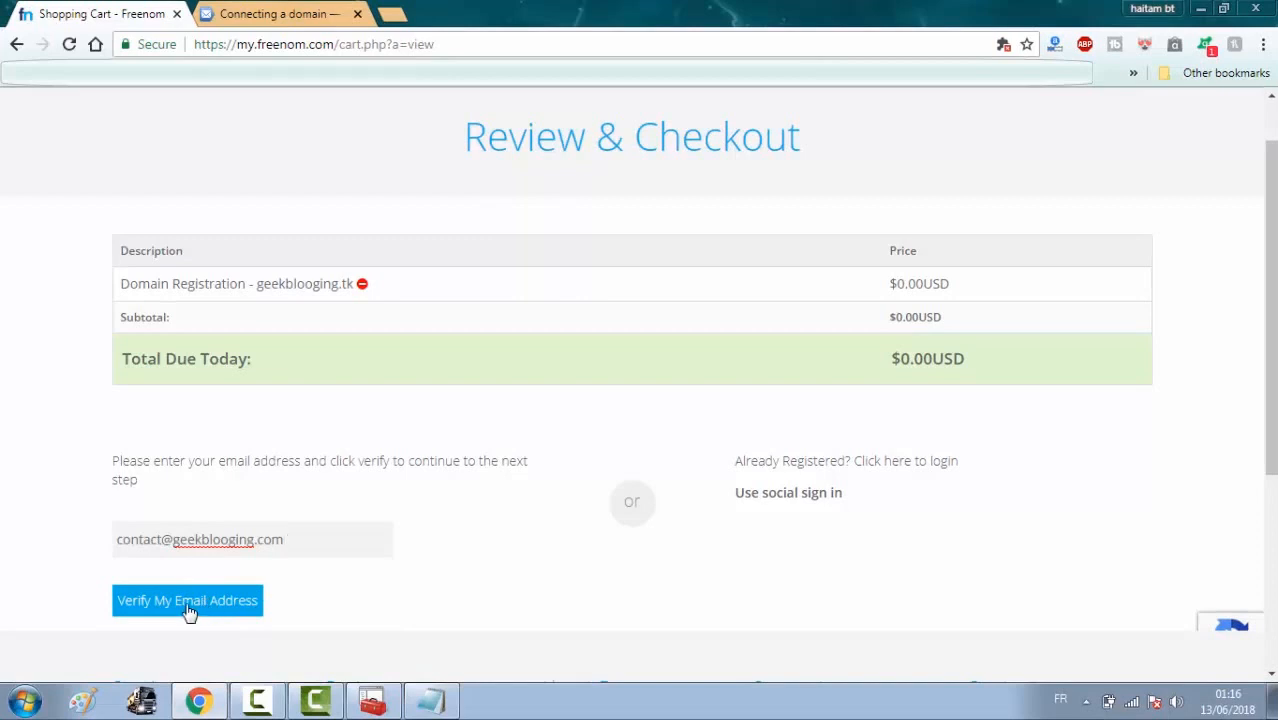
Step: Enter a contact email on the $0.00 review page and request its verification
{"action": "left_click", "coordinate": [252, 540]}
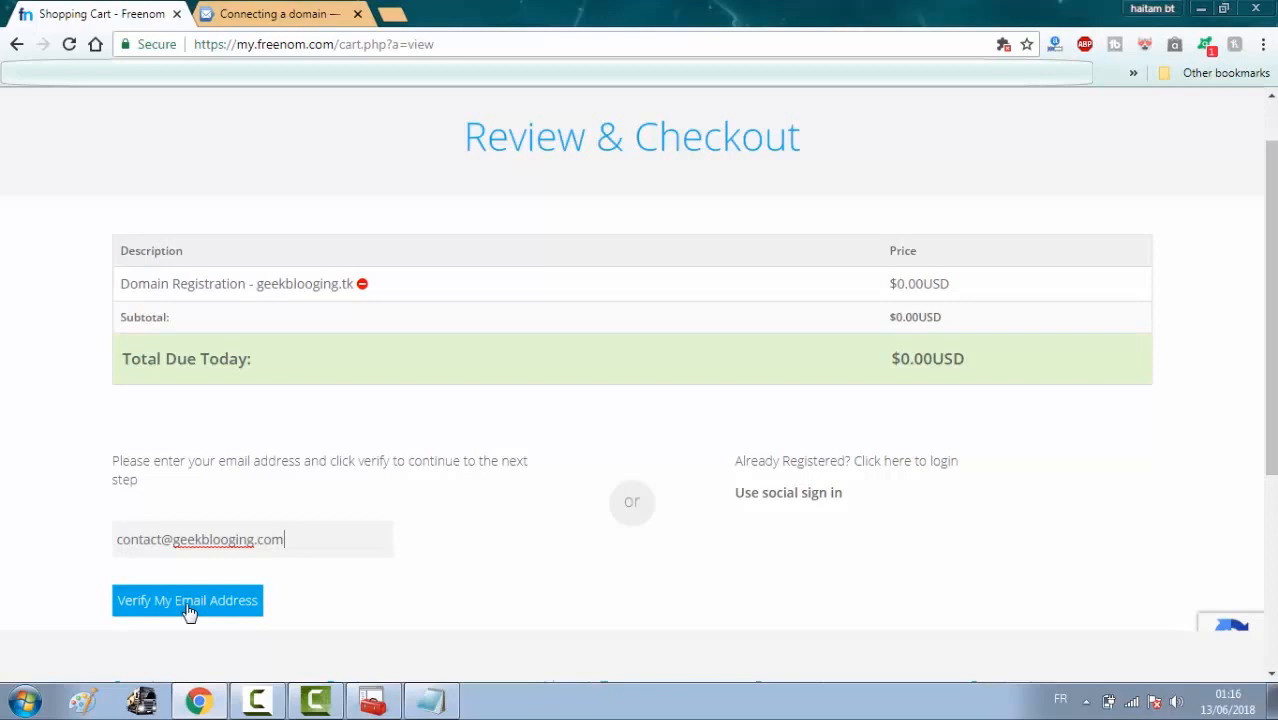
{"action": "left_click", "coordinate": [187, 600]}
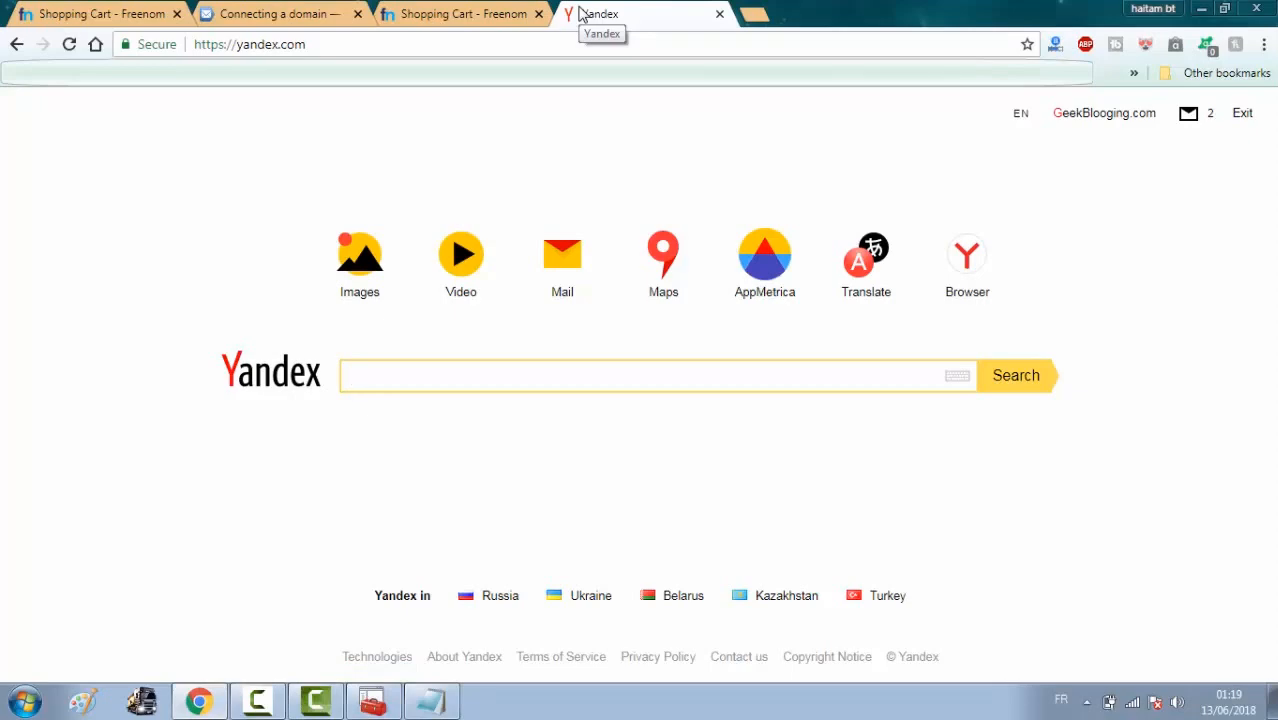
Step: Submit geekblooging.tk for connection in Yandex Mail for Domain
{"action": "left_click", "coordinate": [637, 376]}
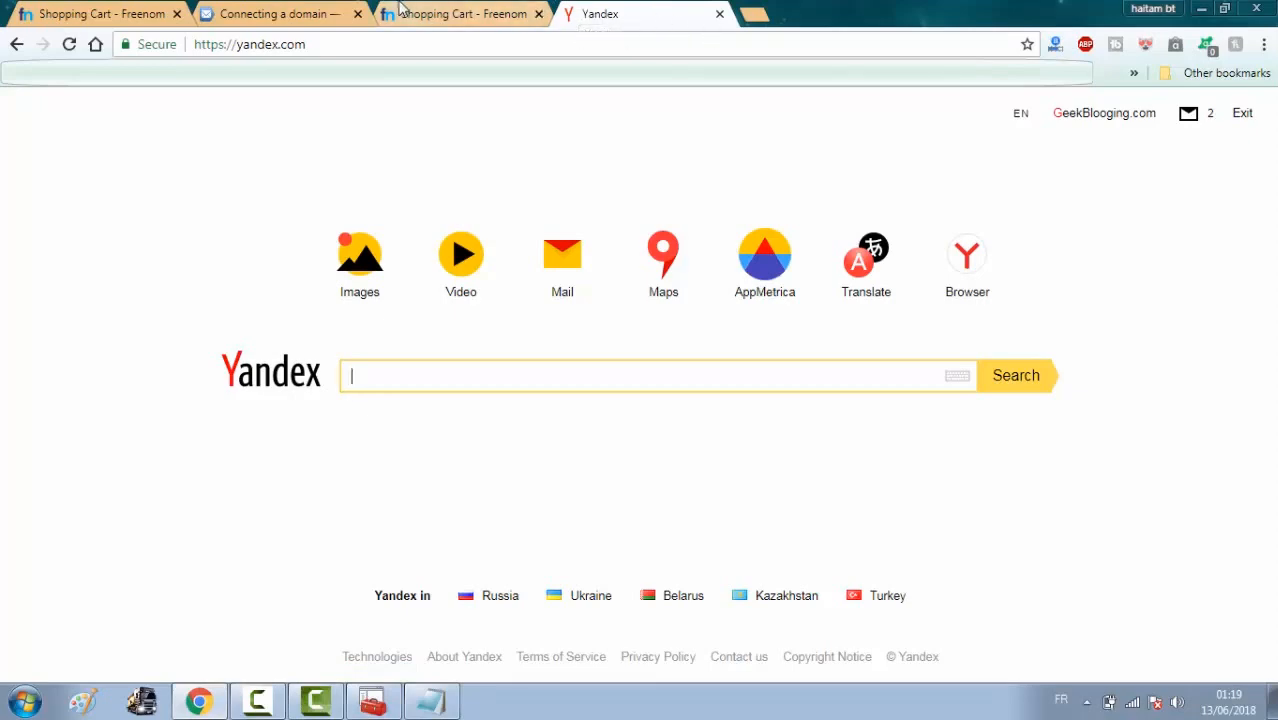
{"action": "left_click", "coordinate": [280, 14]}
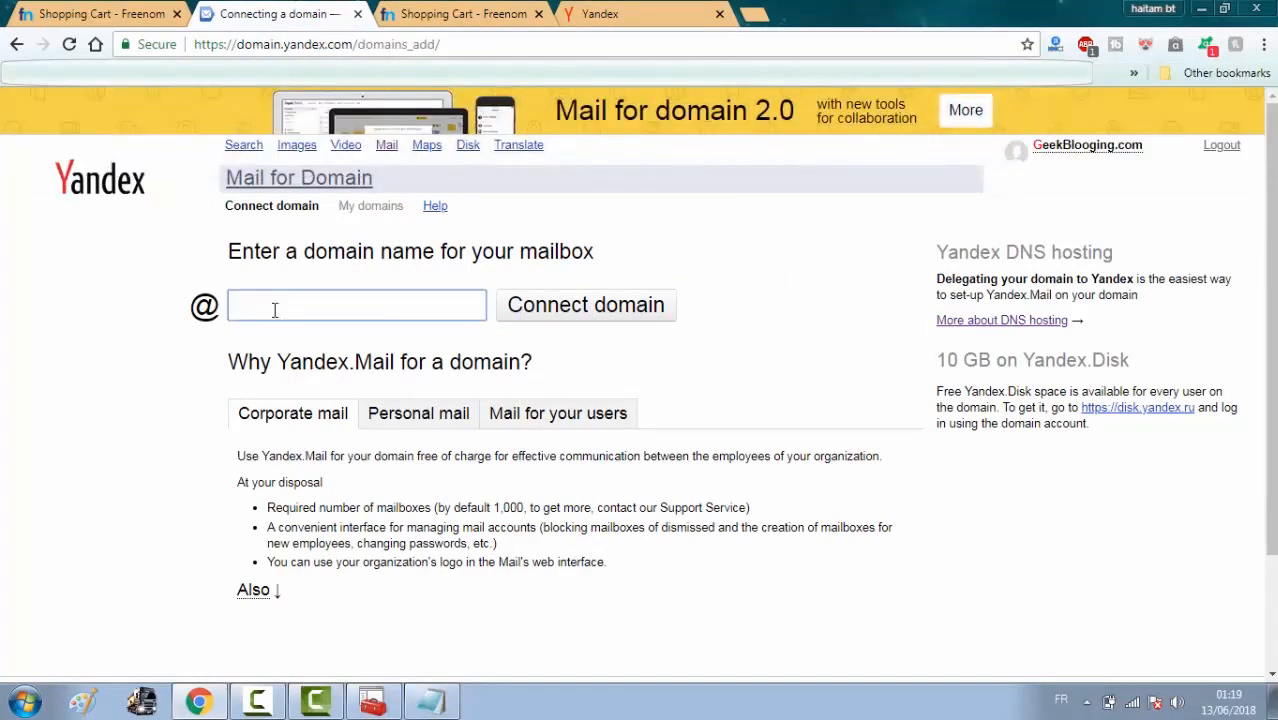
{"action": "type", "text": "geek"}
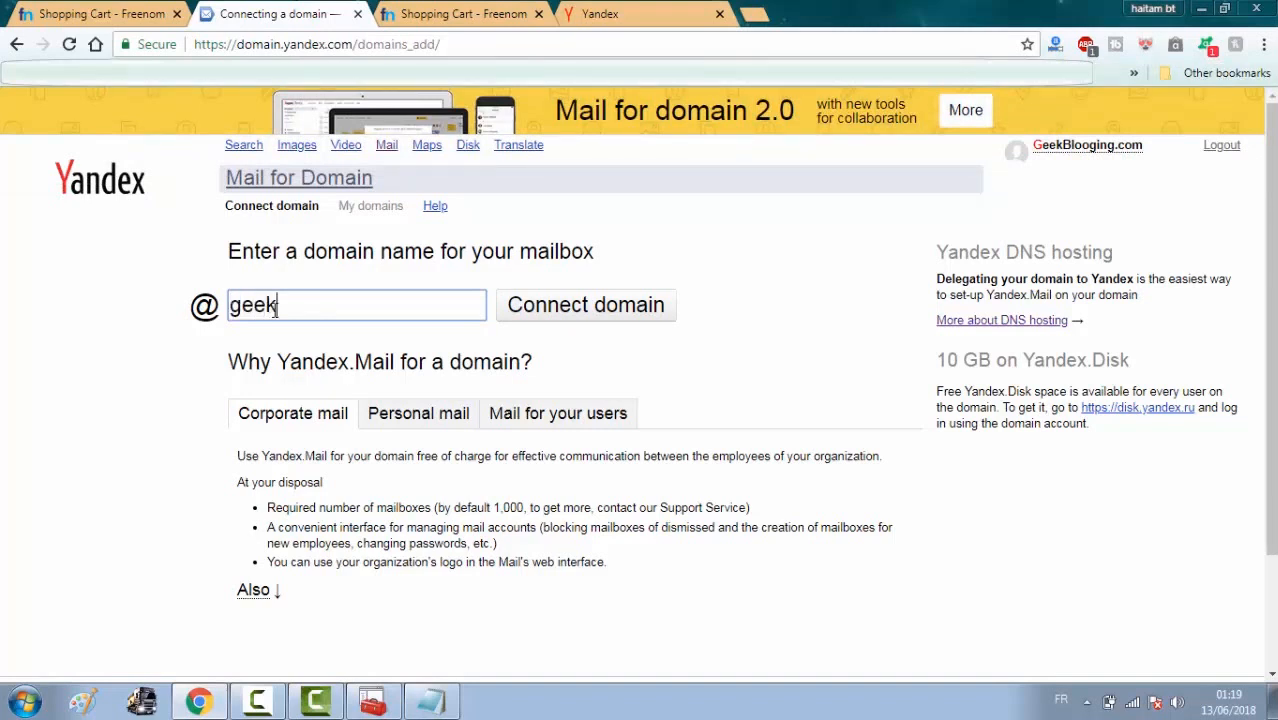
{"action": "type", "text": "blooging."}
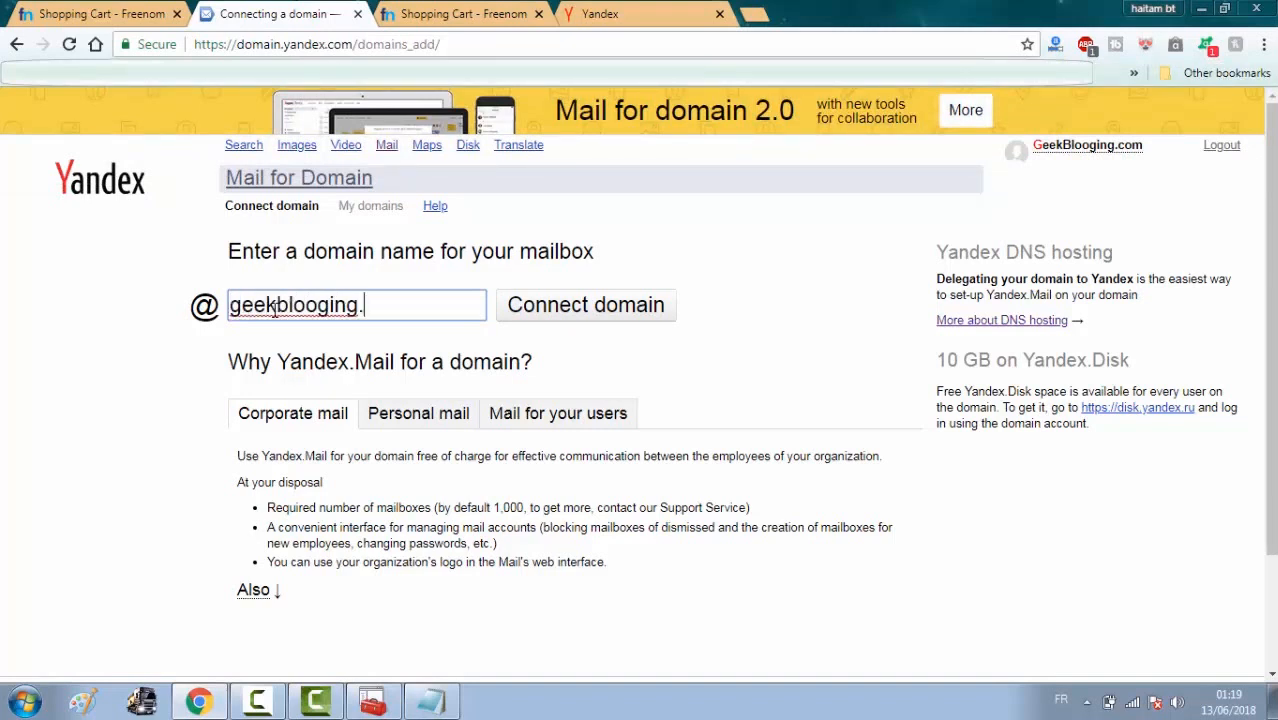
{"action": "type", "text": "tk"}
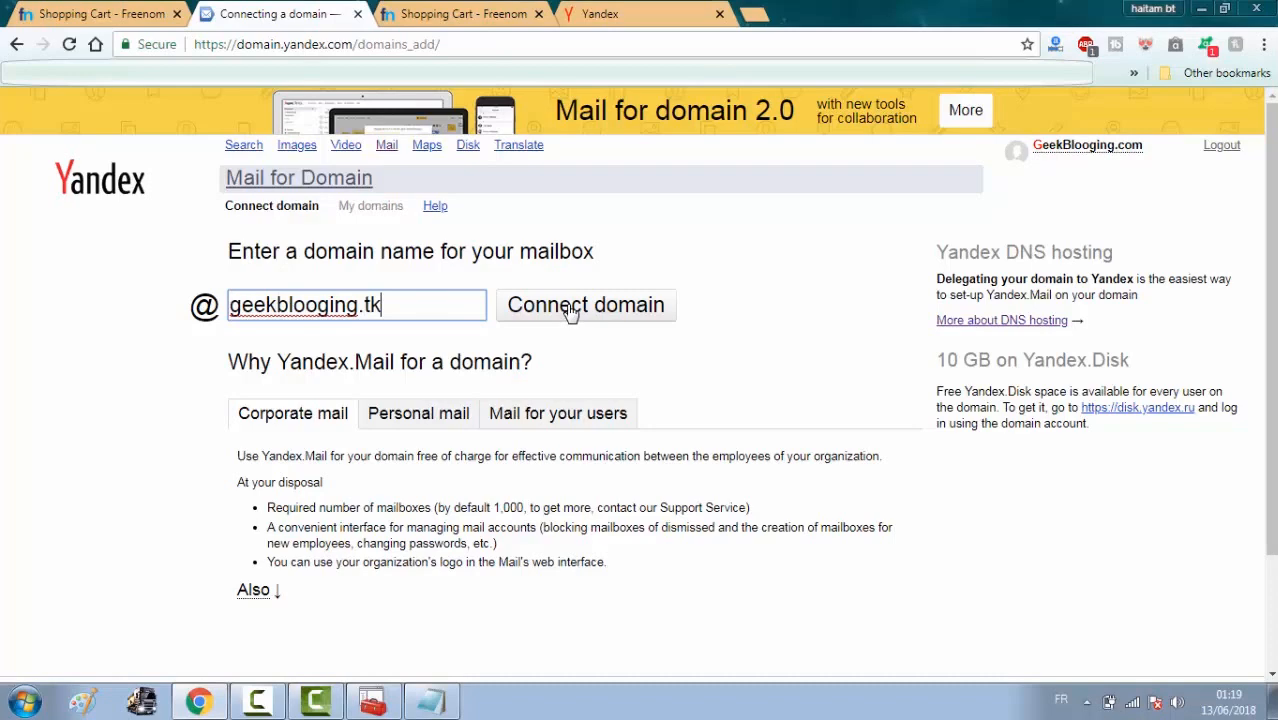
{"action": "left_click", "coordinate": [585, 305]}
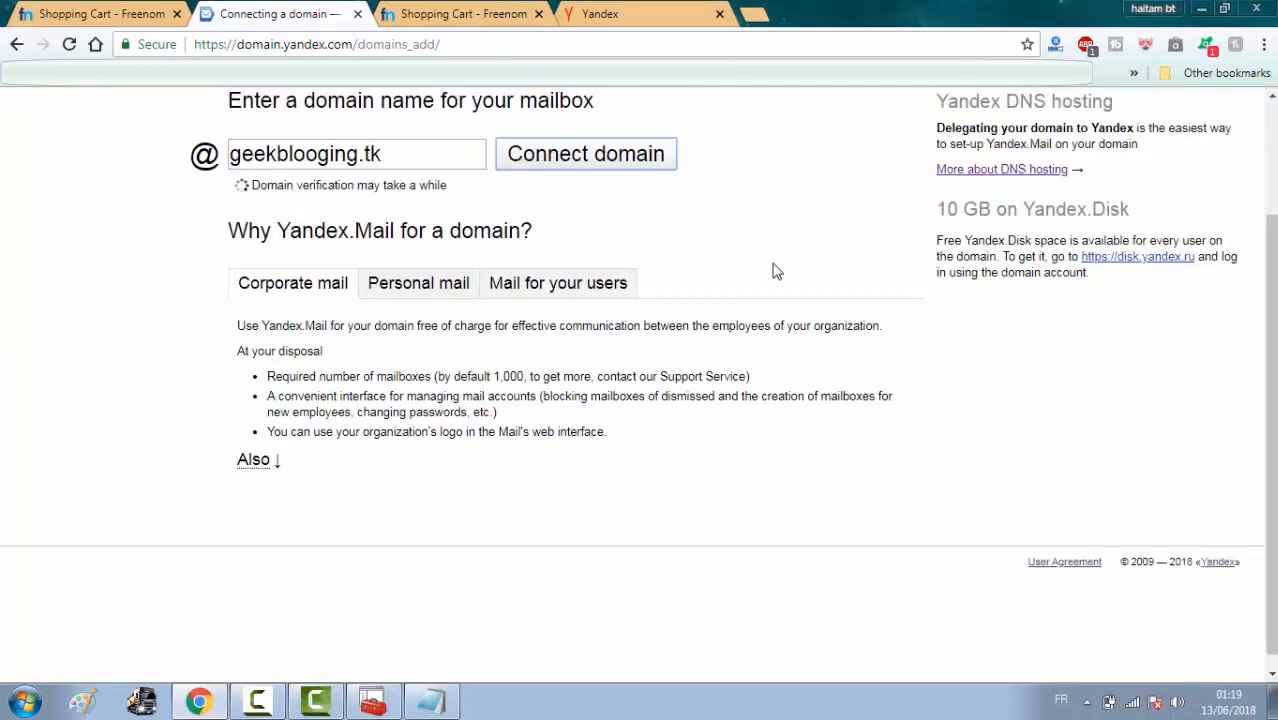
Step: Select the yamail-fac277187c68 CNAME subdomain from Yandex's verification options
{"action": "left_click", "coordinate": [585, 153]}
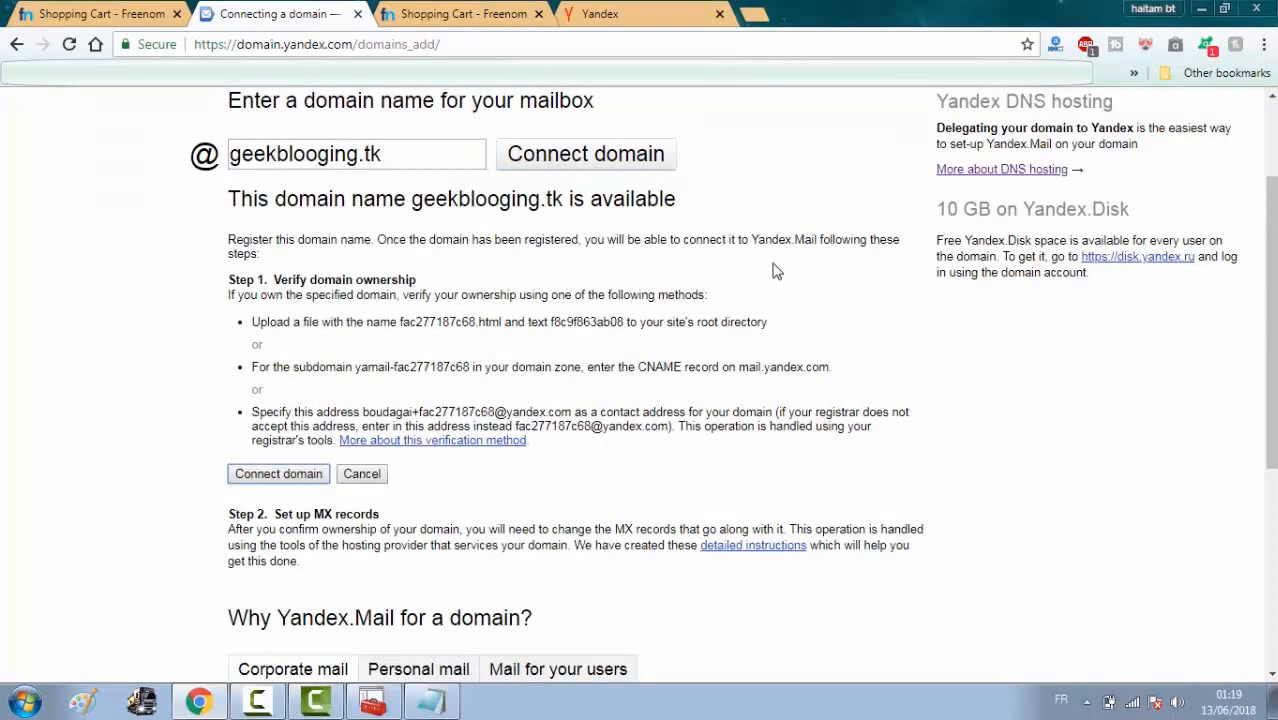
{"action": "mouse_move", "coordinate": [592, 313]}
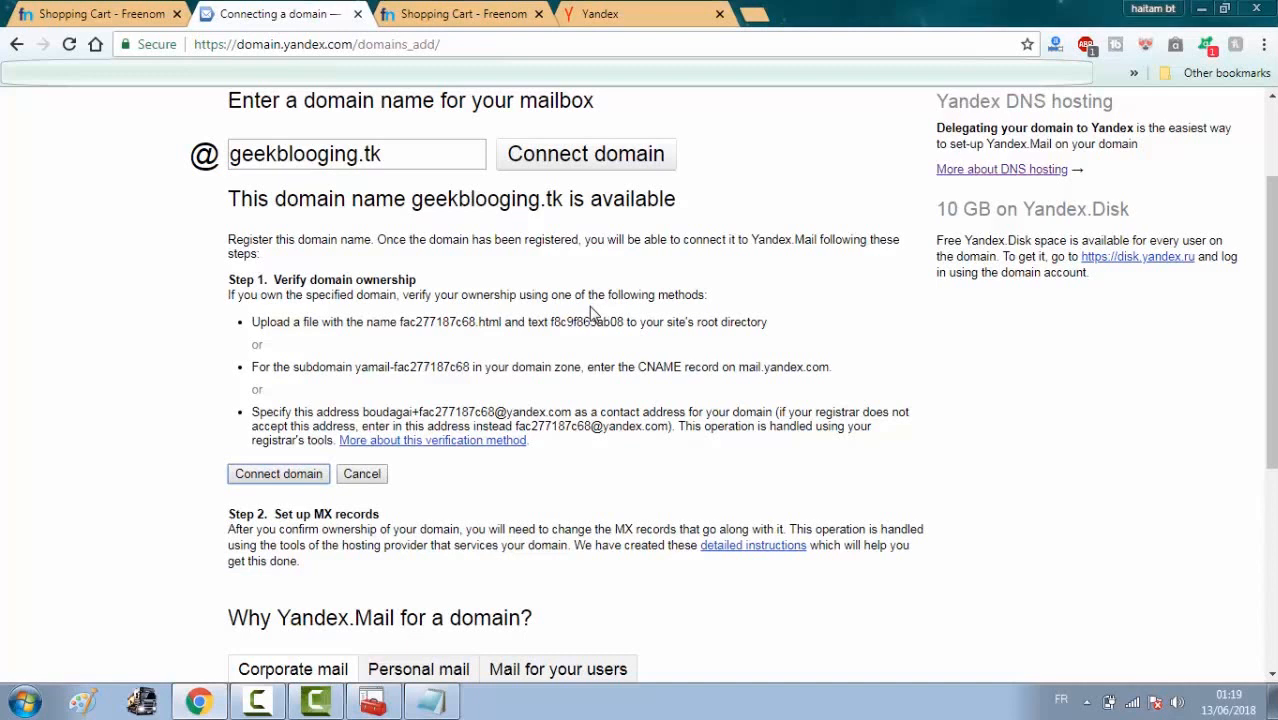
{"action": "mouse_move", "coordinate": [453, 391]}
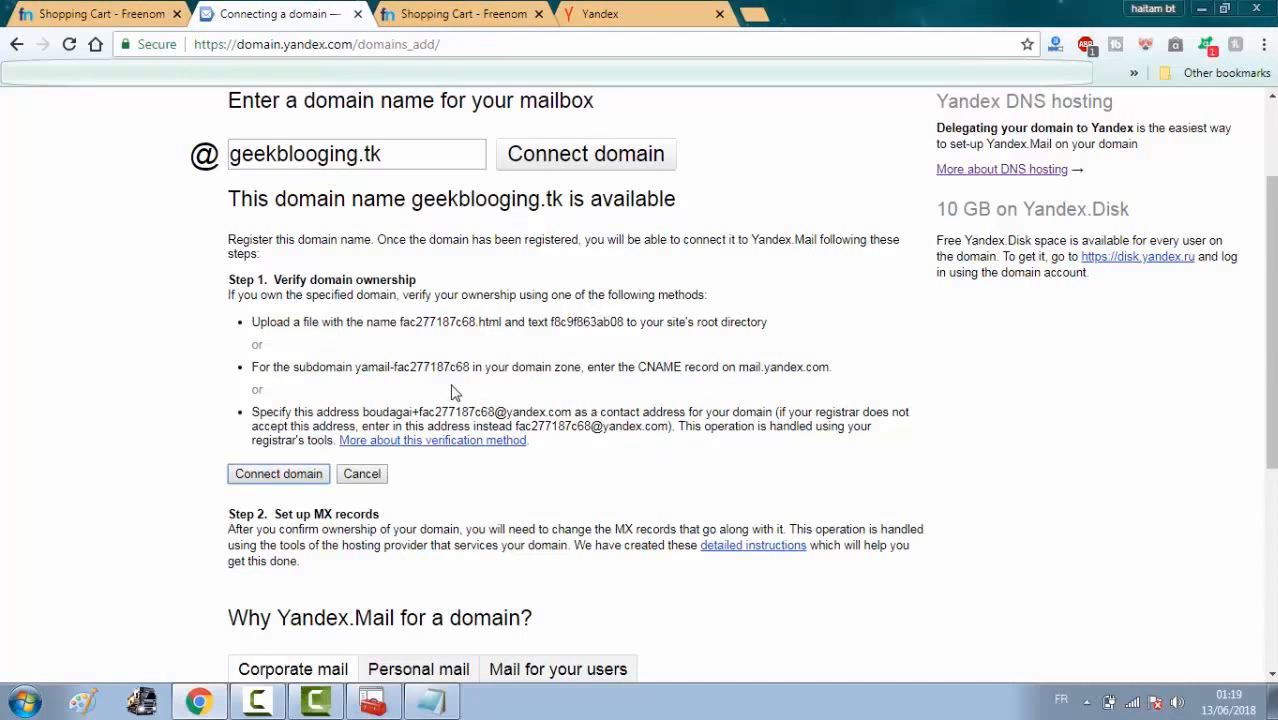
{"action": "mouse_move", "coordinate": [487, 364]}
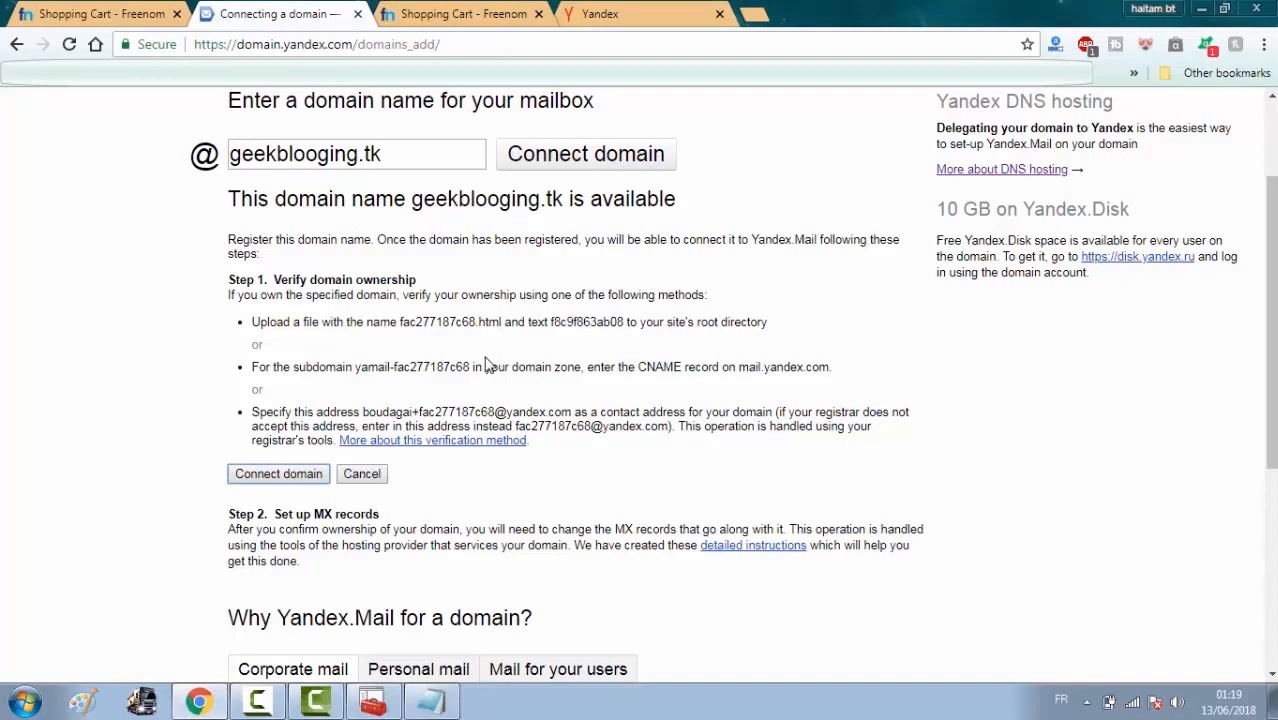
{"action": "mouse_move", "coordinate": [536, 384]}
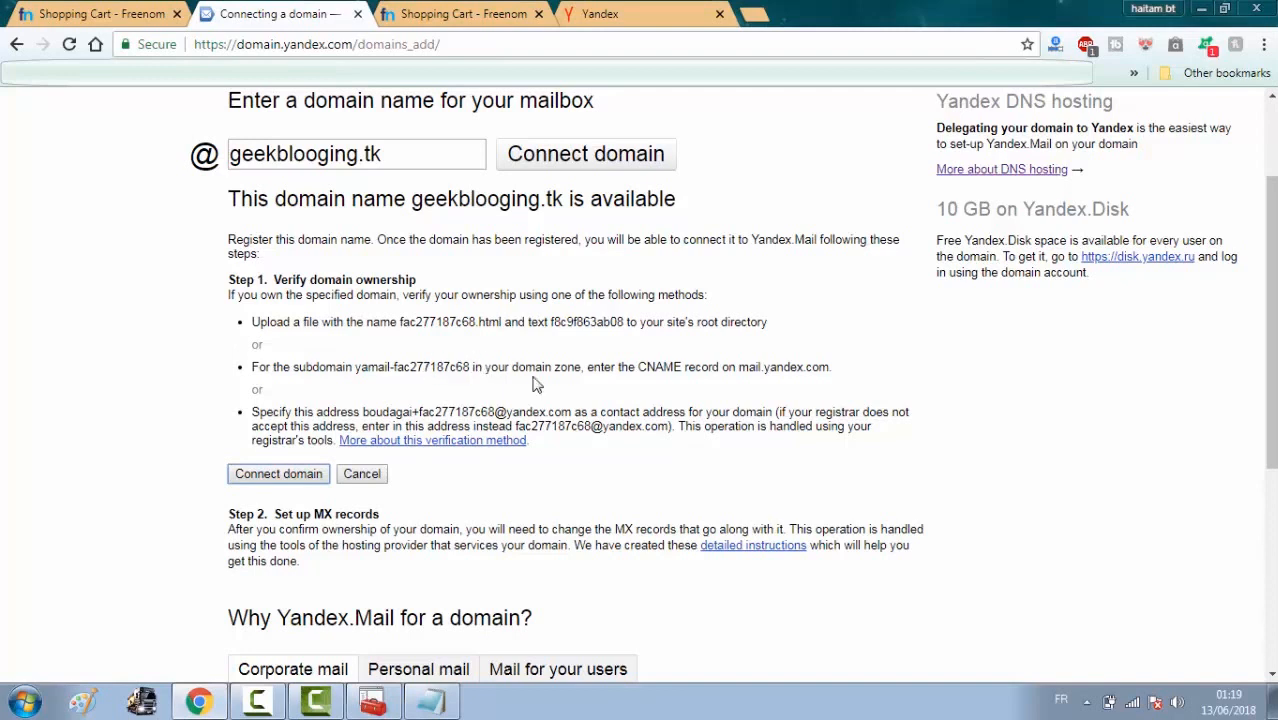
{"action": "double_click", "coordinate": [411, 367]}
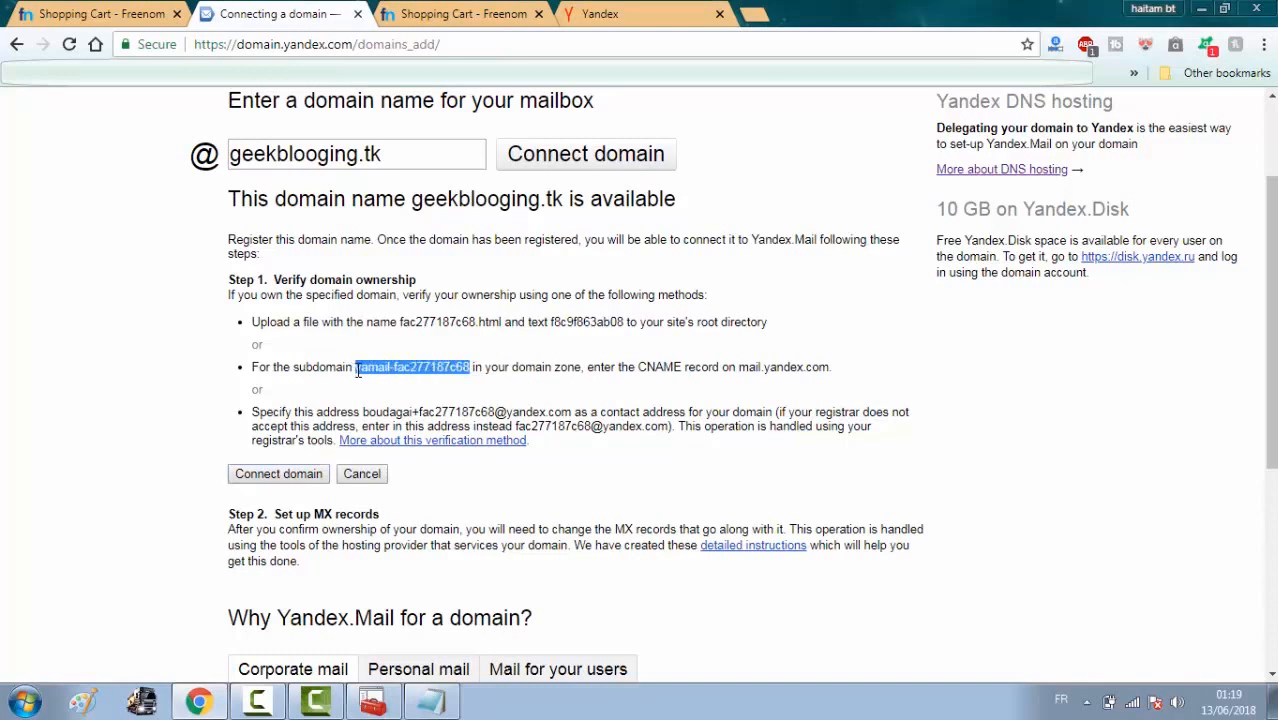
{"action": "left_click", "coordinate": [470, 14]}
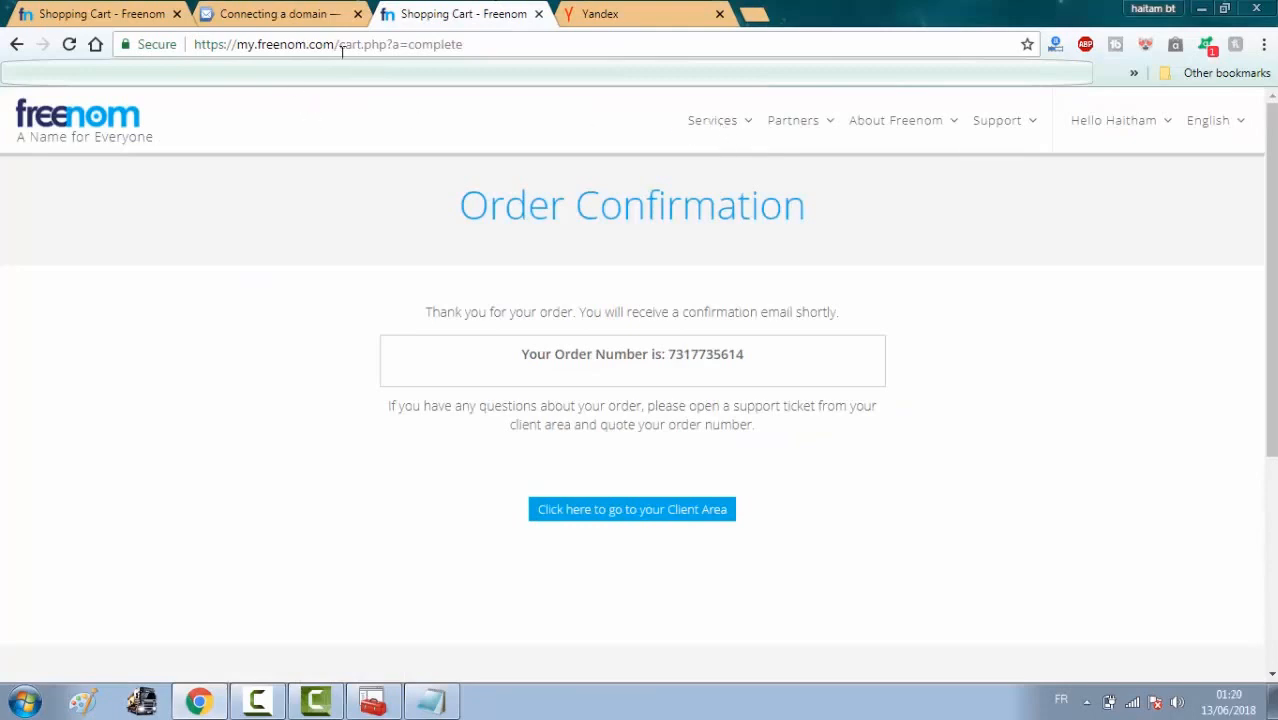
Step: Go to the Freenom Client Area and log in with the saved account credentials
{"action": "left_click", "coordinate": [712, 120]}
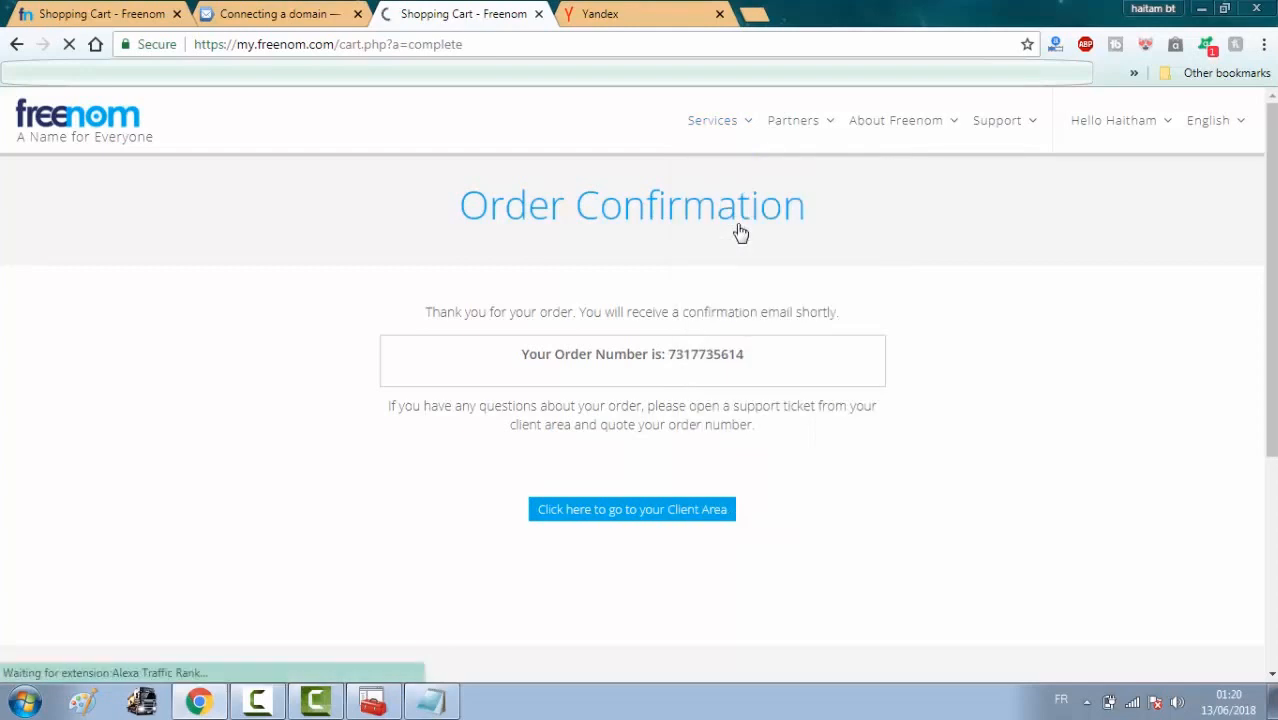
{"action": "left_click", "coordinate": [632, 509]}
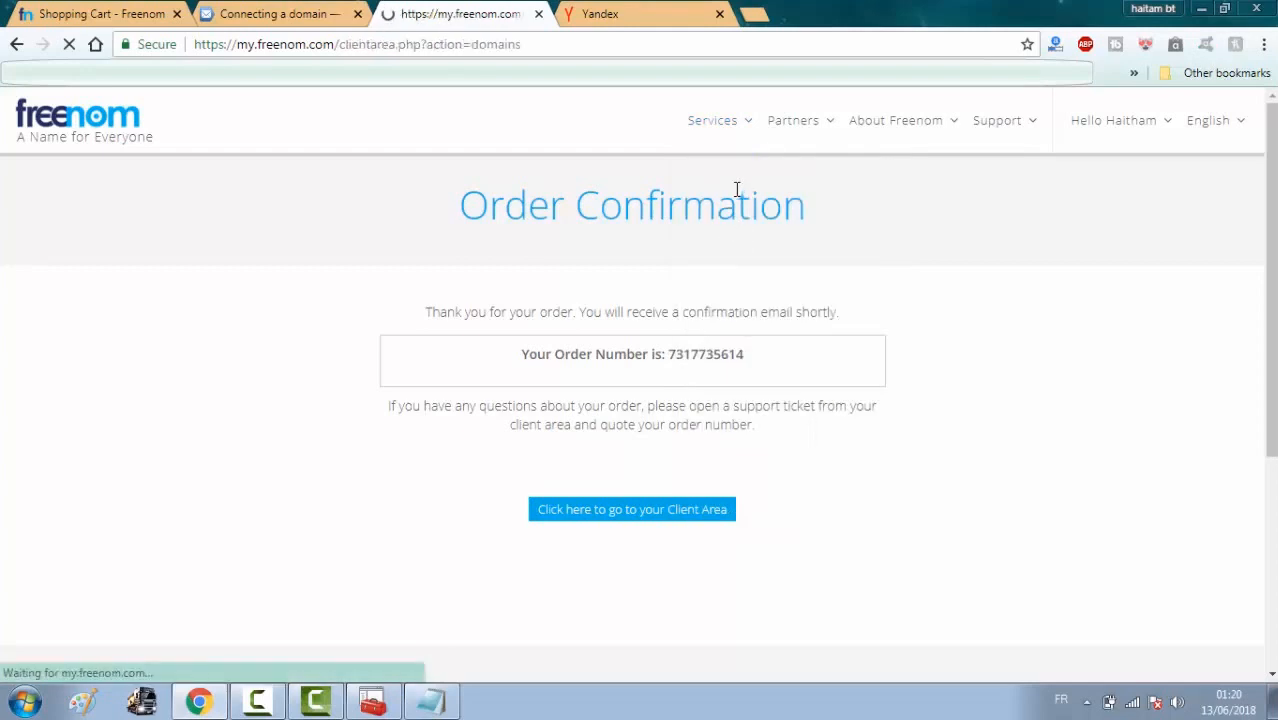
{"action": "left_click", "coordinate": [632, 509]}
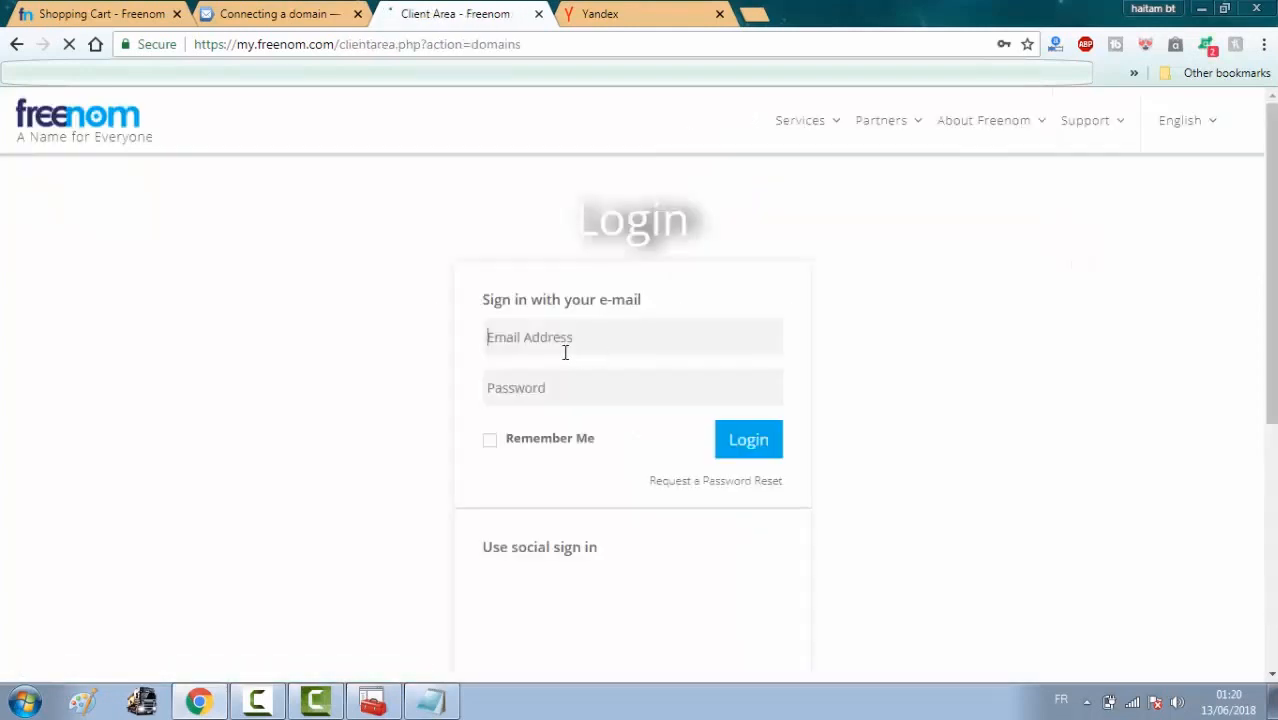
{"action": "left_click", "coordinate": [632, 337]}
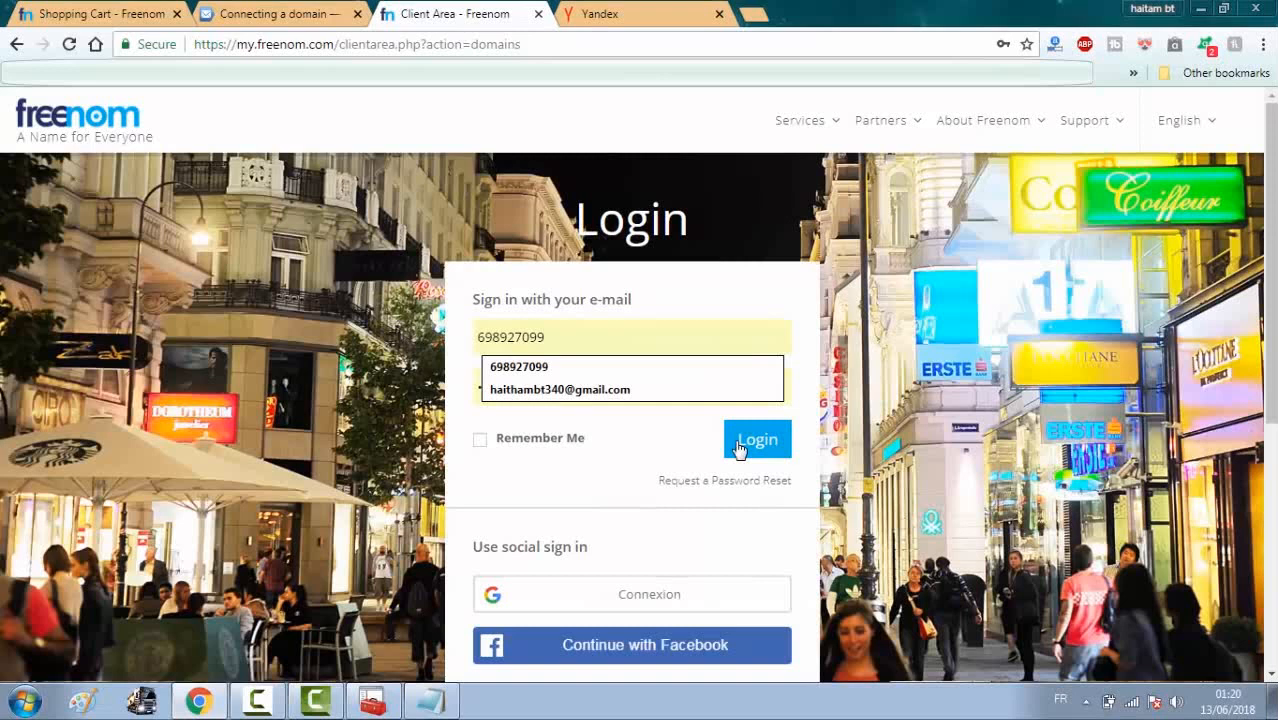
{"action": "left_click", "coordinate": [631, 379]}
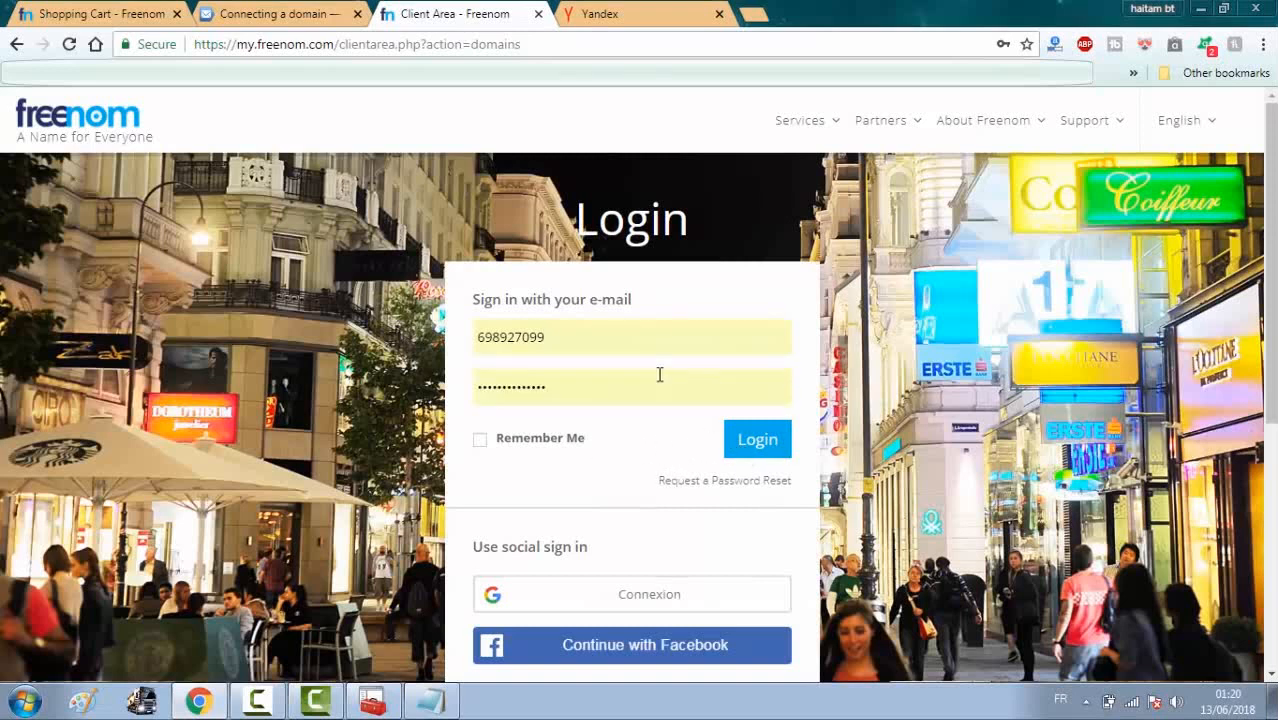
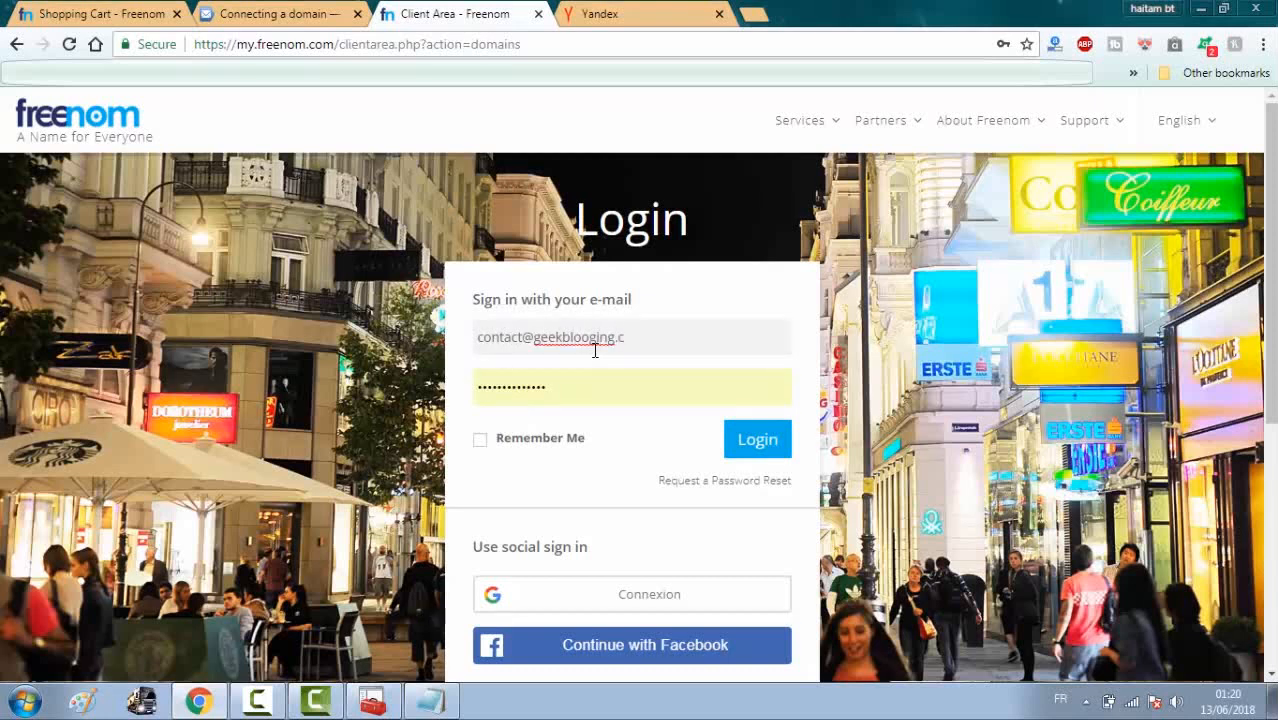
{"action": "left_click", "coordinate": [757, 439]}
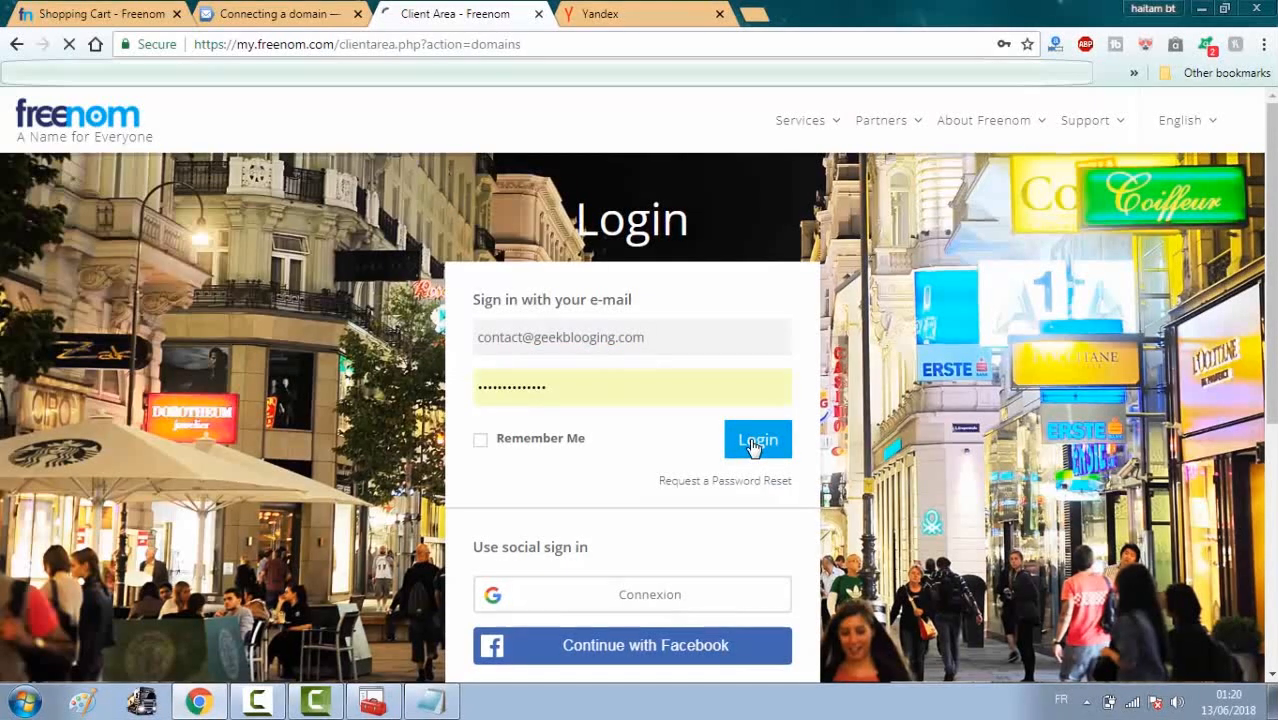
{"action": "left_click", "coordinate": [757, 439]}
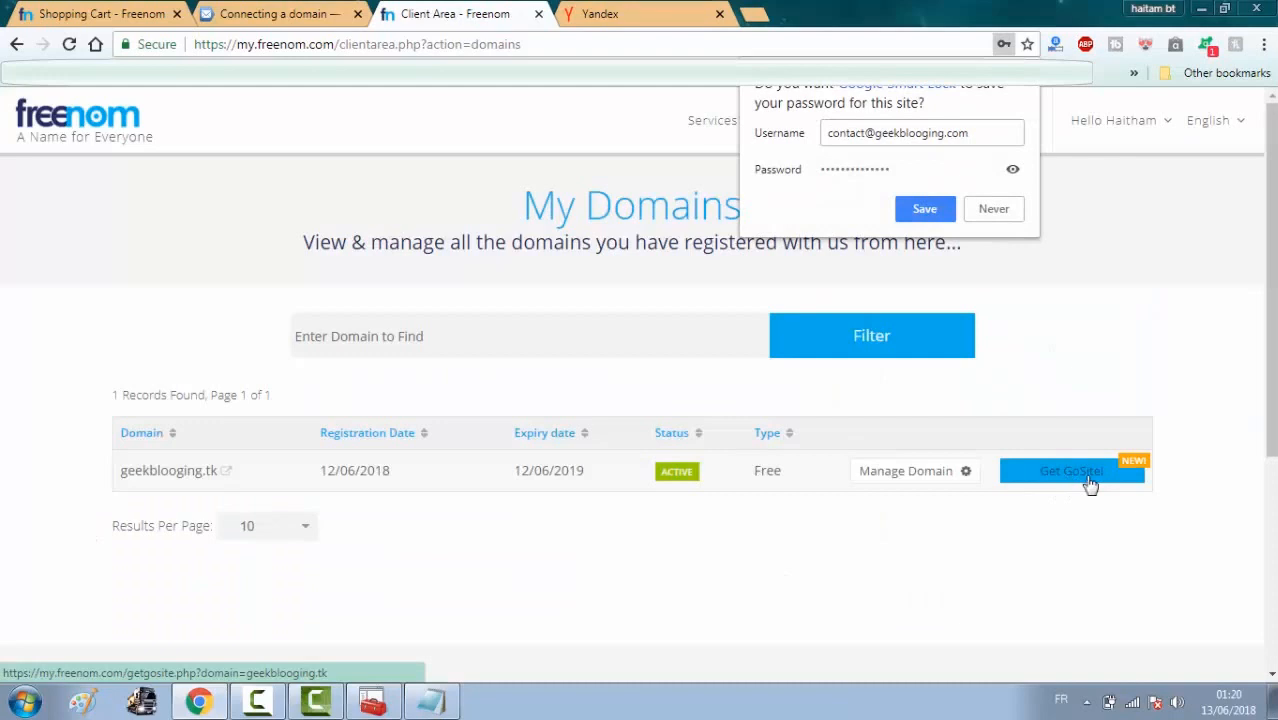
{"action": "mouse_move", "coordinate": [1079, 479]}
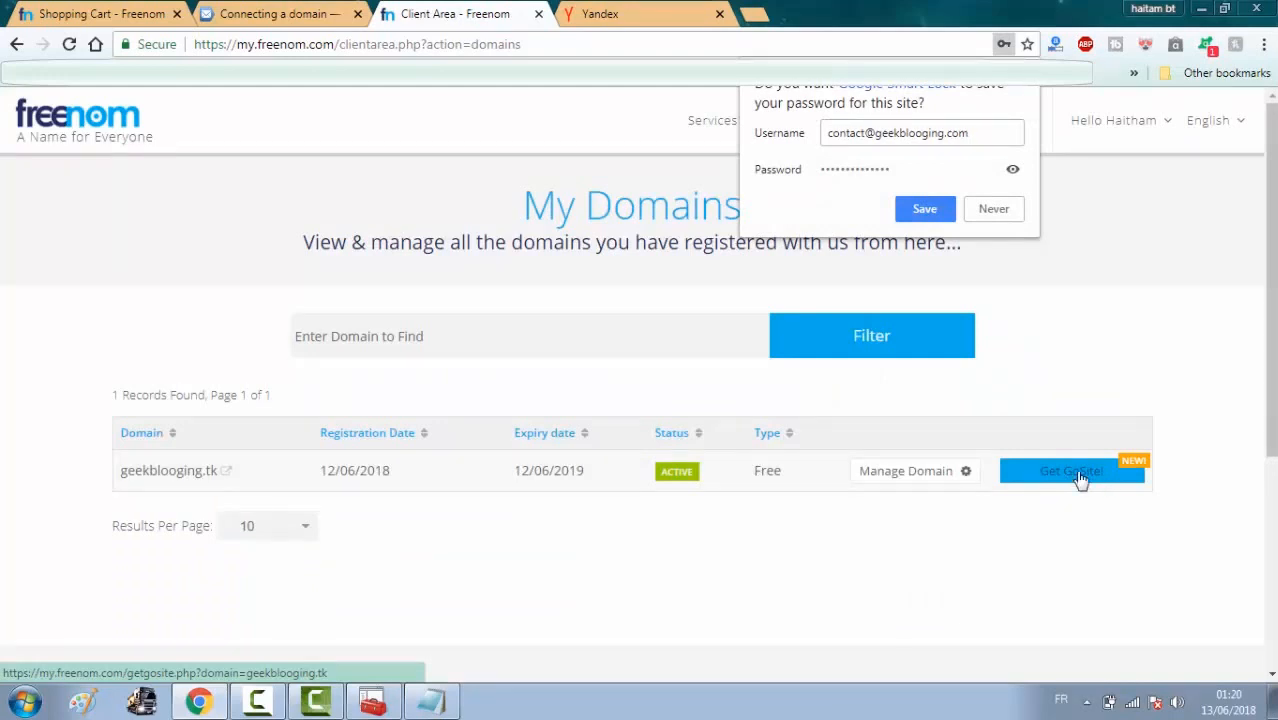
Step: Activate free GoSite for geekblooging.tk and return to My Domains
{"action": "left_click", "coordinate": [1072, 471]}
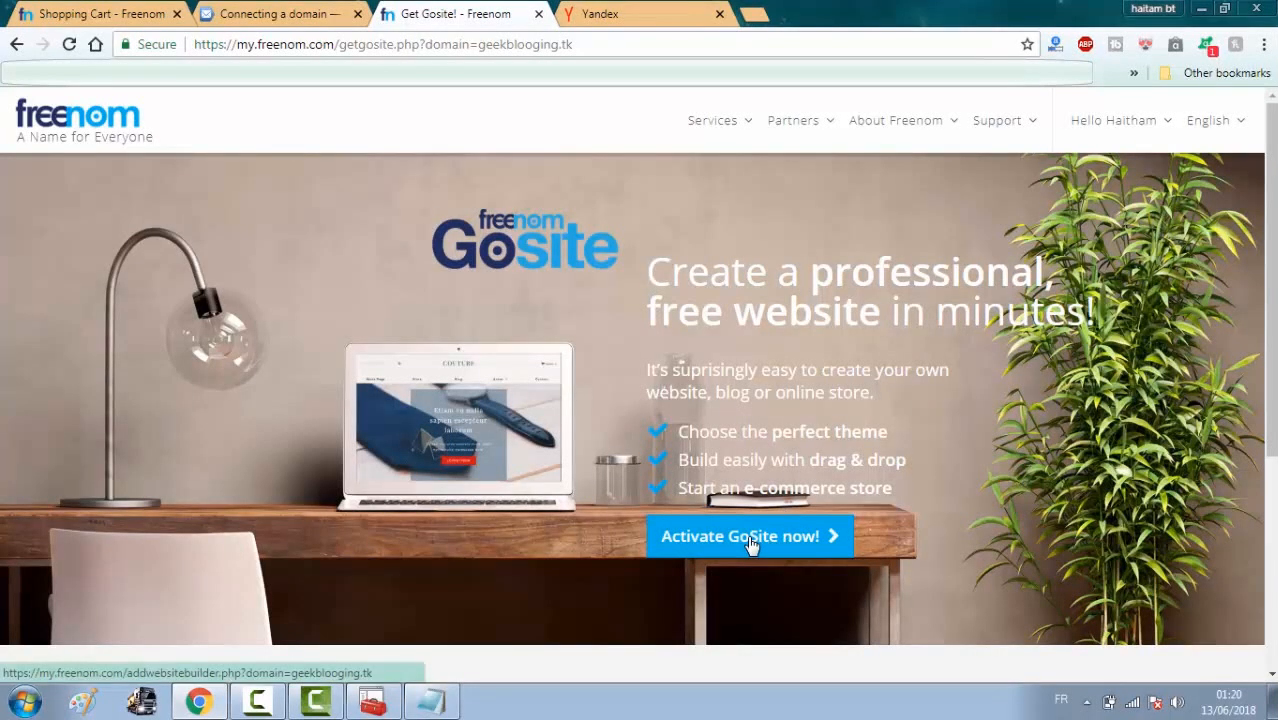
{"action": "left_click", "coordinate": [750, 536]}
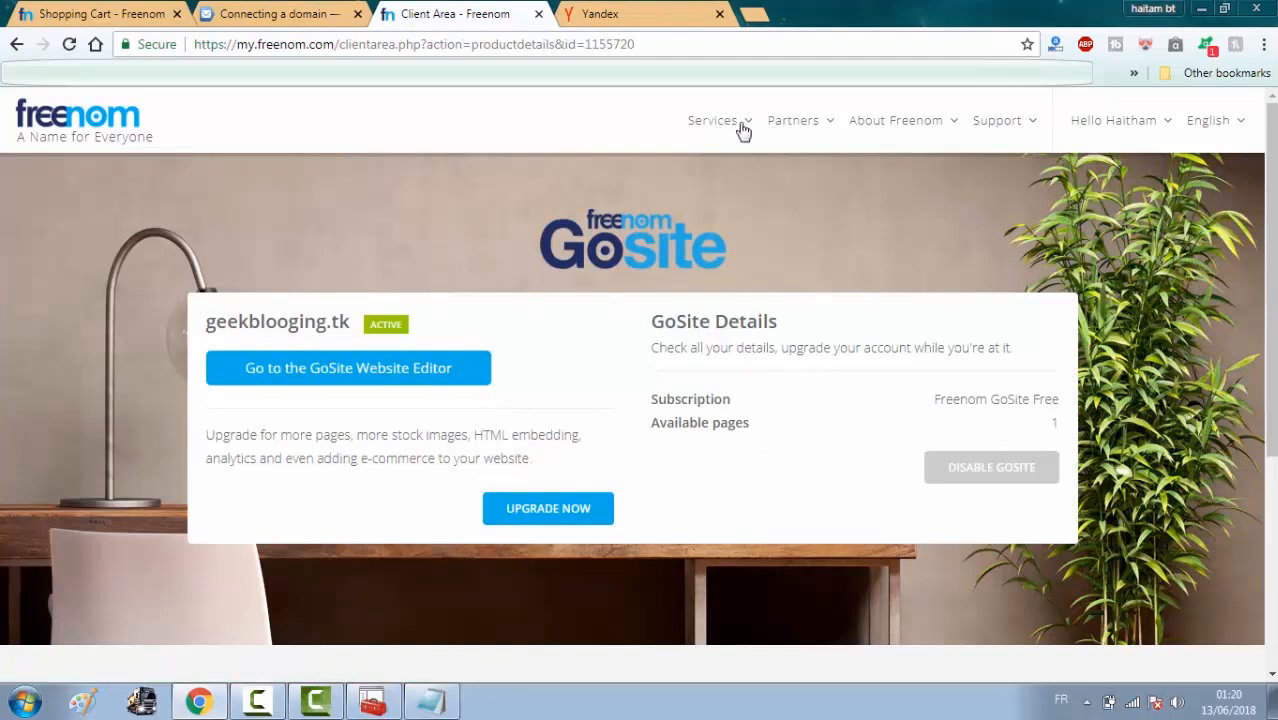
{"action": "left_click", "coordinate": [712, 120]}
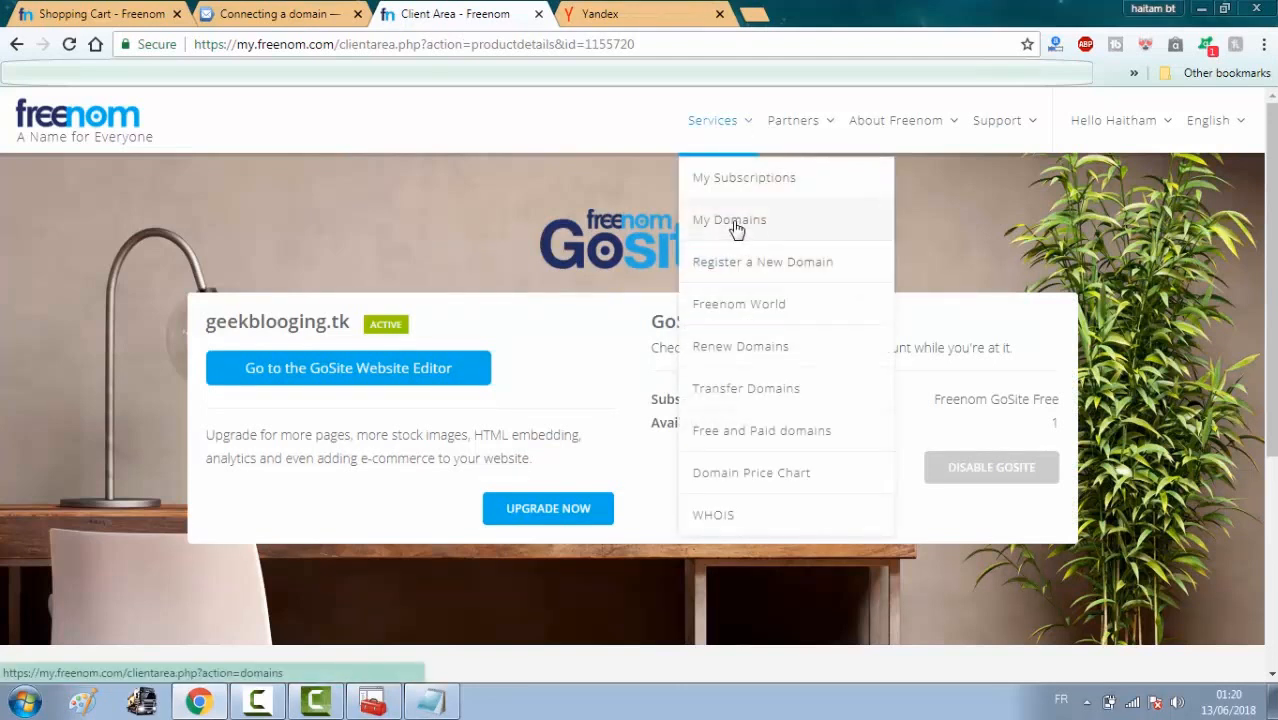
{"action": "left_click", "coordinate": [729, 219]}
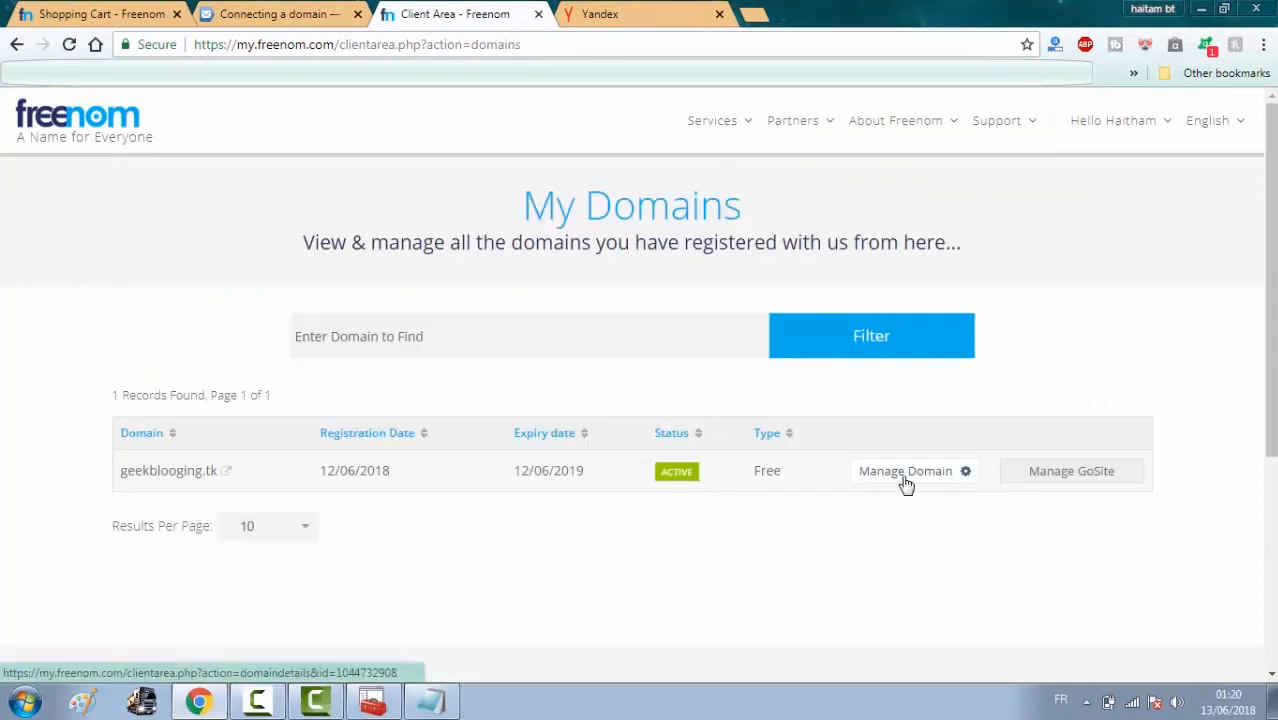
Step: Open DNS management for geekblooging.tk and list record types for a new row
{"action": "left_click", "coordinate": [907, 471]}
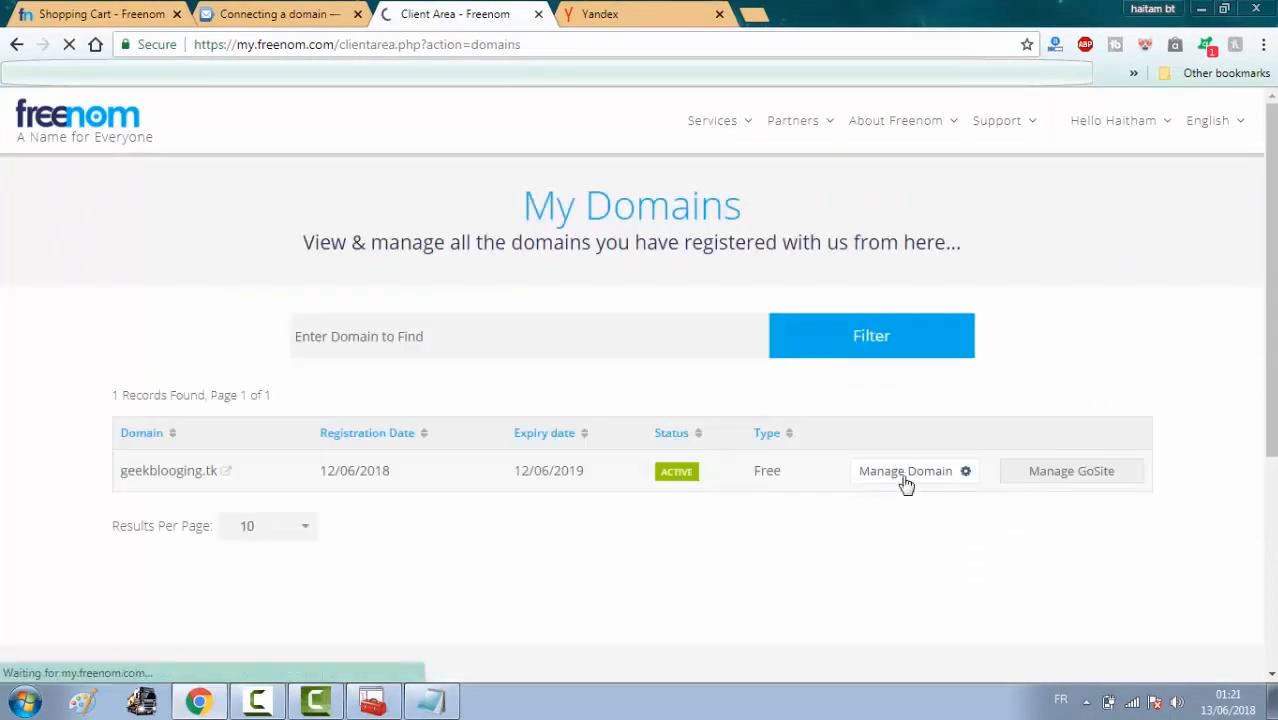
{"action": "left_click", "coordinate": [906, 471]}
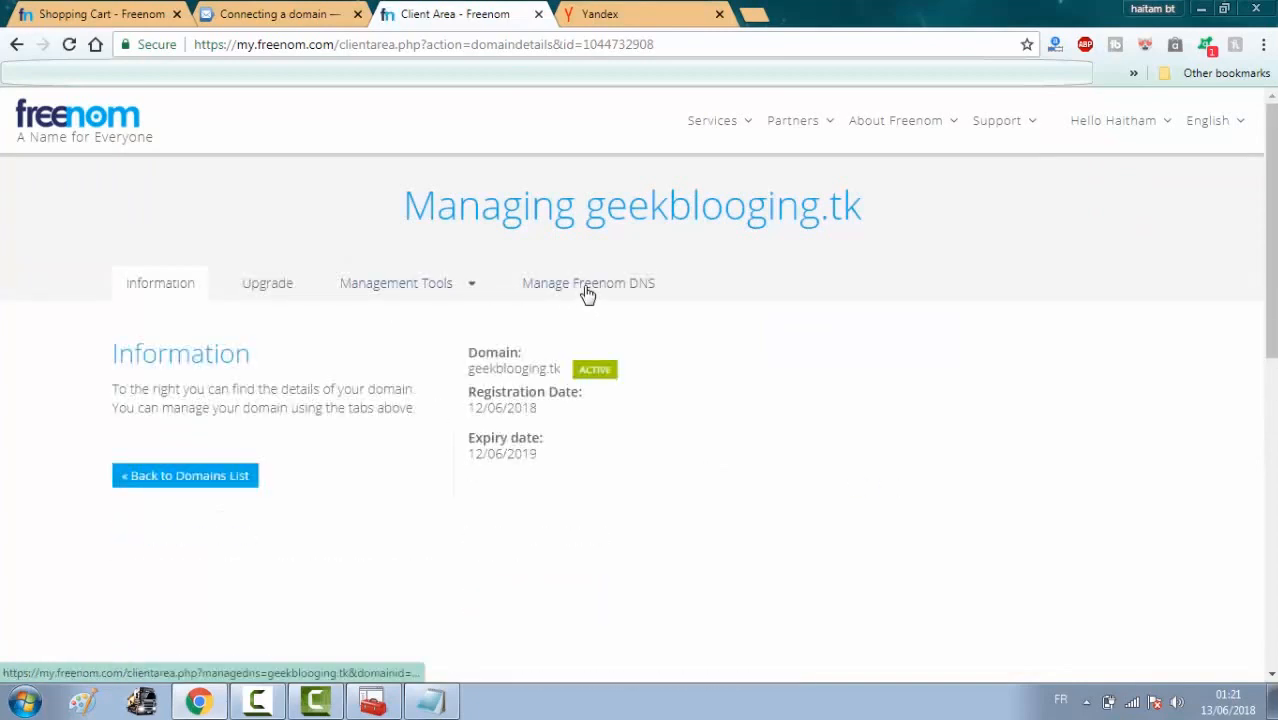
{"action": "left_click", "coordinate": [588, 283]}
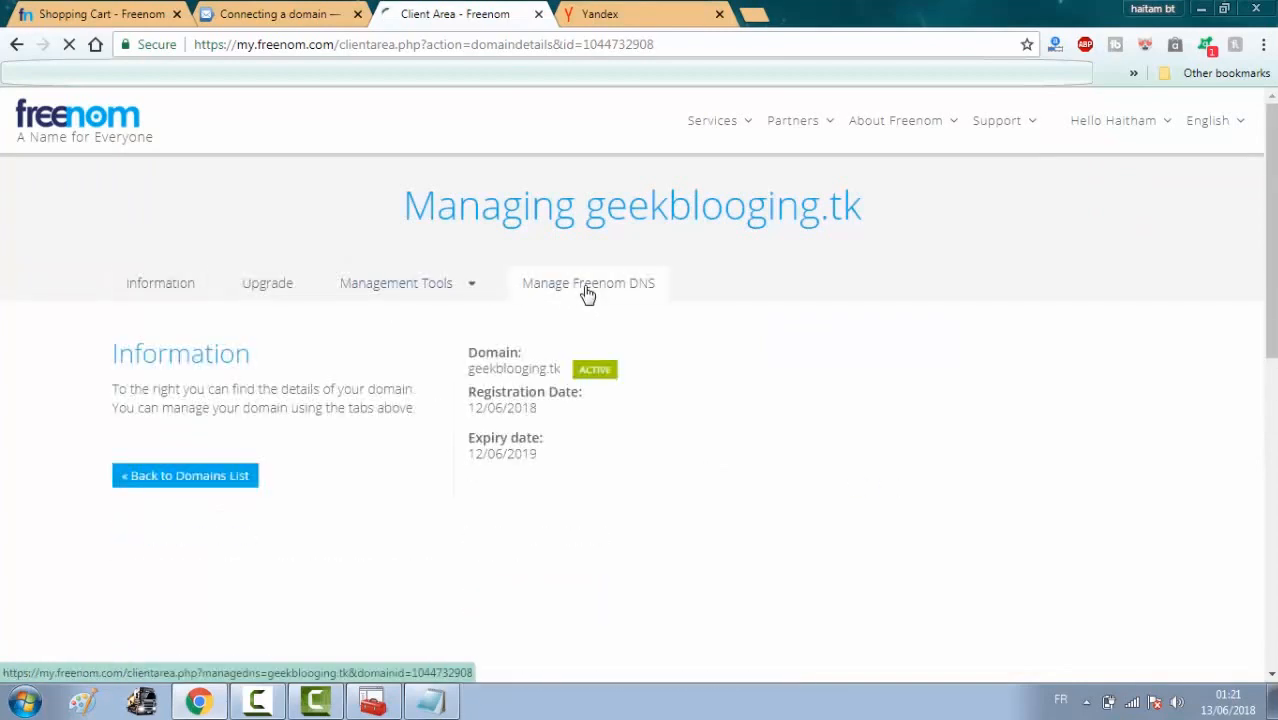
{"action": "left_click", "coordinate": [588, 283]}
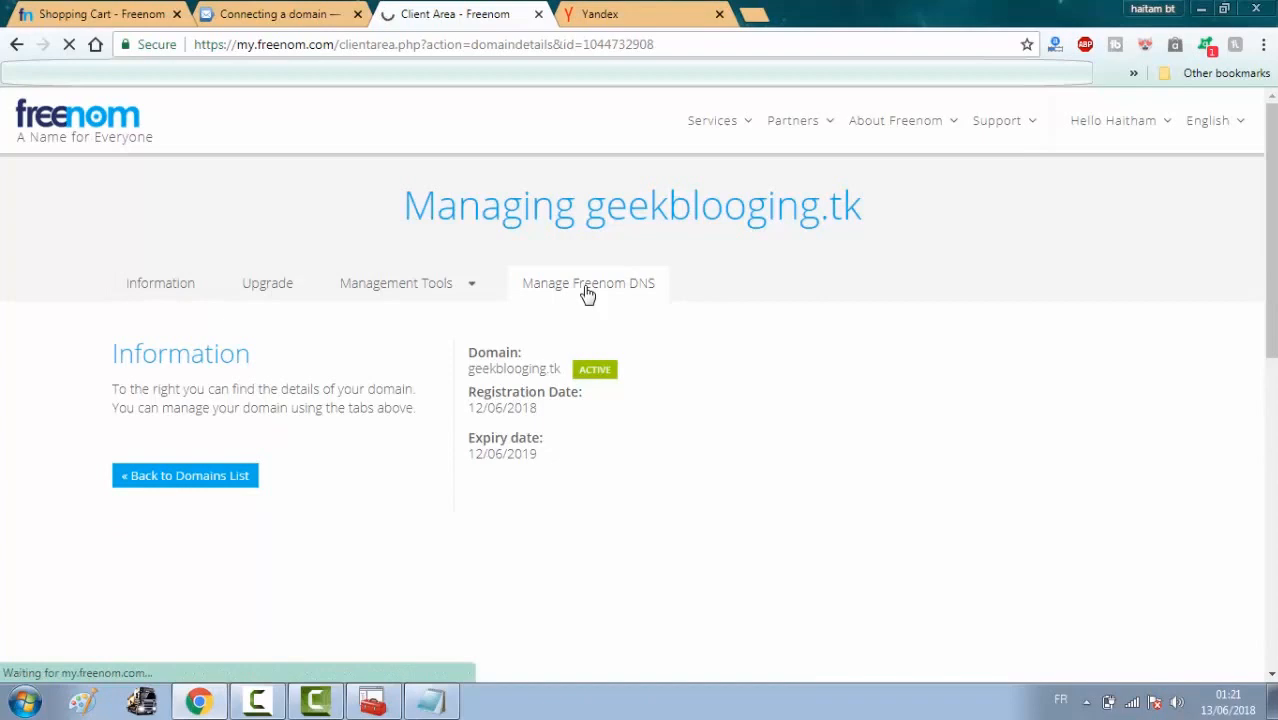
{"action": "left_click", "coordinate": [588, 283]}
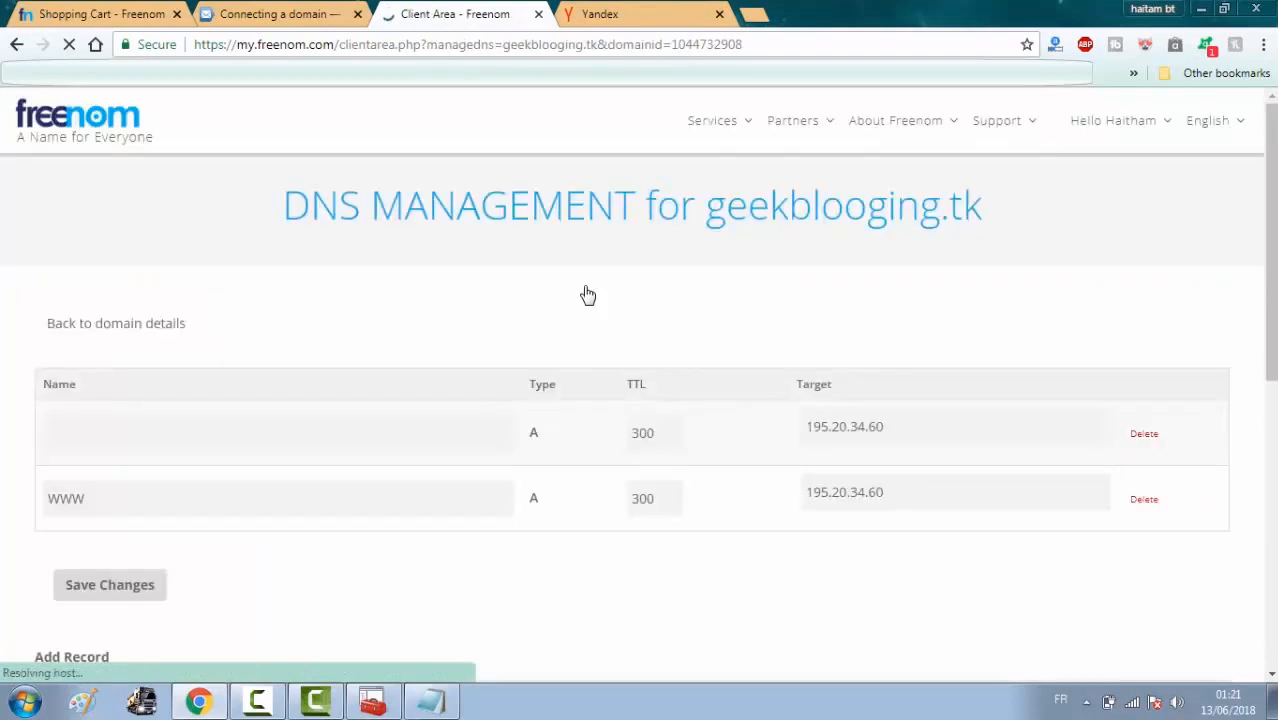
{"action": "scroll", "scroll_direction": "down", "scroll_amount": 3}
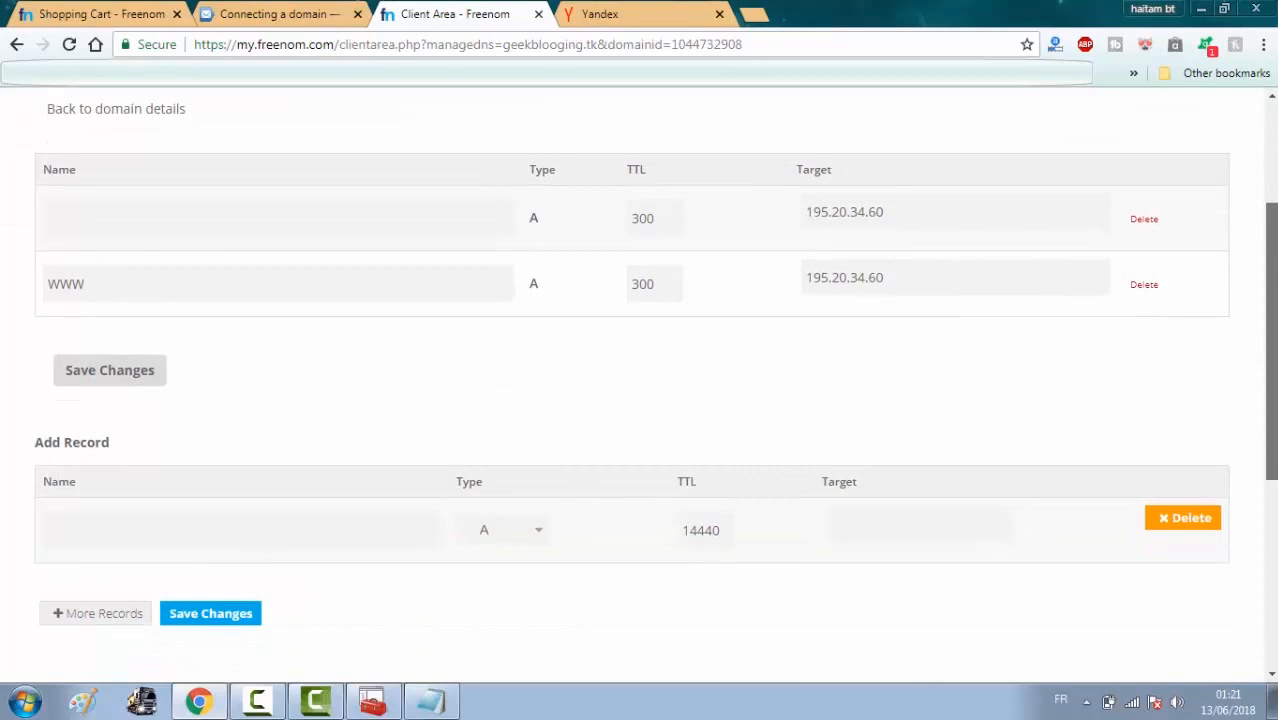
{"action": "scroll", "scroll_direction": "down", "scroll_amount": 3}
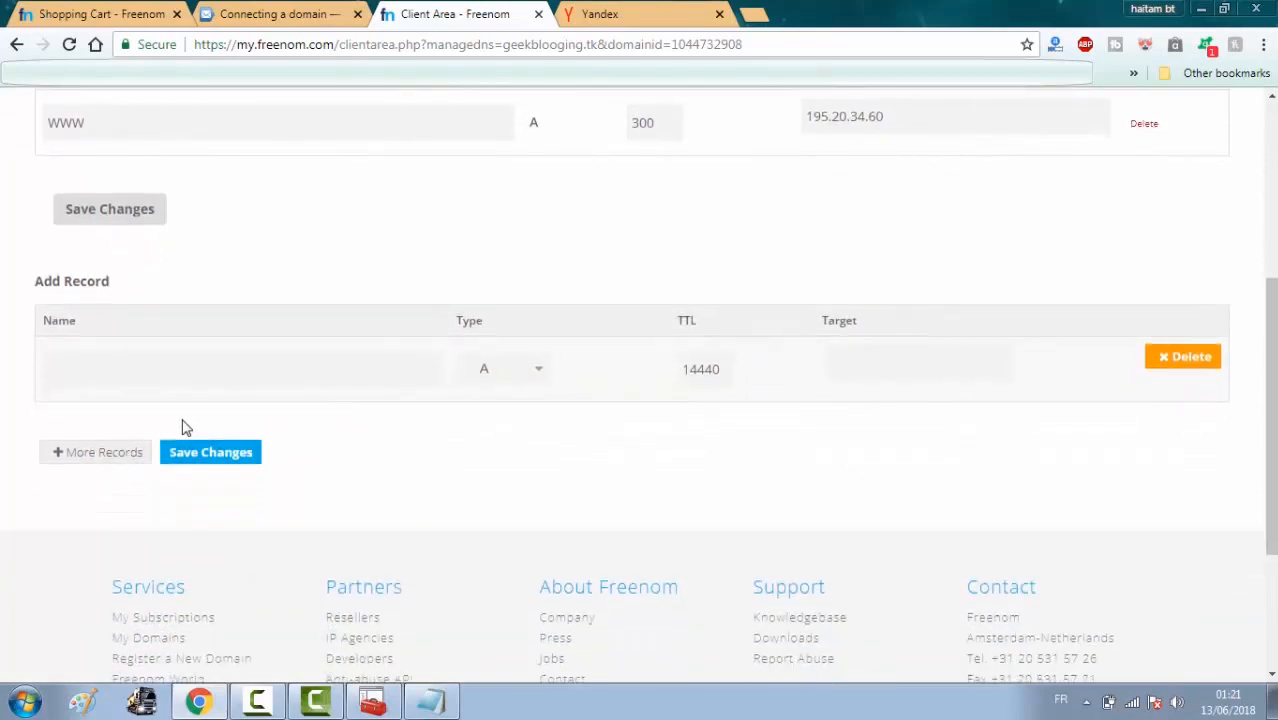
{"action": "mouse_move", "coordinate": [507, 371]}
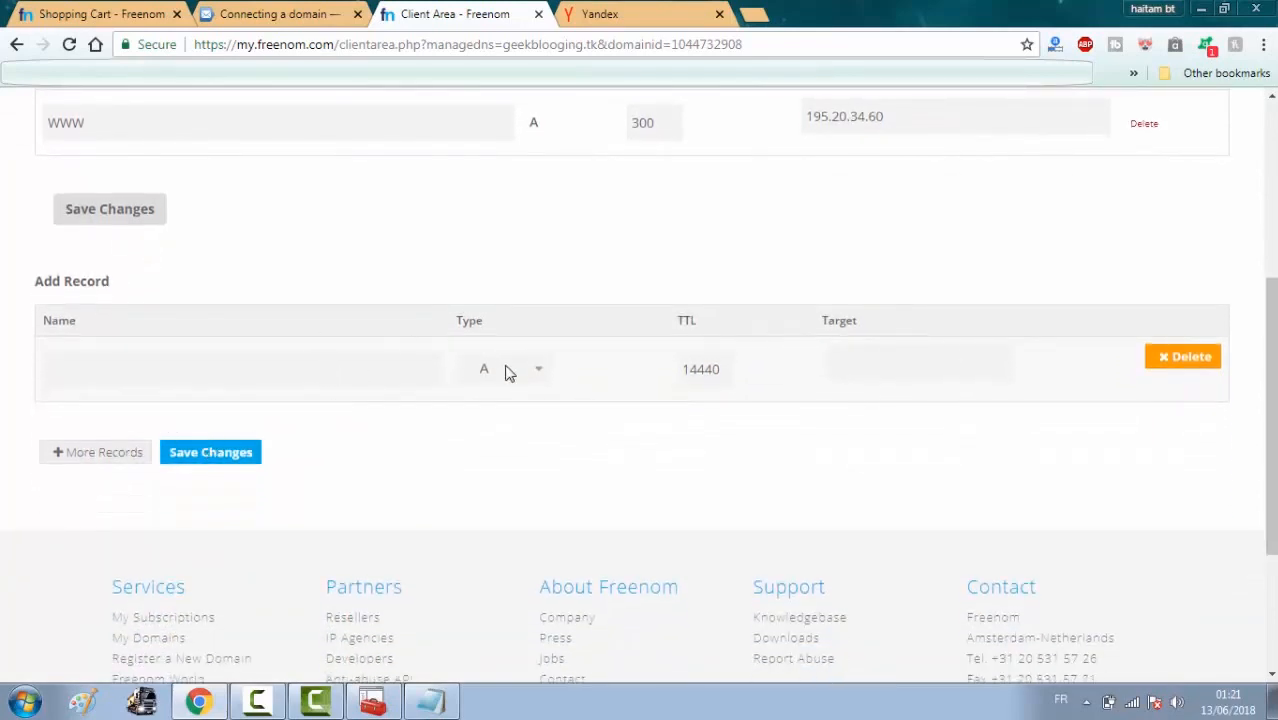
{"action": "left_click", "coordinate": [503, 369]}
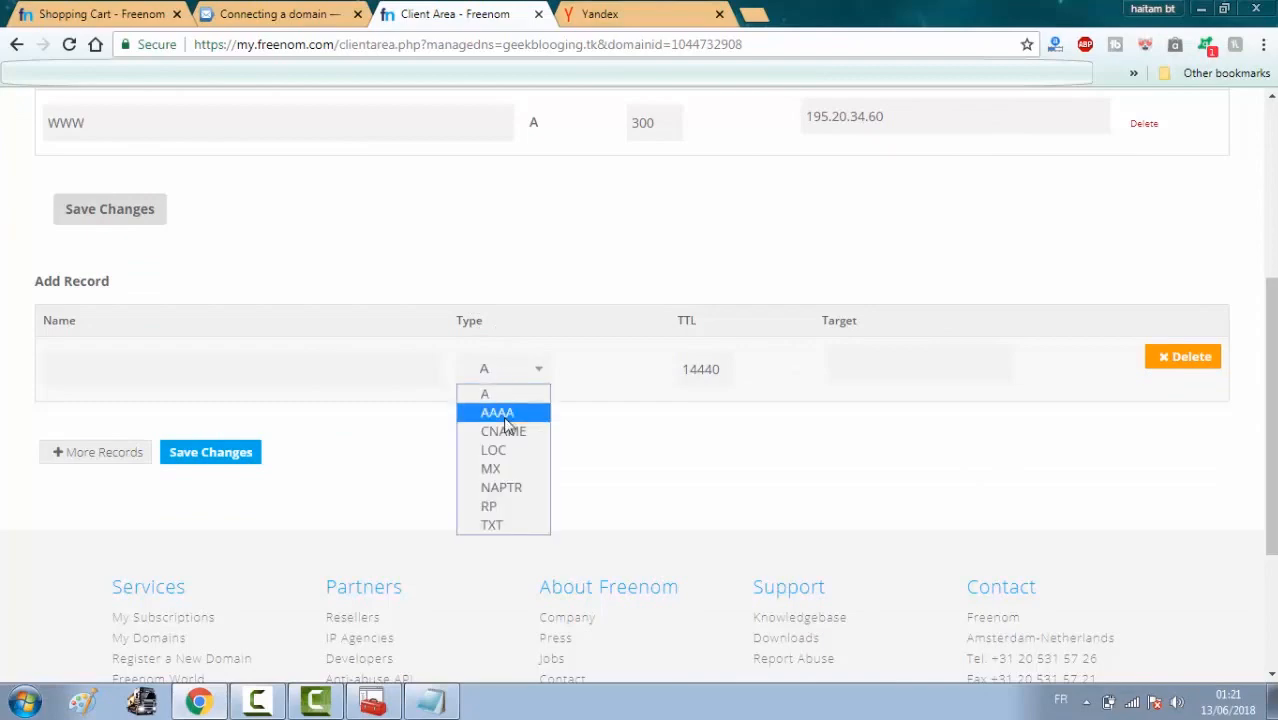
Step: Save a CNAME record YAMAIL-FAC277187C68 targeting mail.yandex.com
{"action": "left_click", "coordinate": [270, 14]}
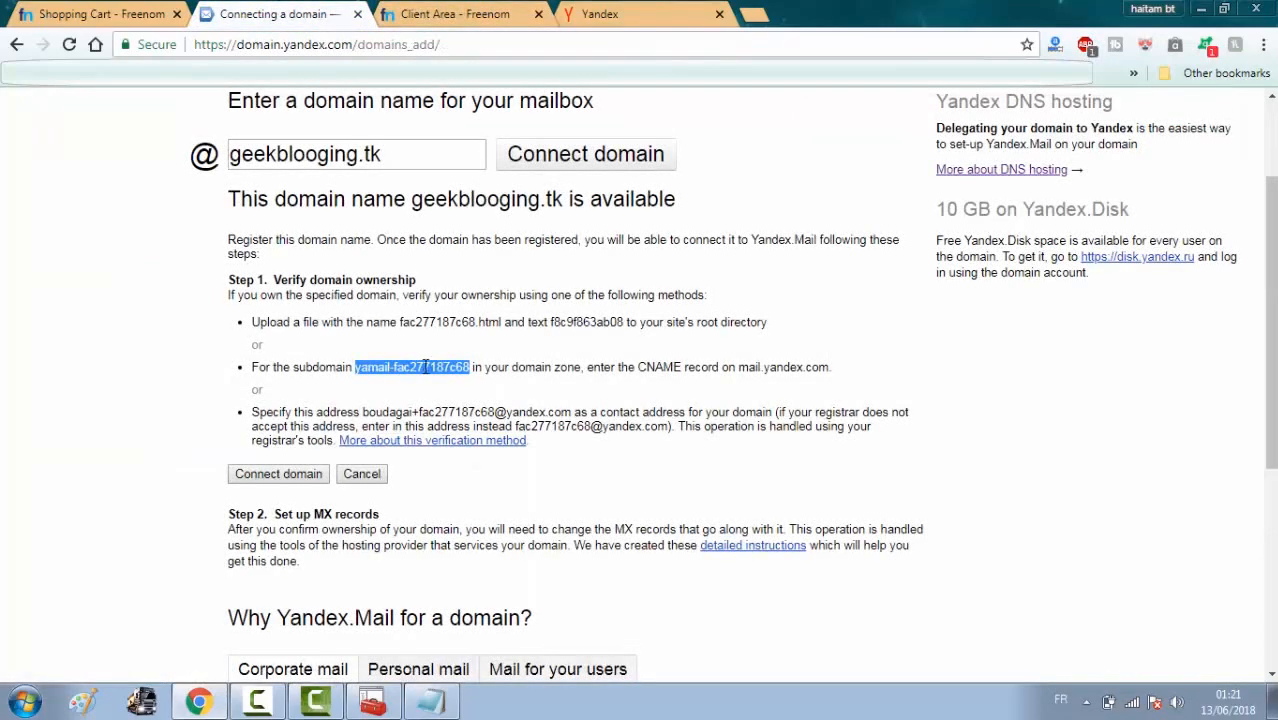
{"action": "left_click", "coordinate": [453, 14]}
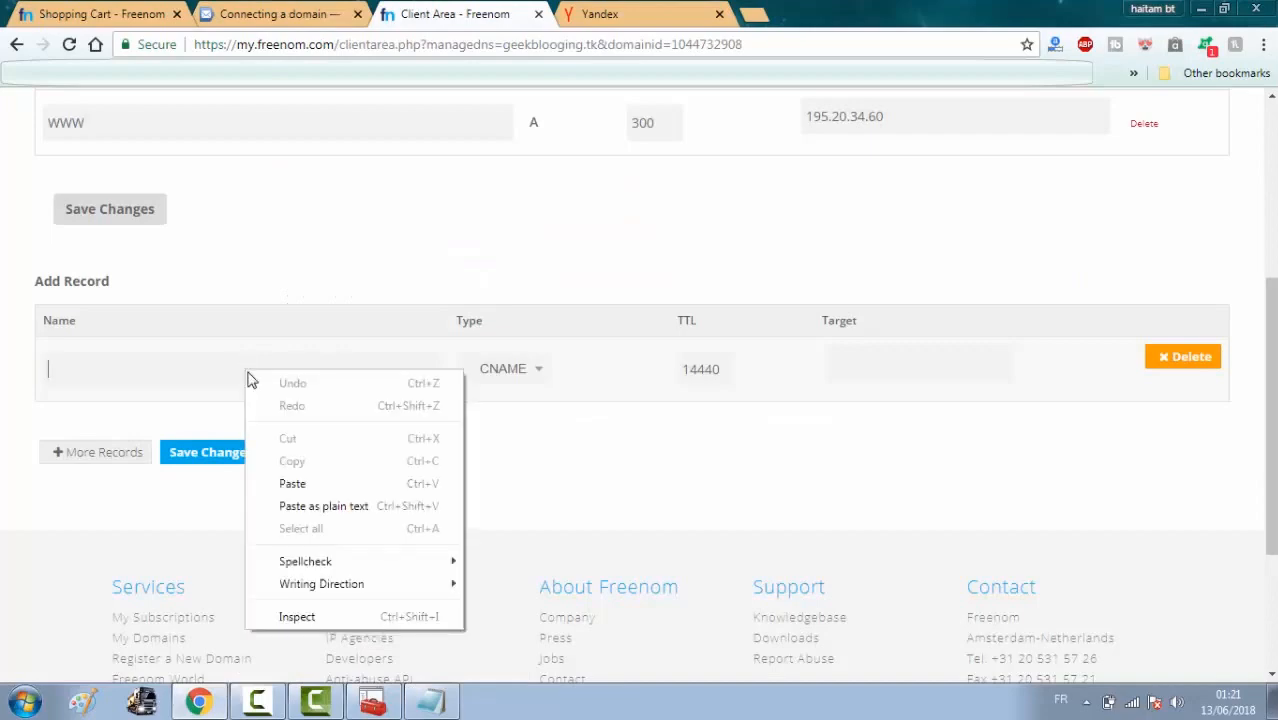
{"action": "left_click", "coordinate": [280, 14]}
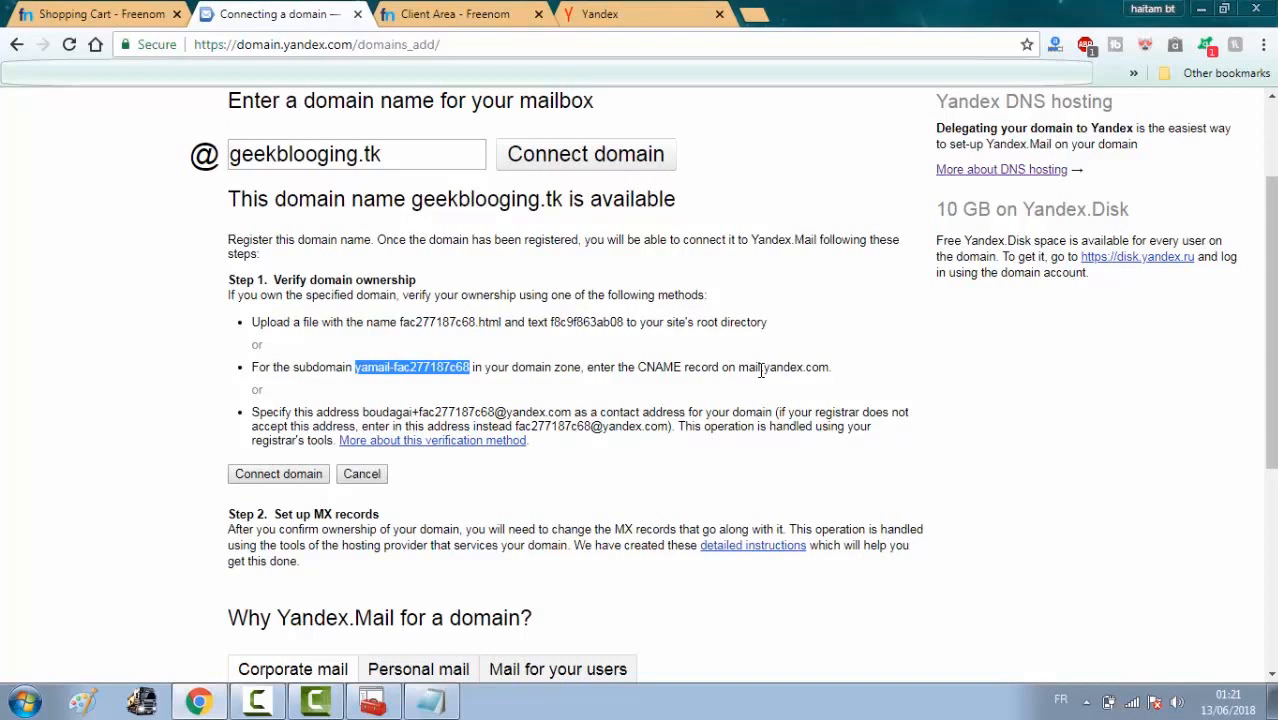
{"action": "right_click", "coordinate": [783, 366]}
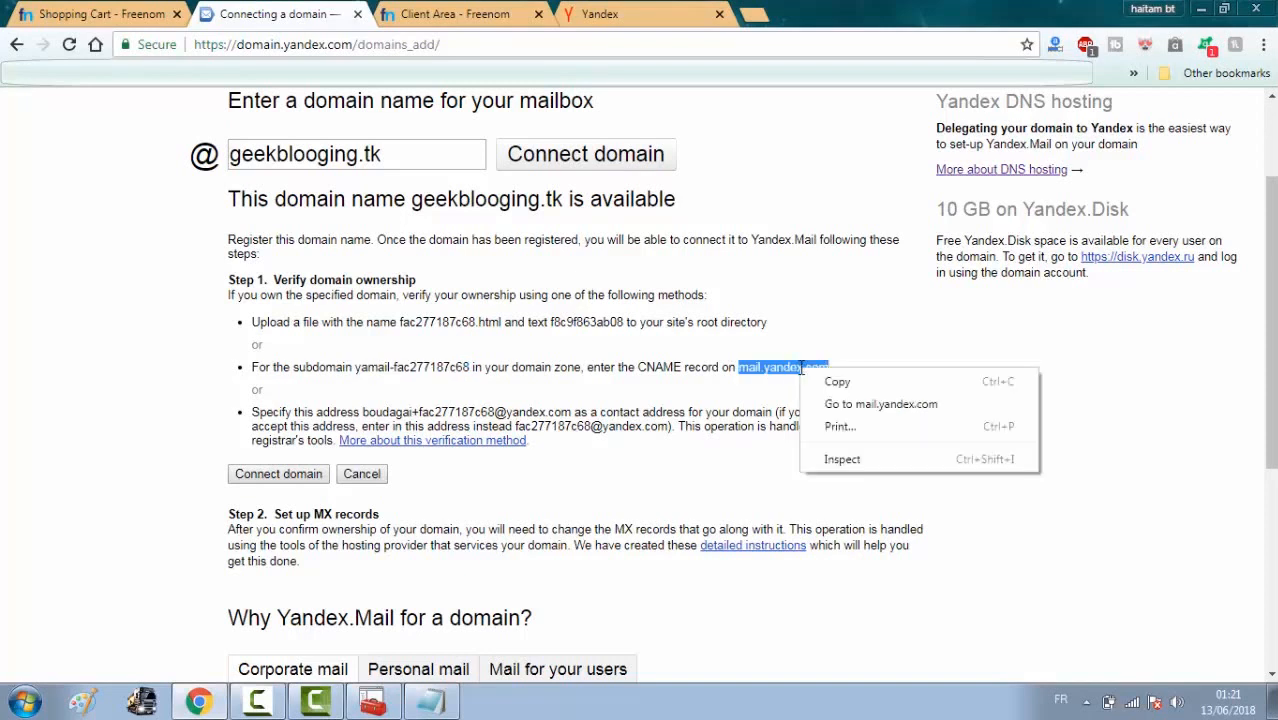
{"action": "left_click", "coordinate": [460, 13]}
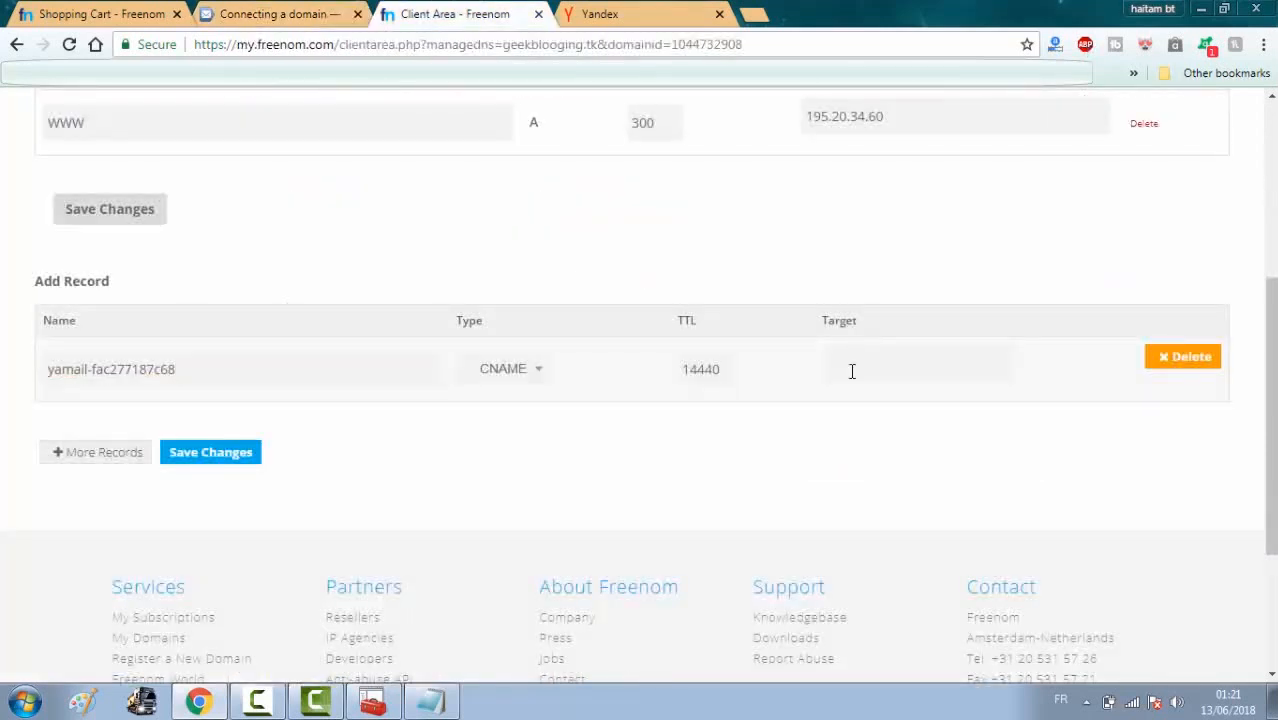
{"action": "type", "text": "mail.yandex.com"}
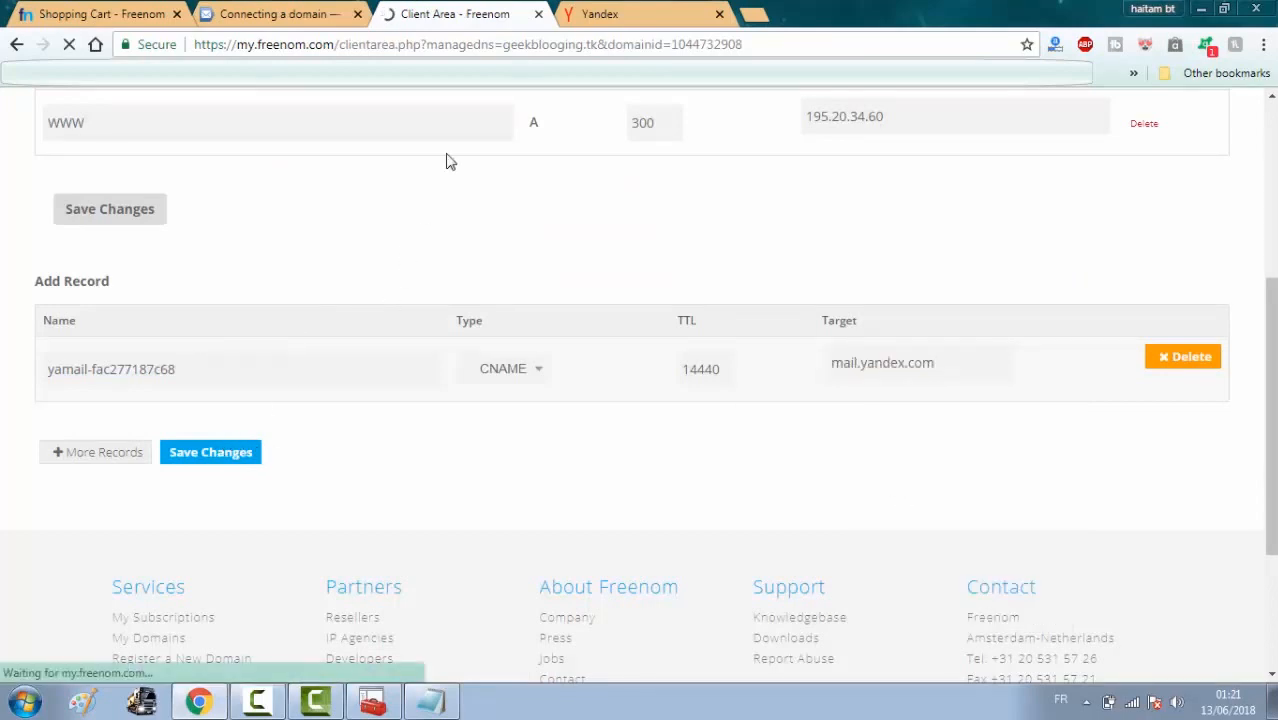
{"action": "left_click", "coordinate": [210, 452]}
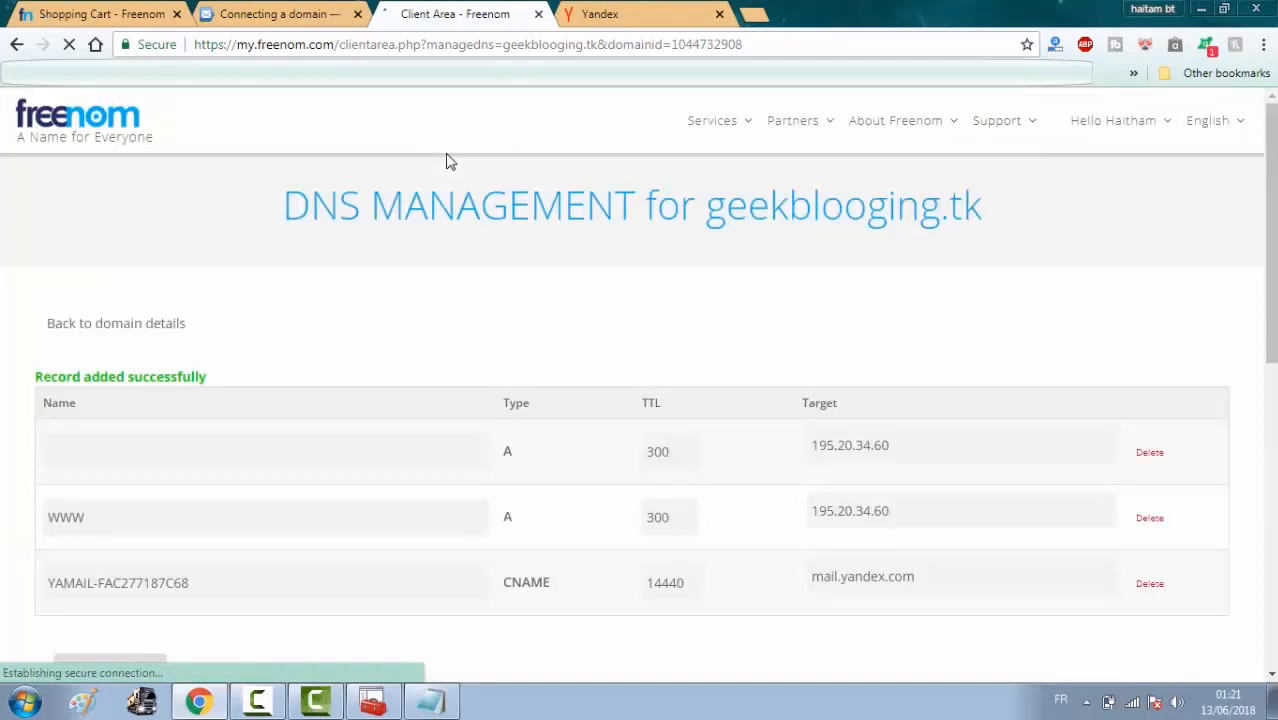
Step: Connect geekblooging.tk in Yandex and verify ownership, moving on to the MX records step
{"action": "left_click", "coordinate": [270, 14]}
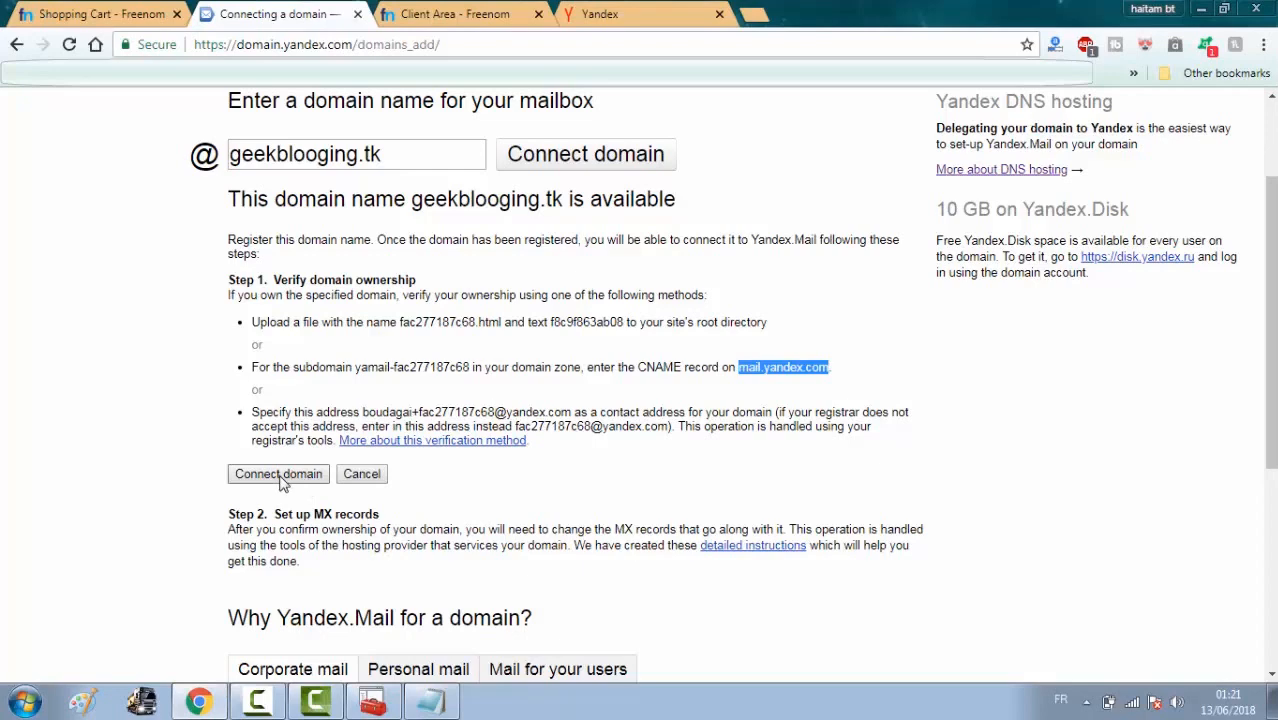
{"action": "left_click", "coordinate": [278, 474]}
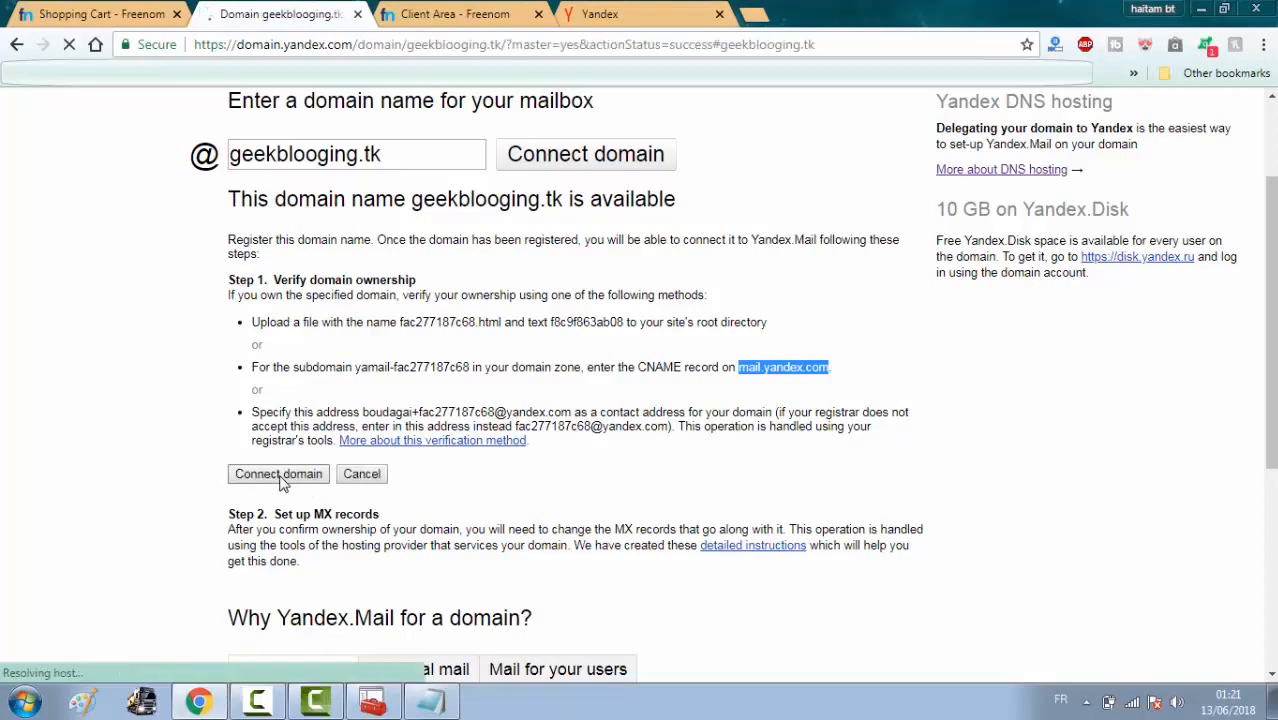
{"action": "left_click", "coordinate": [278, 474]}
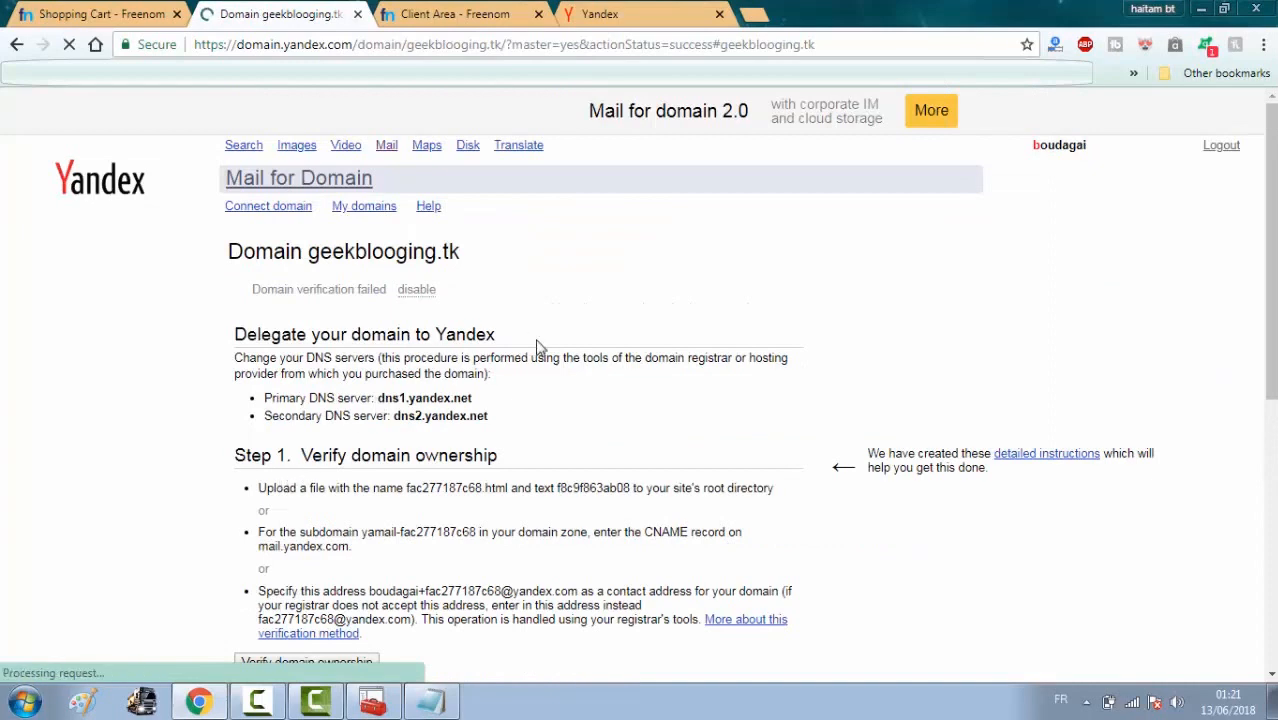
{"action": "scroll", "scroll_direction": "down", "scroll_amount": 3}
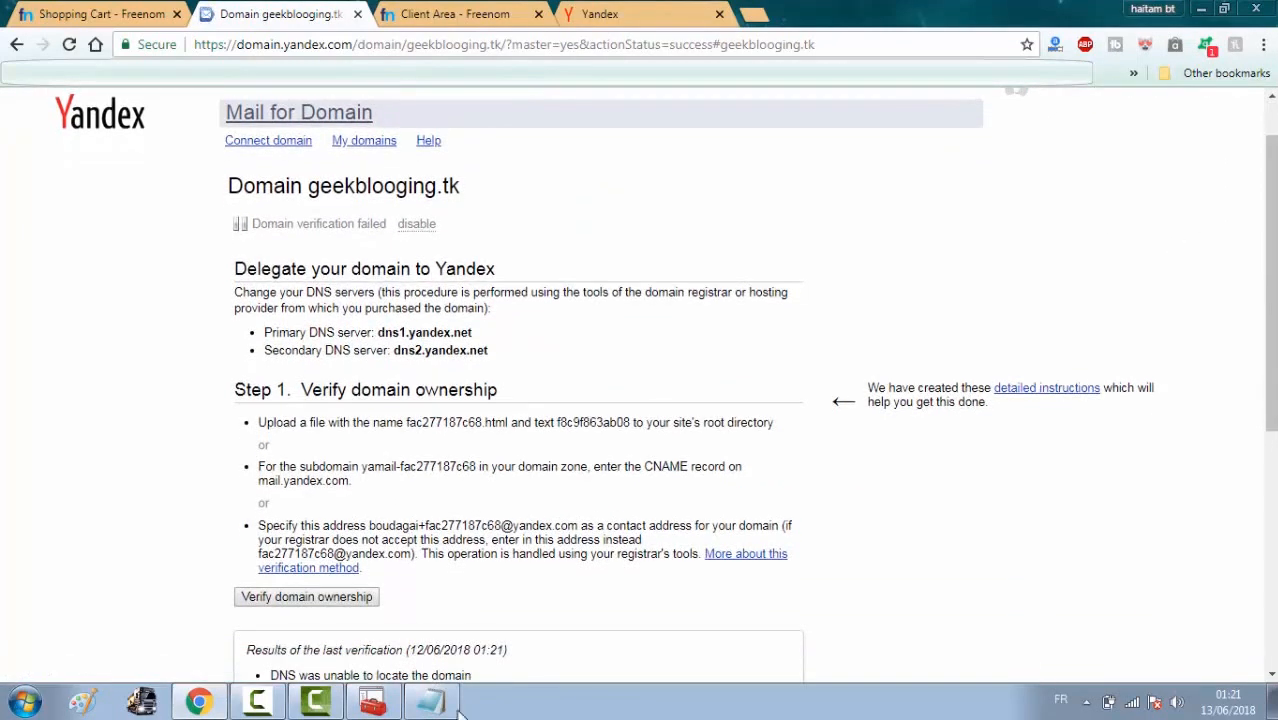
{"action": "mouse_move", "coordinate": [312, 600]}
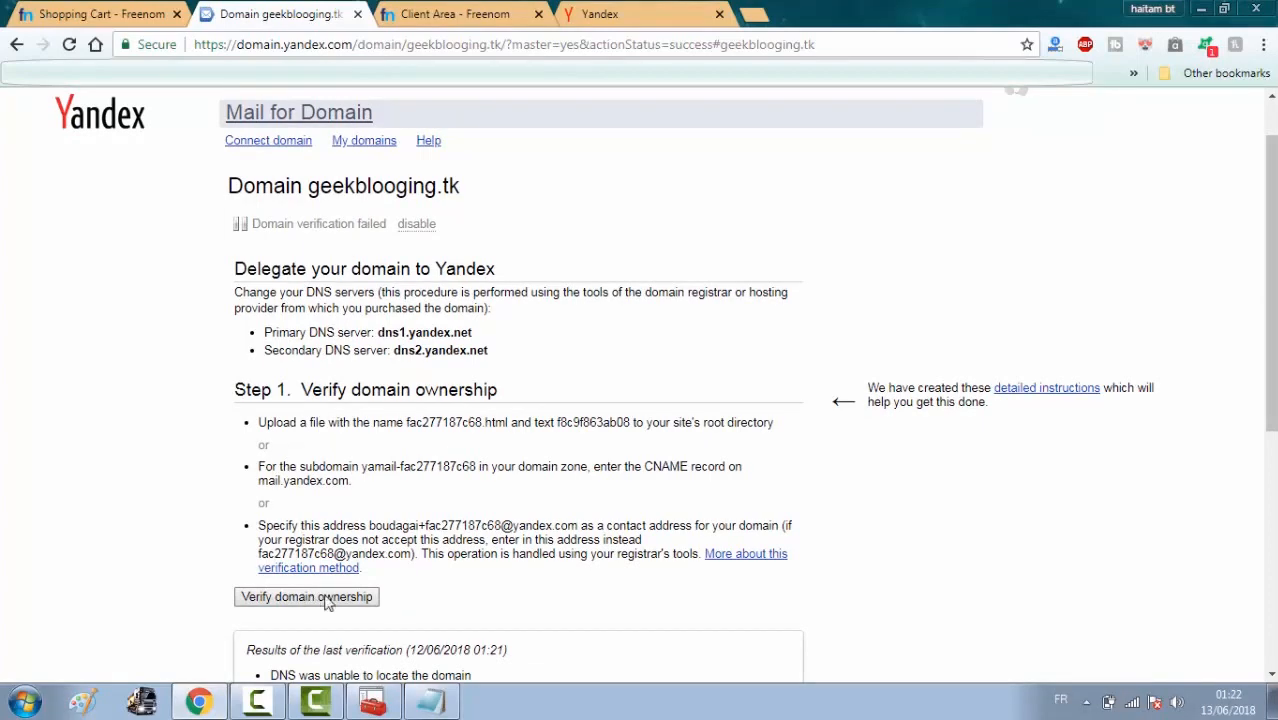
{"action": "mouse_move", "coordinate": [333, 598]}
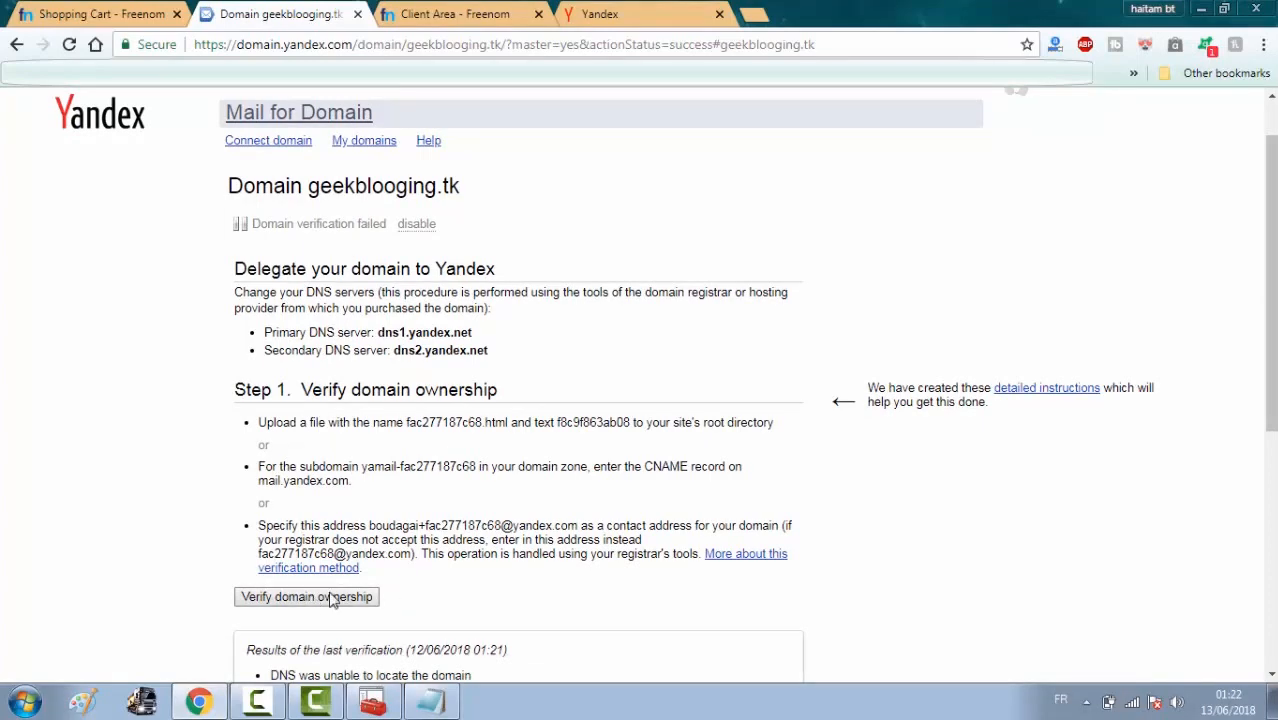
{"action": "scroll", "scroll_direction": "down", "scroll_amount": 3}
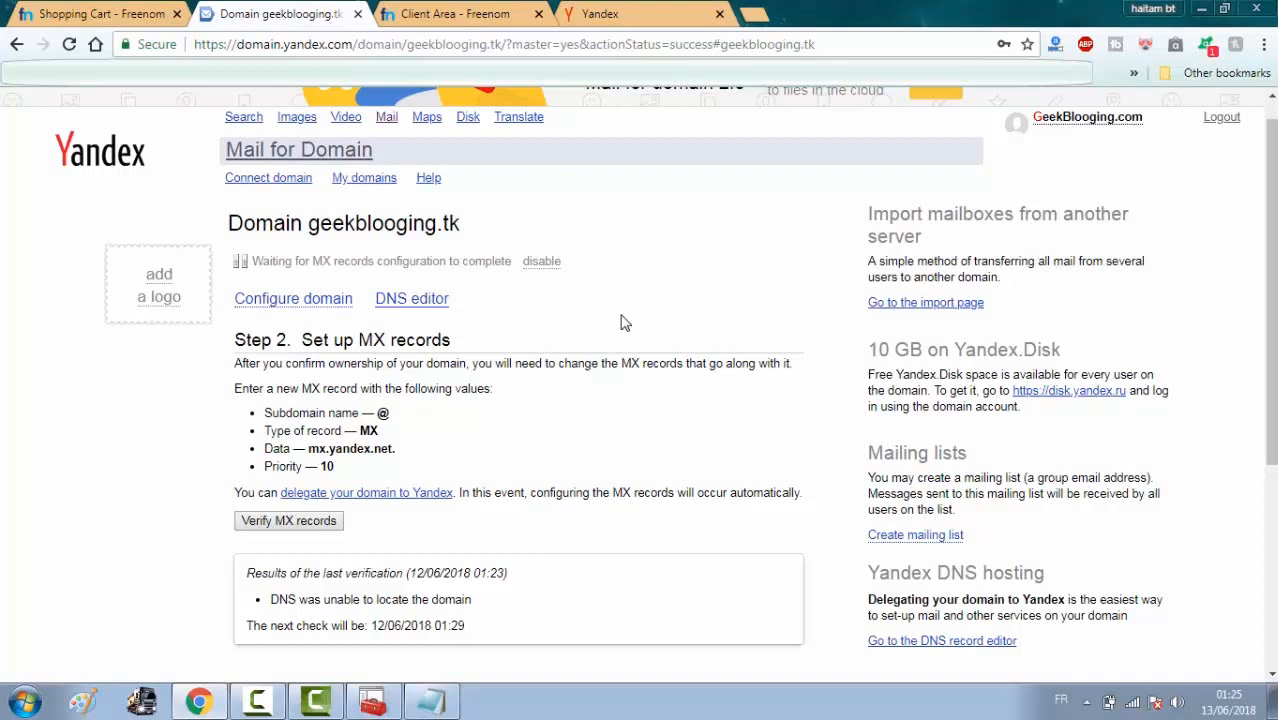
Step: Add a Freenom MX record with target mx.yandex.net. and priority 10, and save
{"action": "left_click", "coordinate": [470, 14]}
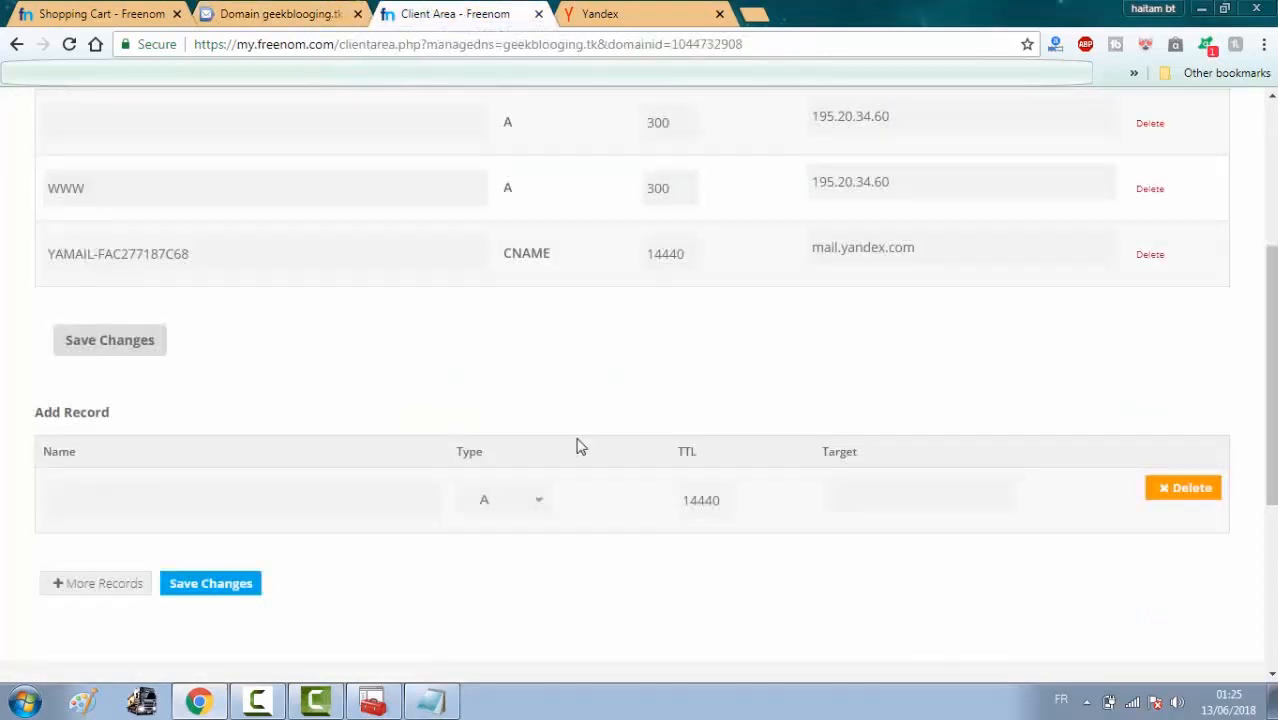
{"action": "mouse_move", "coordinate": [487, 462]}
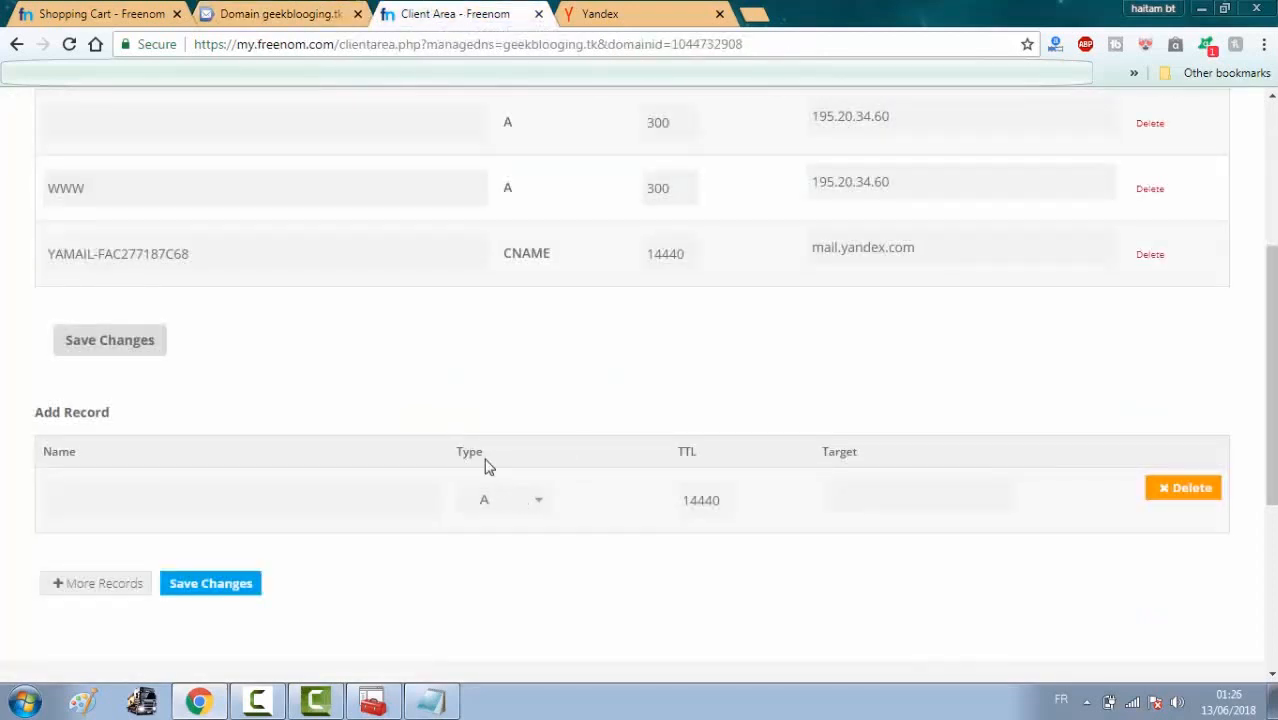
{"action": "left_click", "coordinate": [503, 500]}
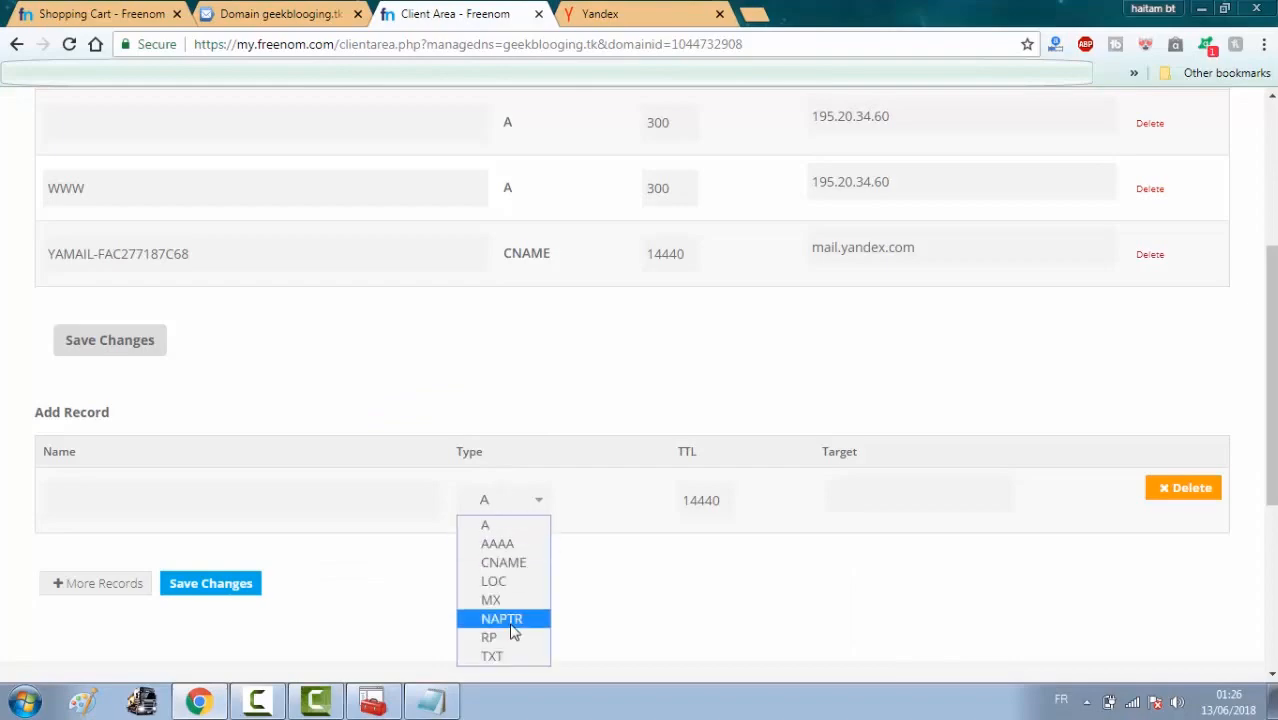
{"action": "left_click", "coordinate": [490, 599]}
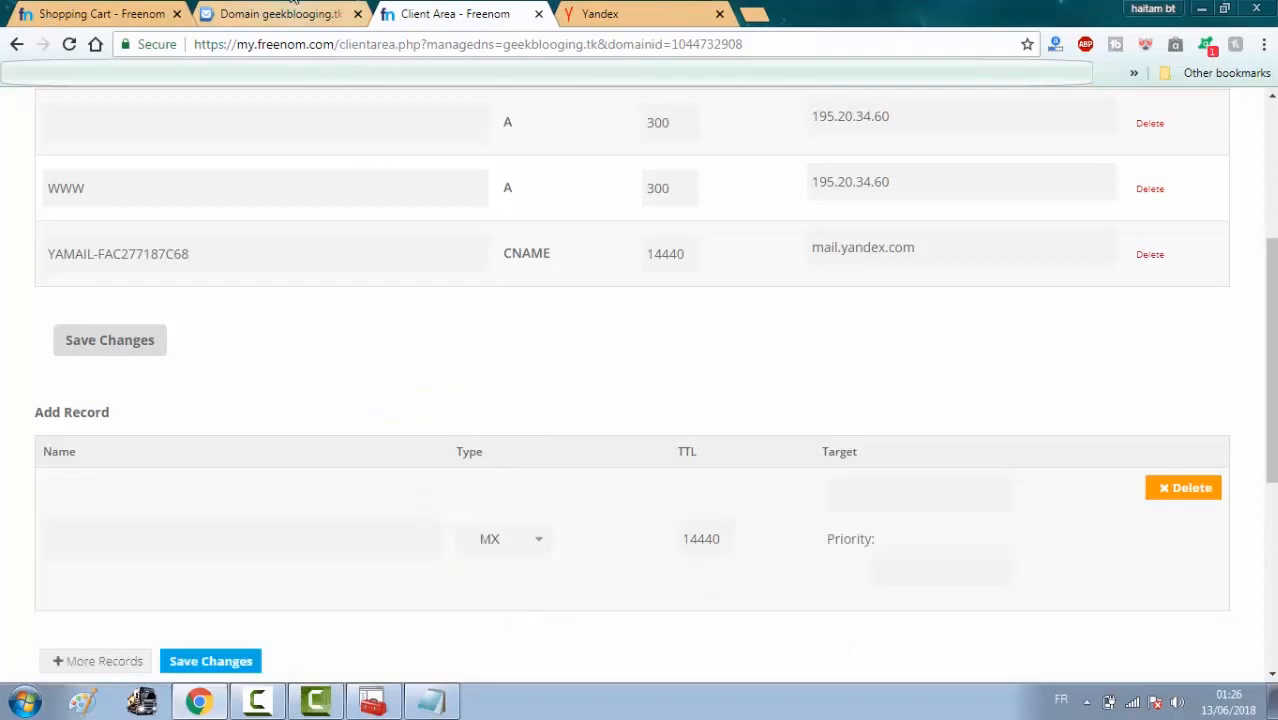
{"action": "left_click", "coordinate": [280, 14]}
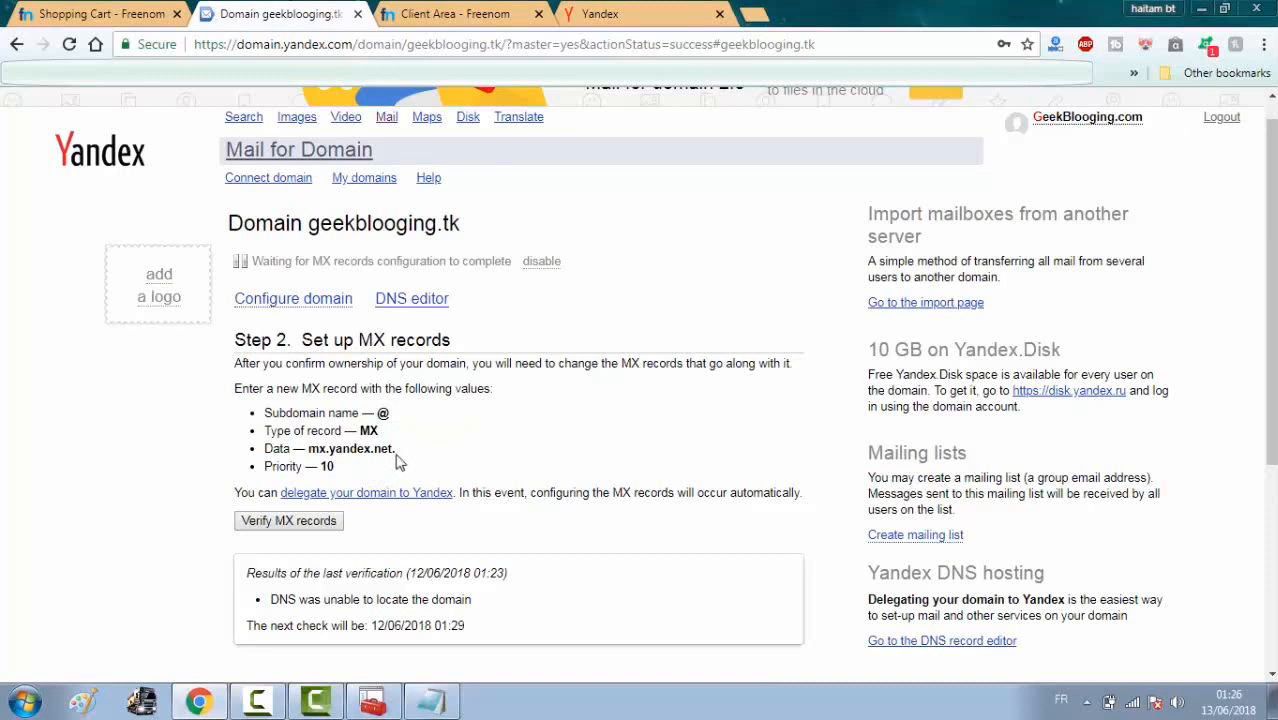
{"action": "right_click", "coordinate": [350, 448]}
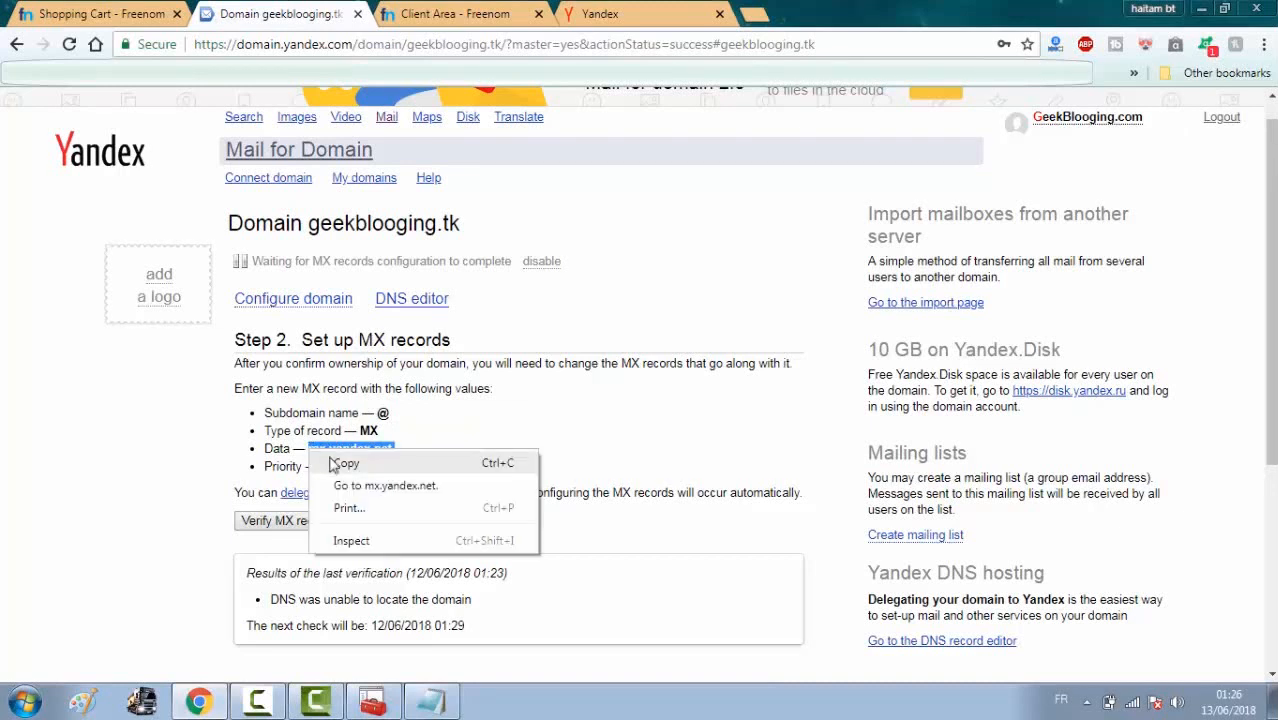
{"action": "left_click", "coordinate": [460, 13]}
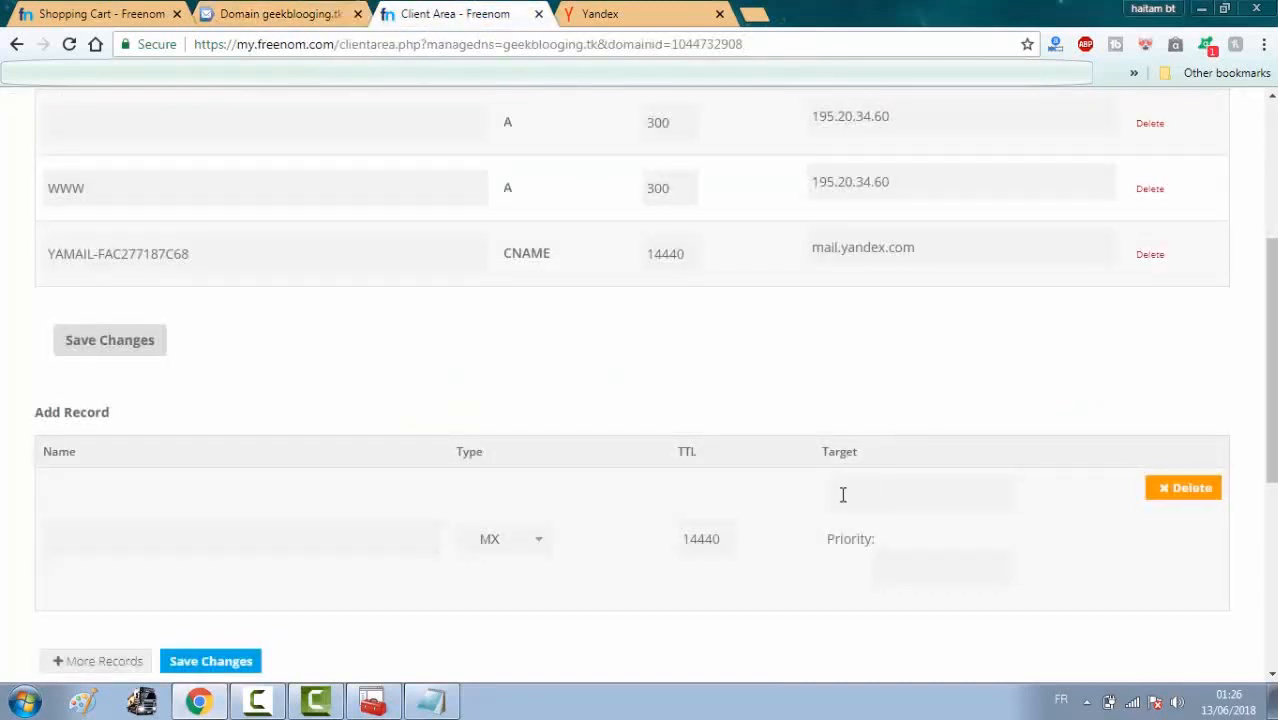
{"action": "type", "text": "mx.yandex.net."}
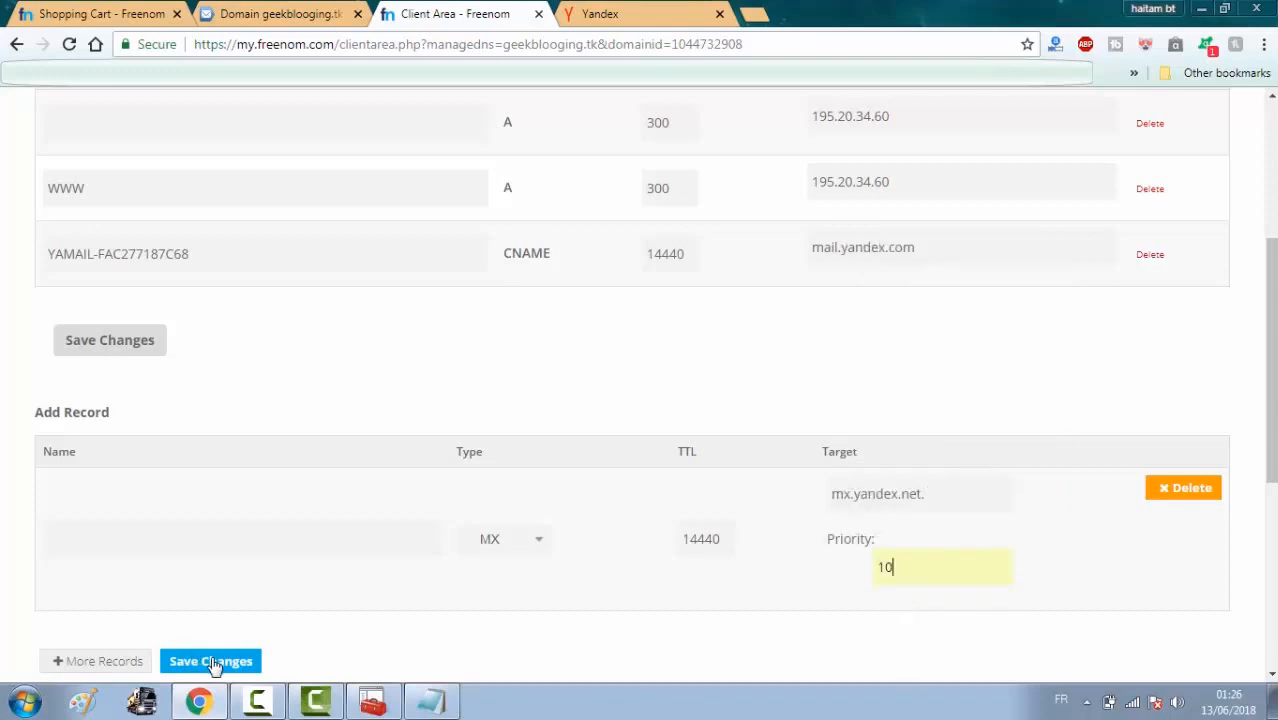
{"action": "left_click", "coordinate": [210, 661]}
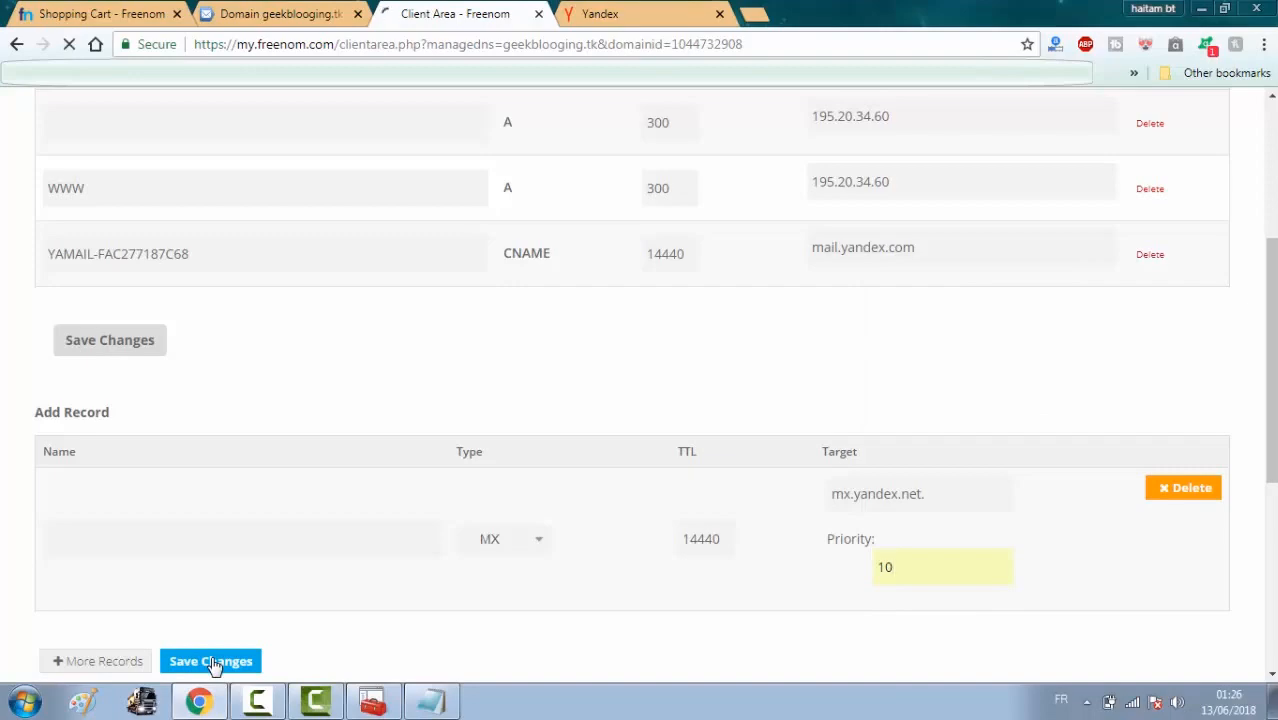
{"action": "left_click", "coordinate": [210, 661]}
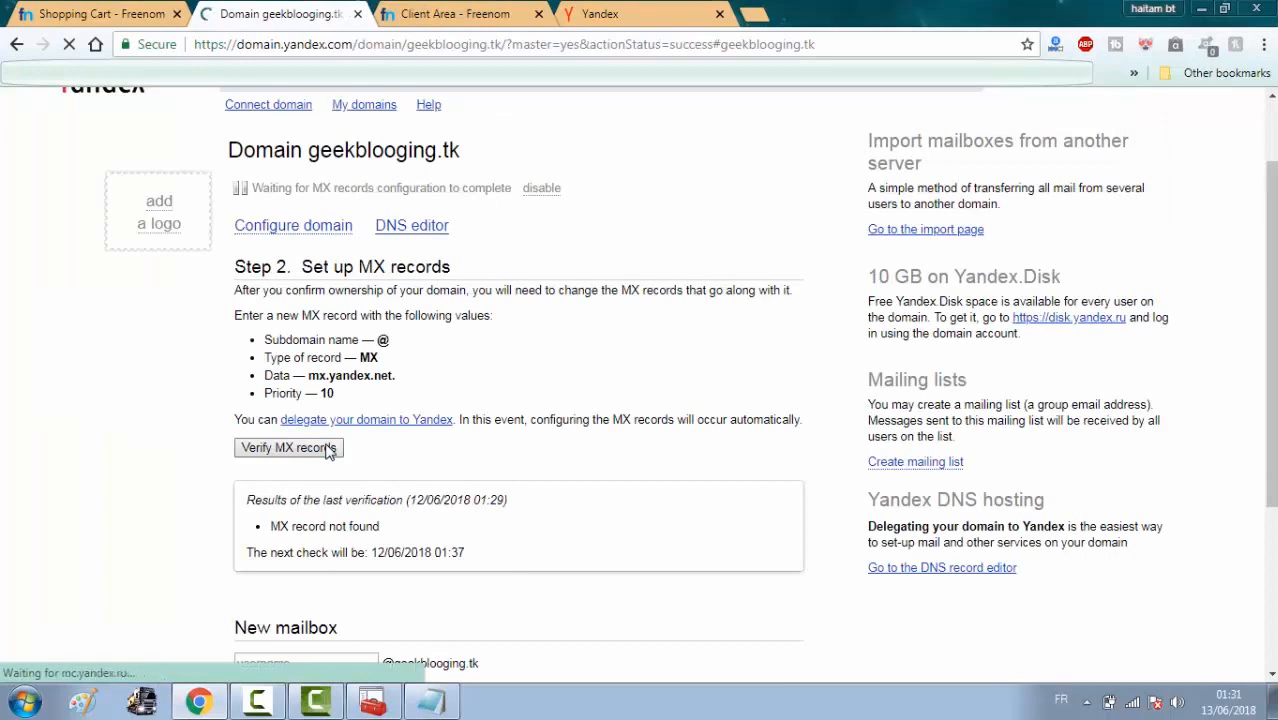
{"action": "left_click", "coordinate": [288, 448]}
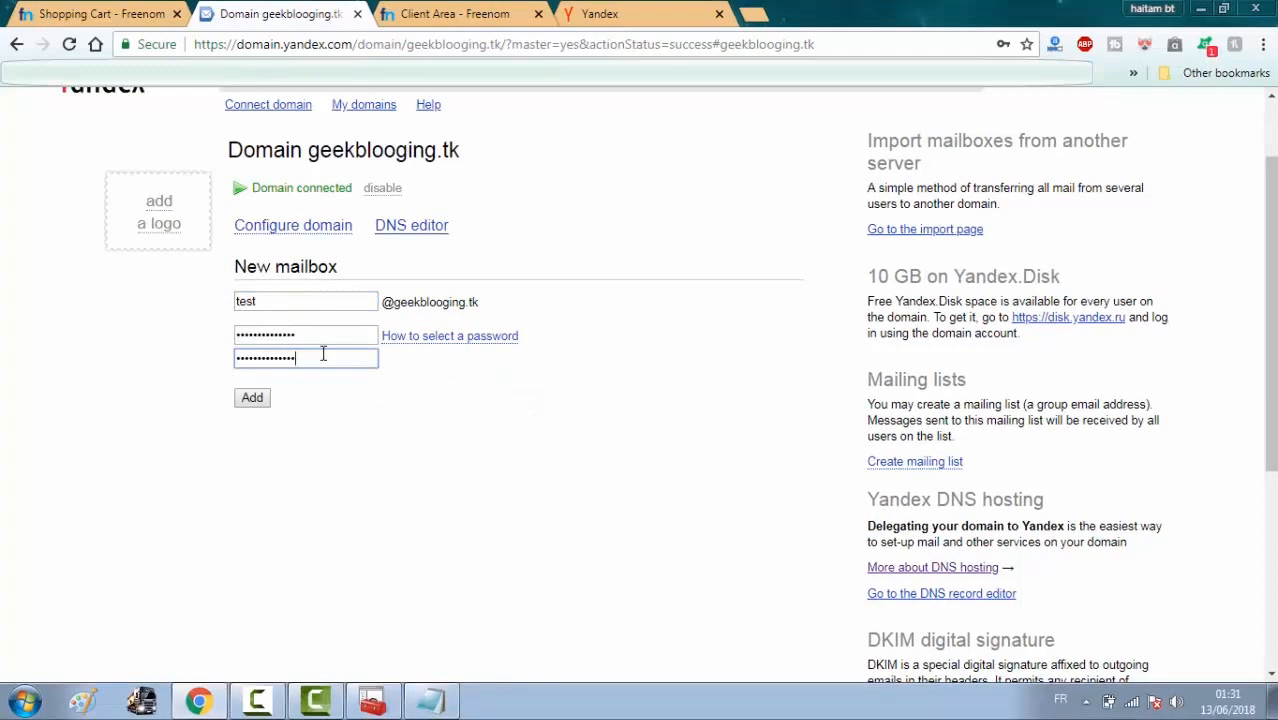
{"action": "left_click", "coordinate": [251, 397]}
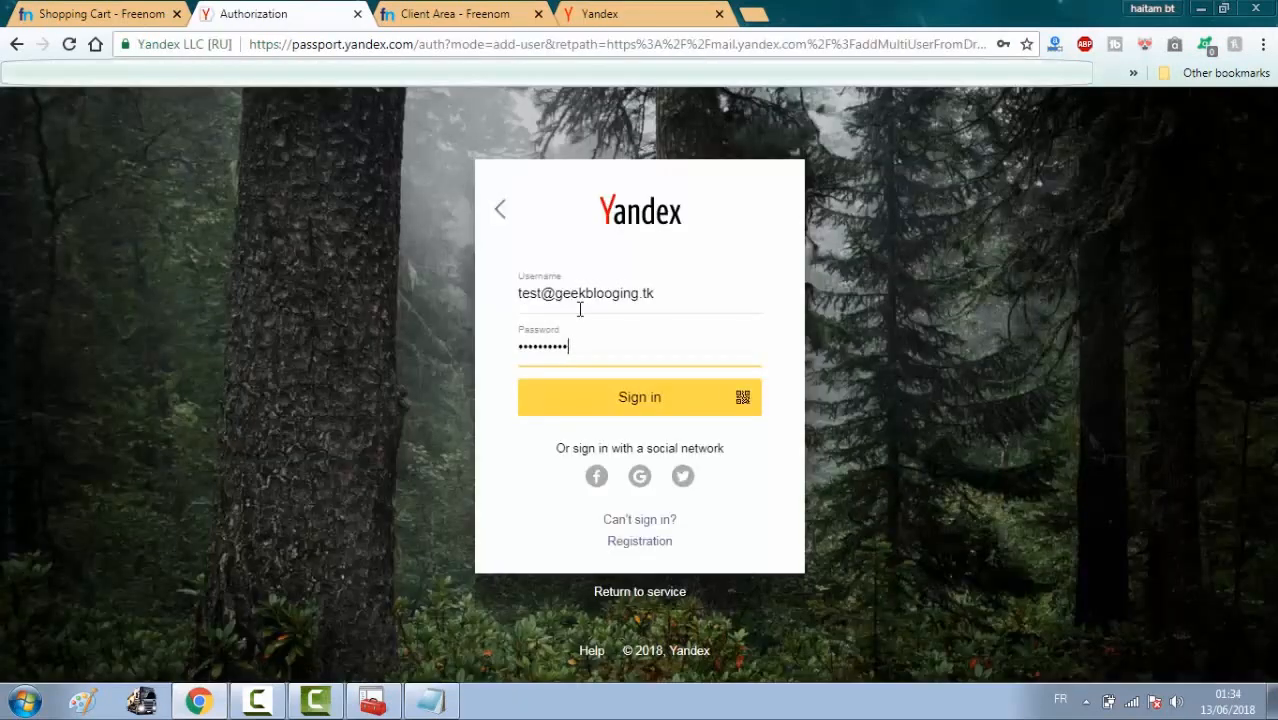
{"action": "left_click", "coordinate": [639, 397]}
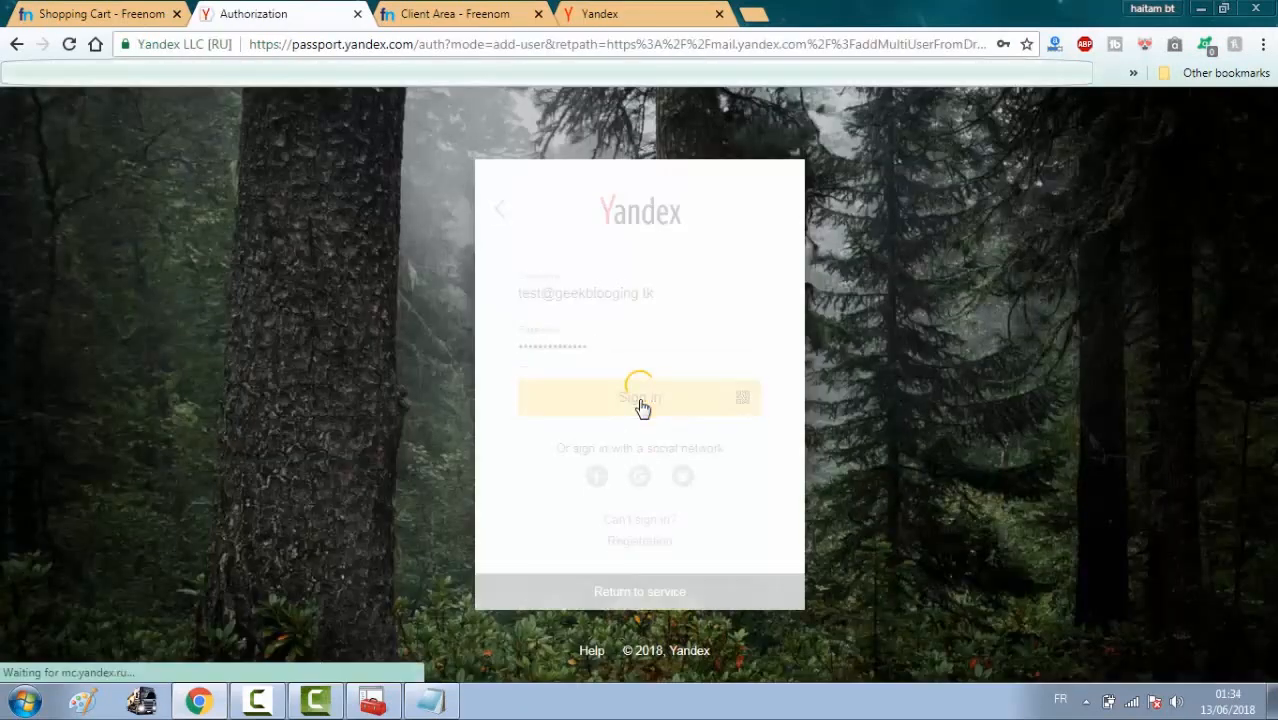
{"action": "left_click", "coordinate": [639, 398]}
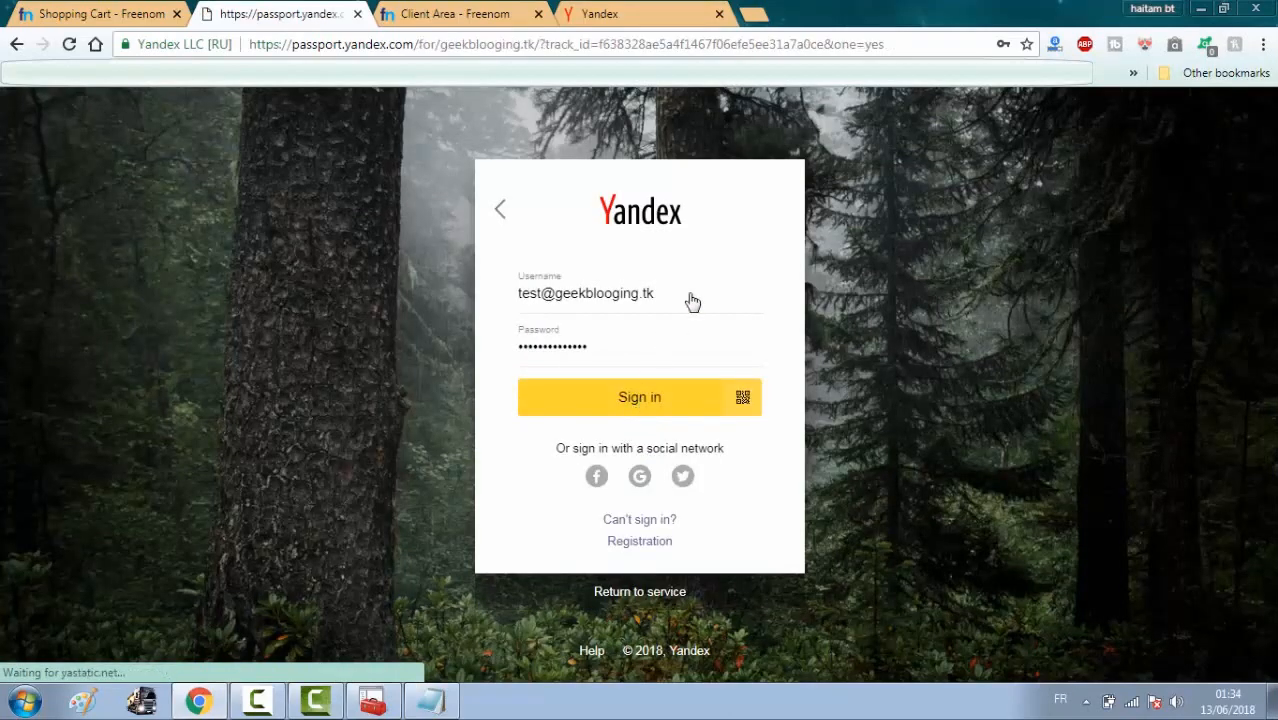
{"action": "left_click", "coordinate": [639, 397]}
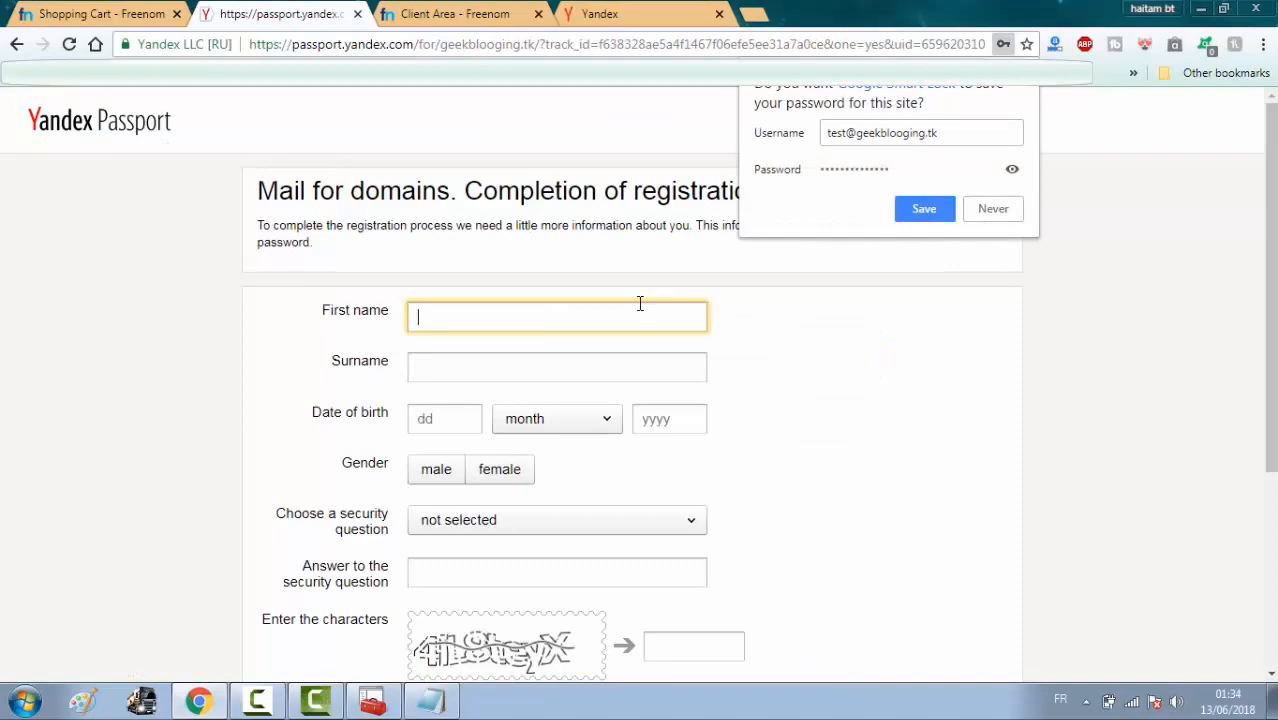
{"action": "mouse_move", "coordinate": [983, 291]}
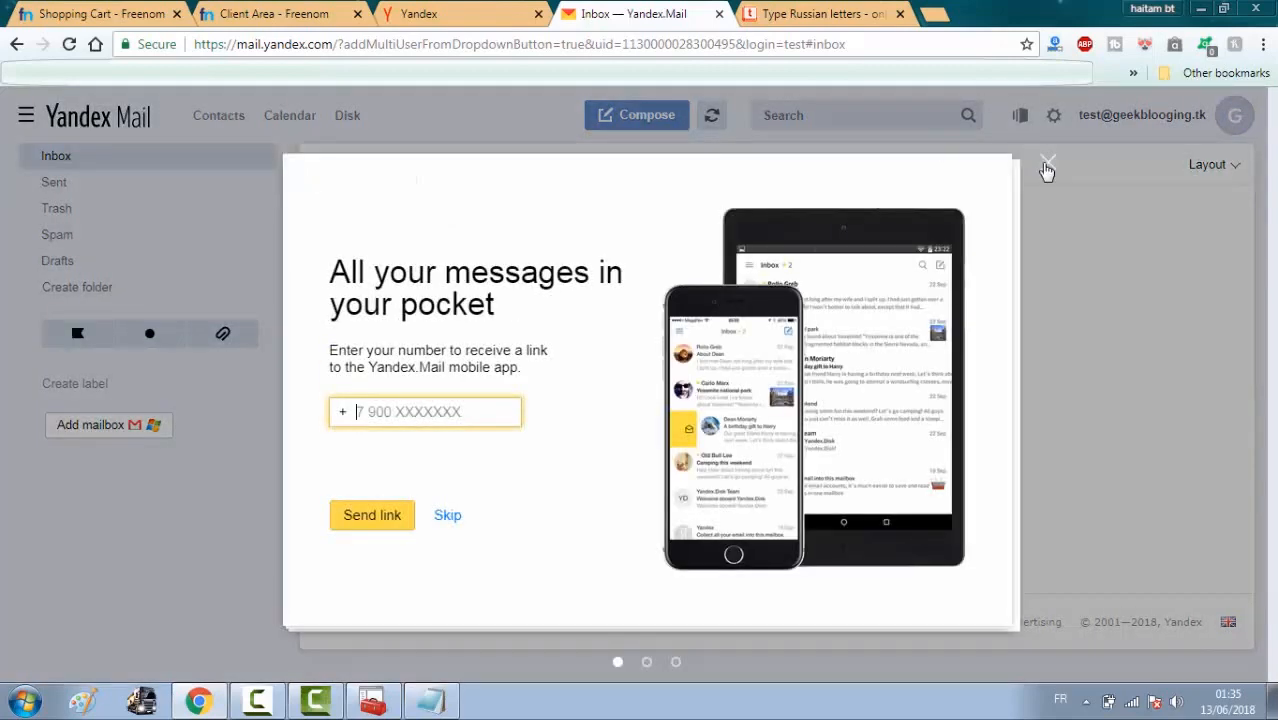
{"action": "left_click", "coordinate": [1047, 160]}
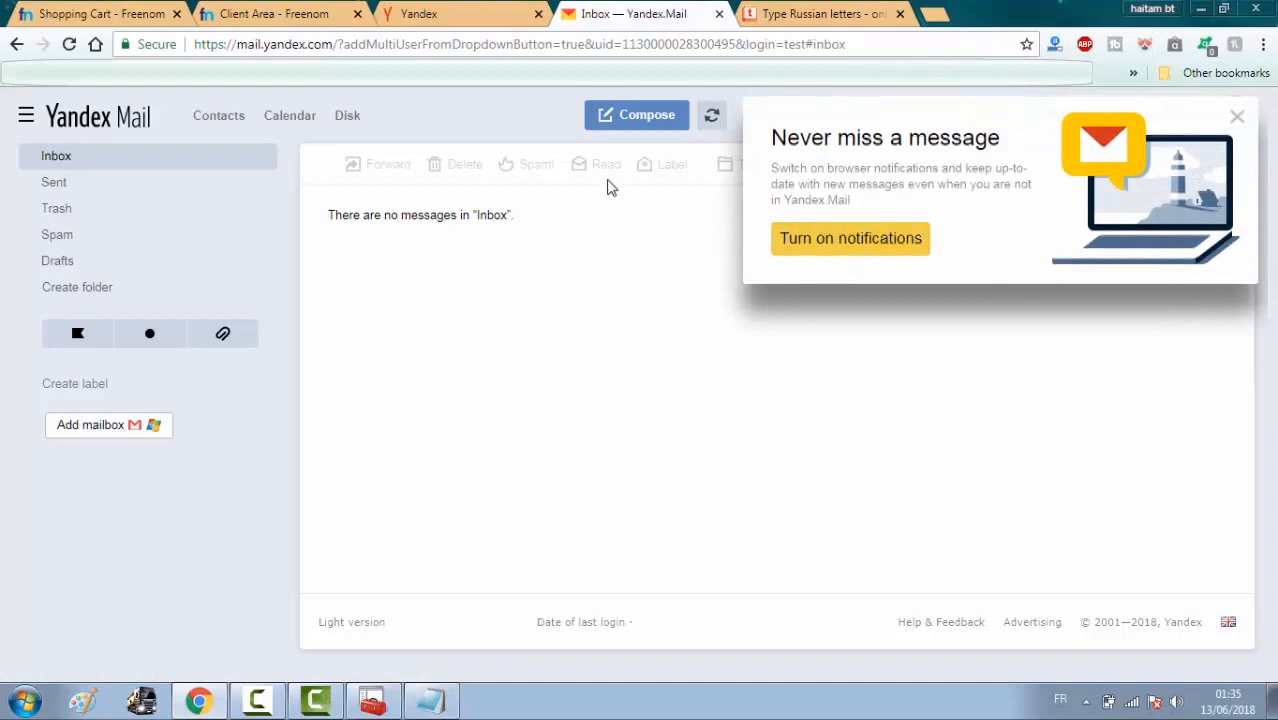
{"action": "mouse_move", "coordinate": [688, 294]}
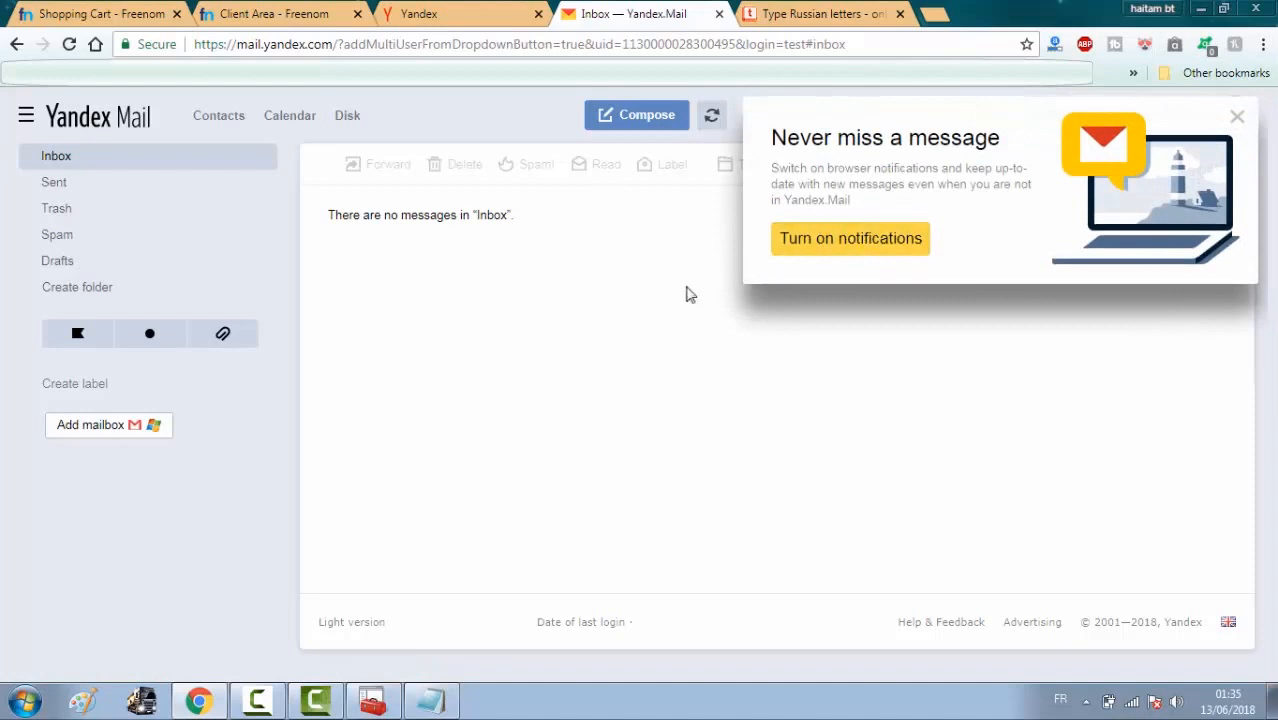
{"action": "mouse_move", "coordinate": [634, 120]}
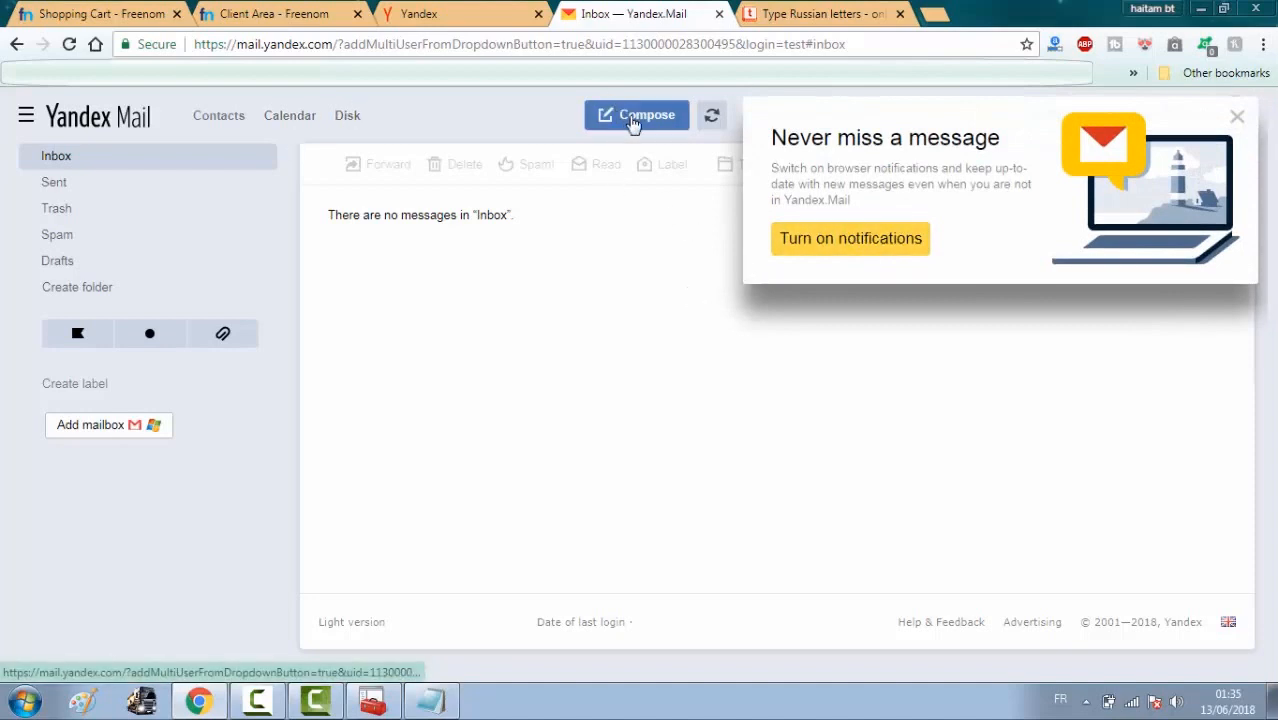
{"action": "left_click", "coordinate": [636, 114]}
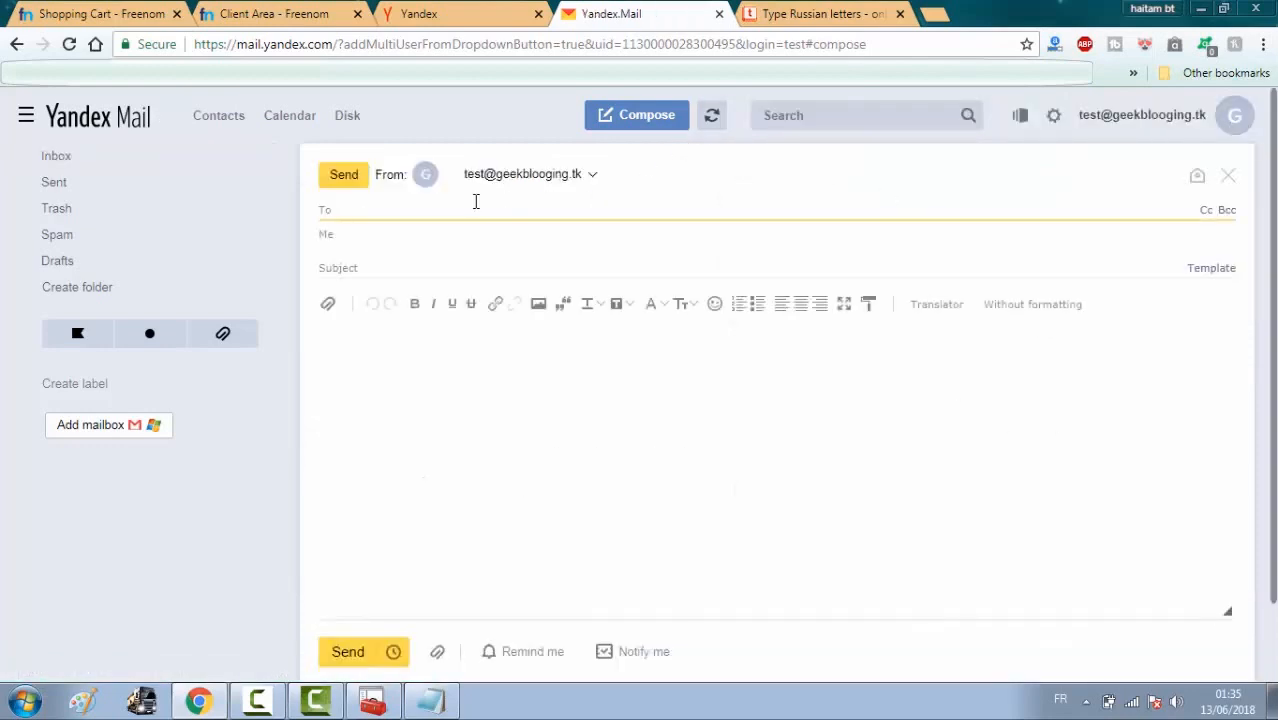
{"action": "left_click", "coordinate": [343, 174]}
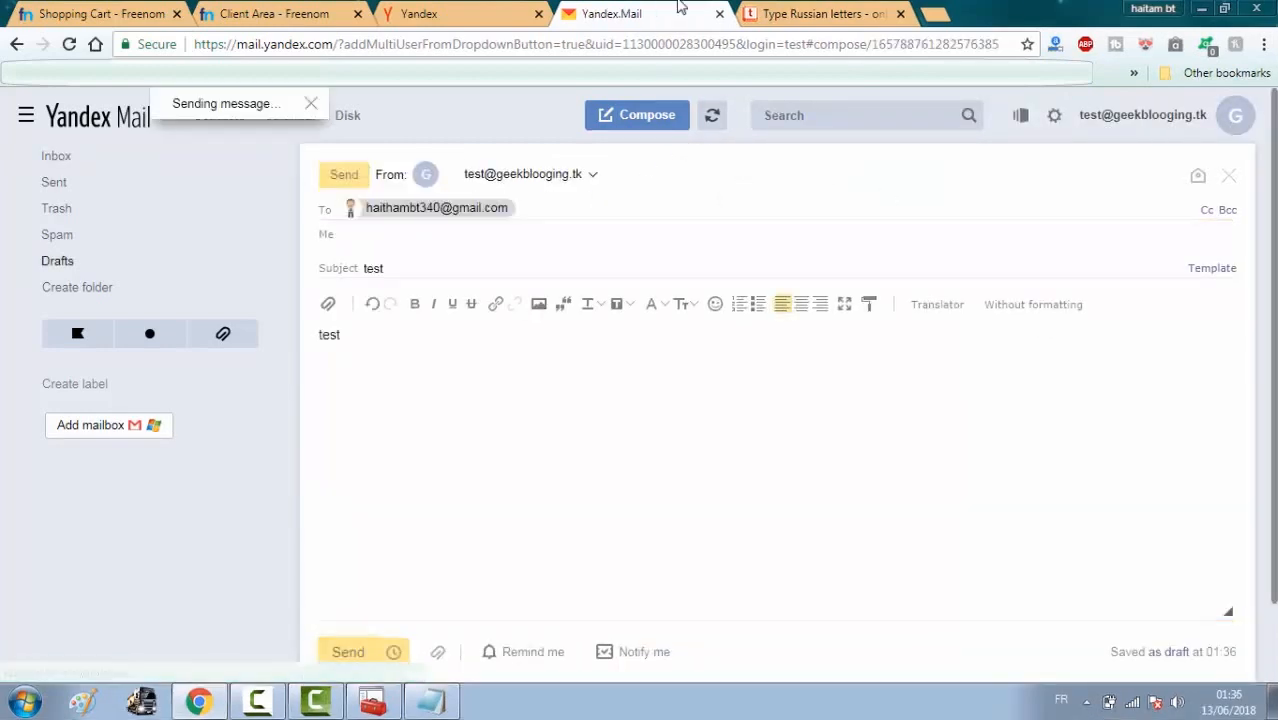
{"action": "left_click", "coordinate": [344, 174]}
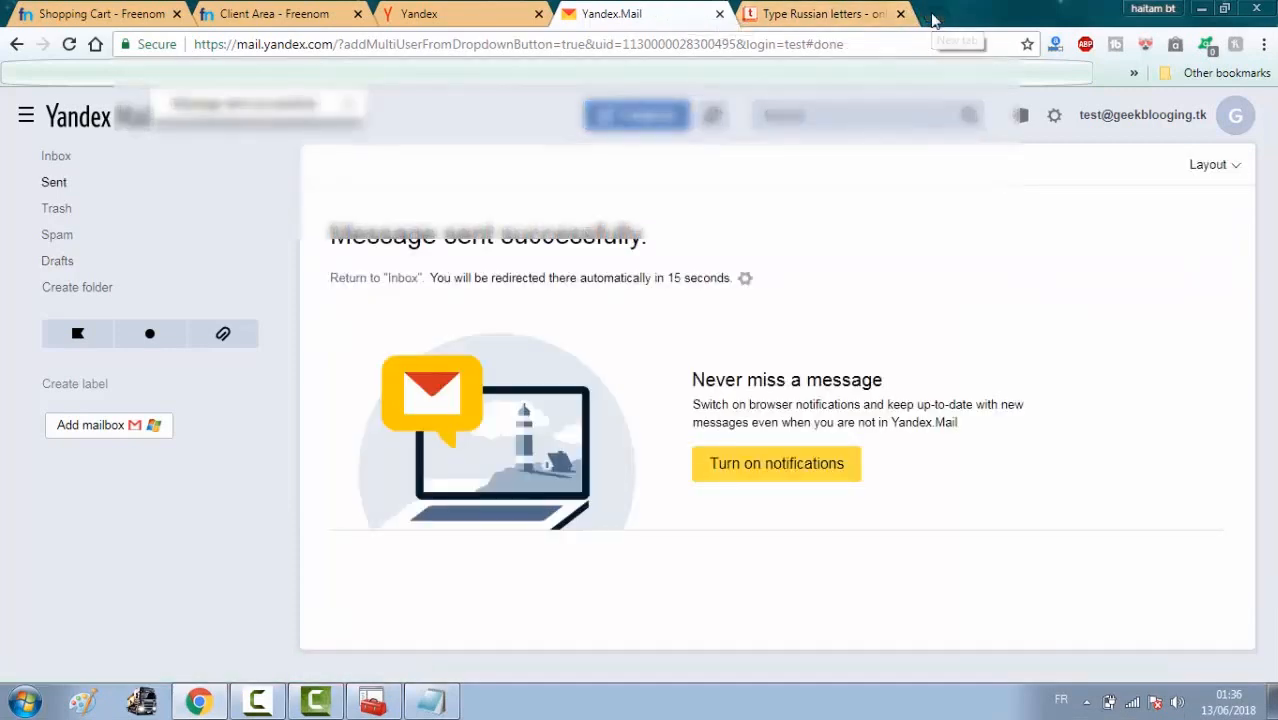
{"action": "left_click", "coordinate": [958, 14]}
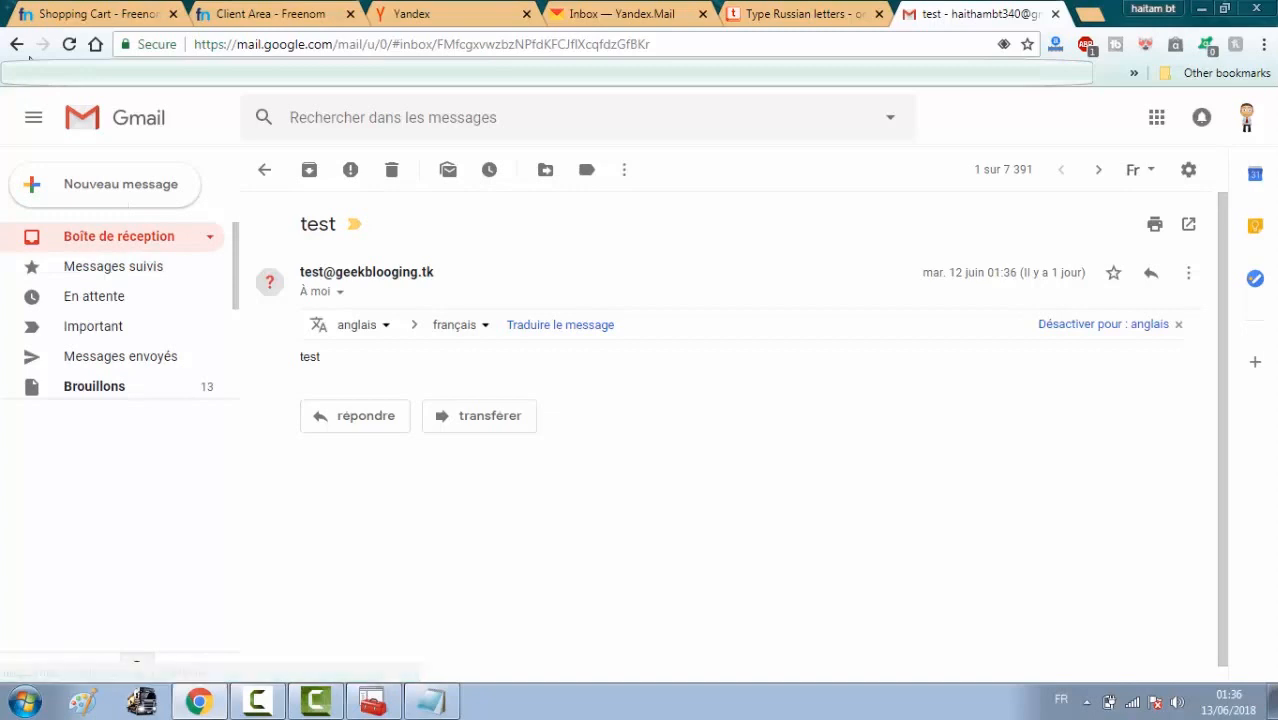
{"action": "mouse_move", "coordinate": [143, 243]}
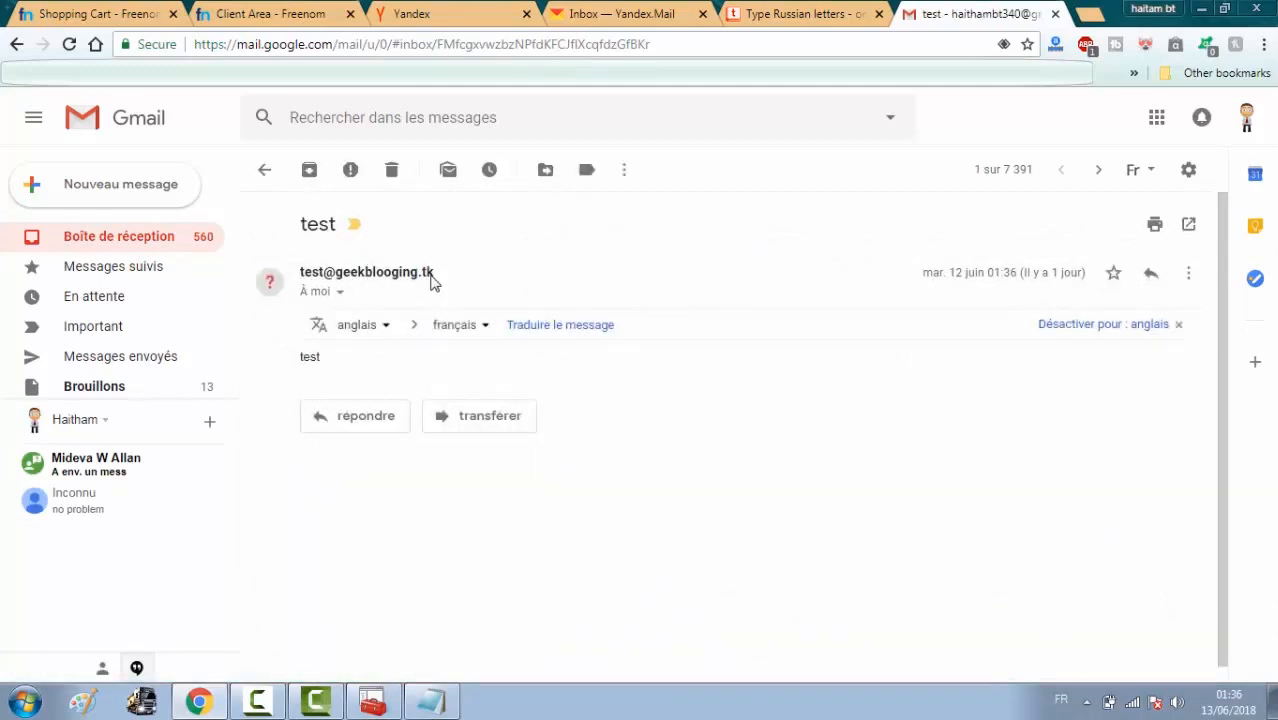
{"action": "mouse_move", "coordinate": [135, 196]}
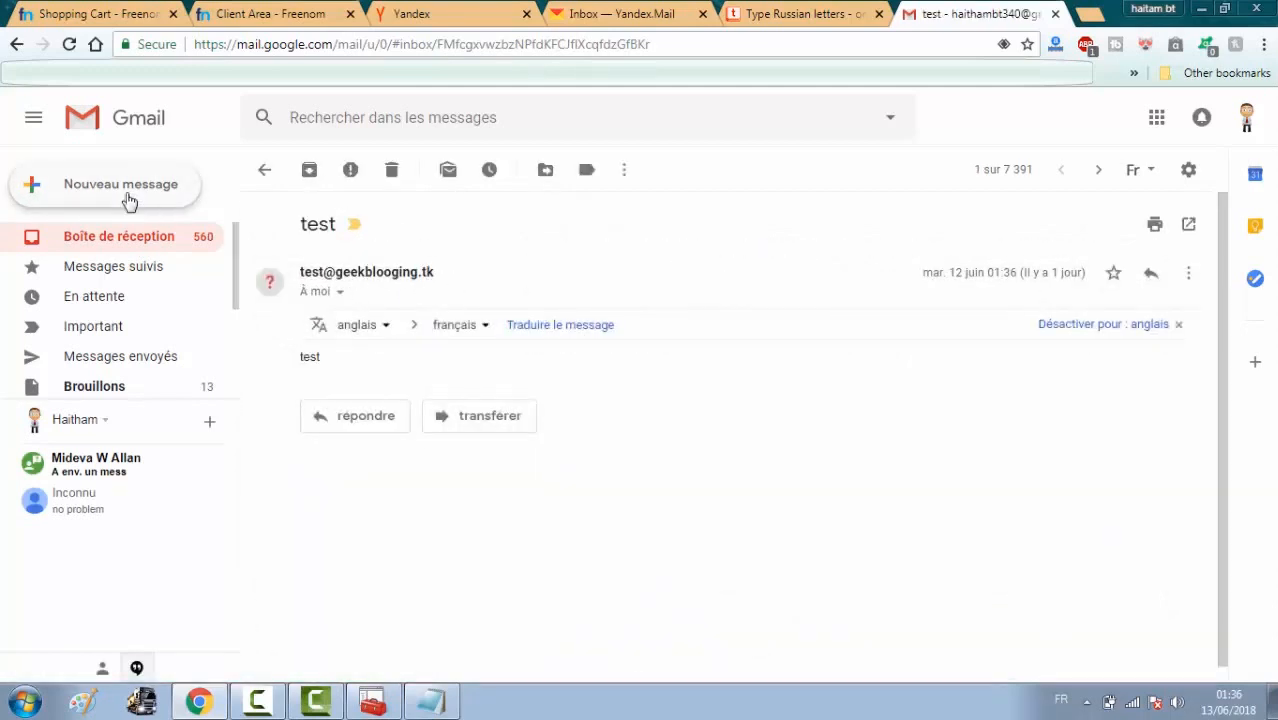
Step: Reply 'well received.' to the test message in Gmail
{"action": "left_click", "coordinate": [120, 184]}
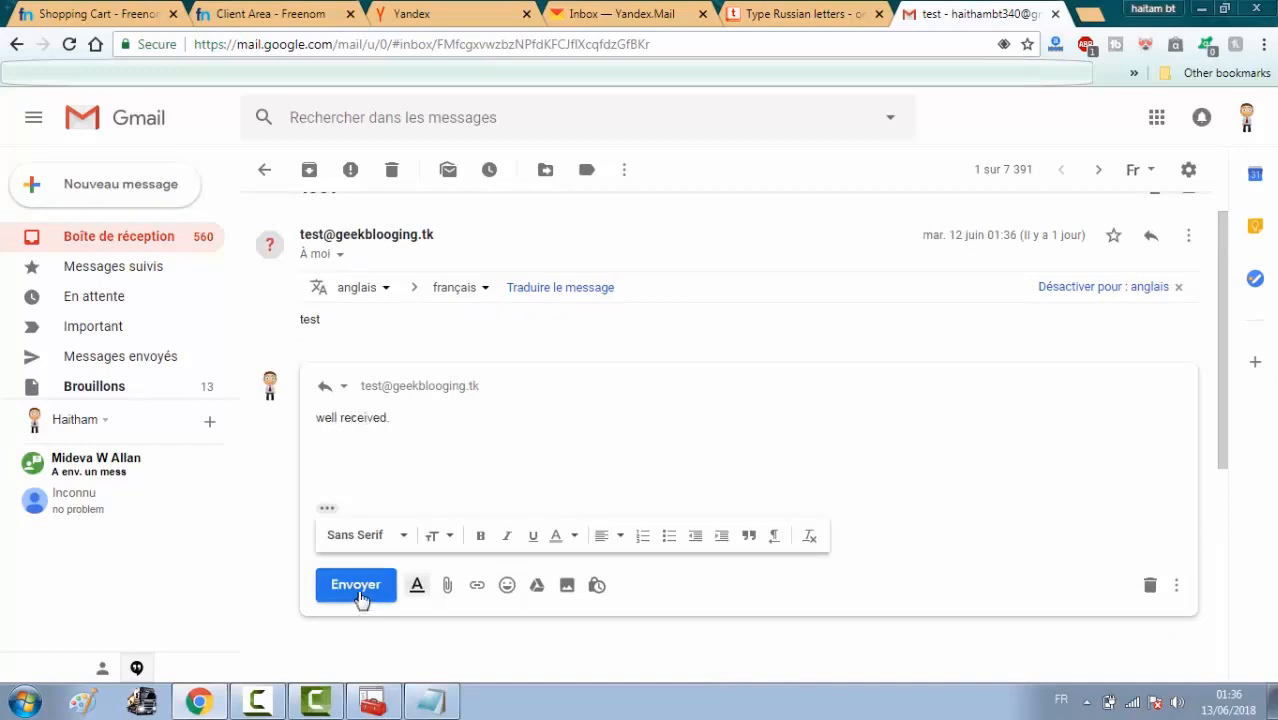
{"action": "left_click", "coordinate": [355, 585]}
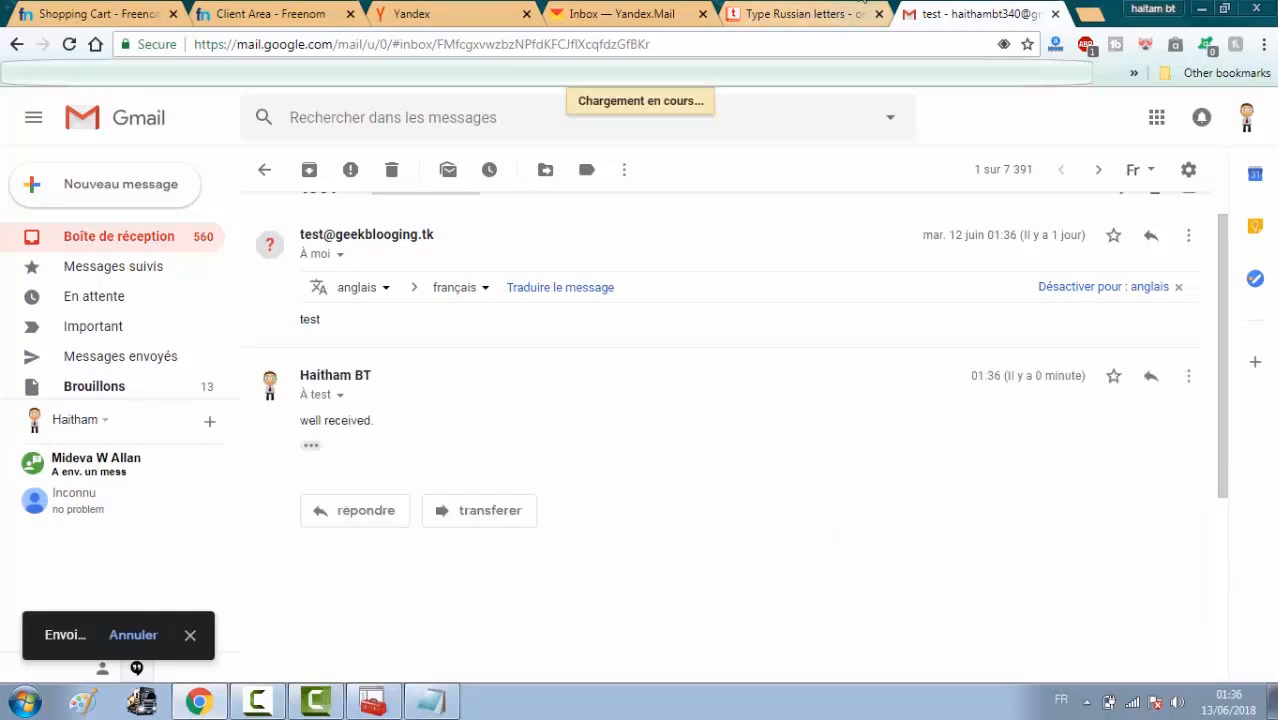
{"action": "left_click", "coordinate": [615, 14]}
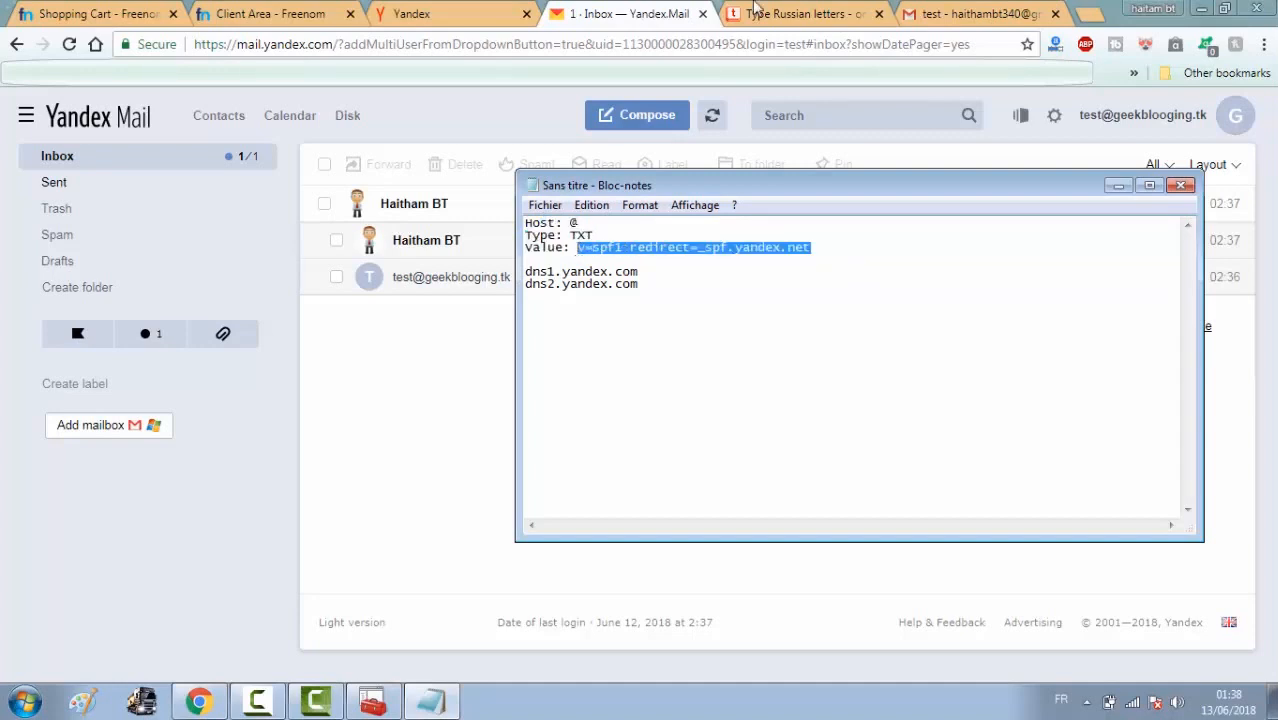
Step: Add a TXT record named @ with target v=spf1 redirect=_spf.yandex.net and save it
{"action": "left_click", "coordinate": [270, 13]}
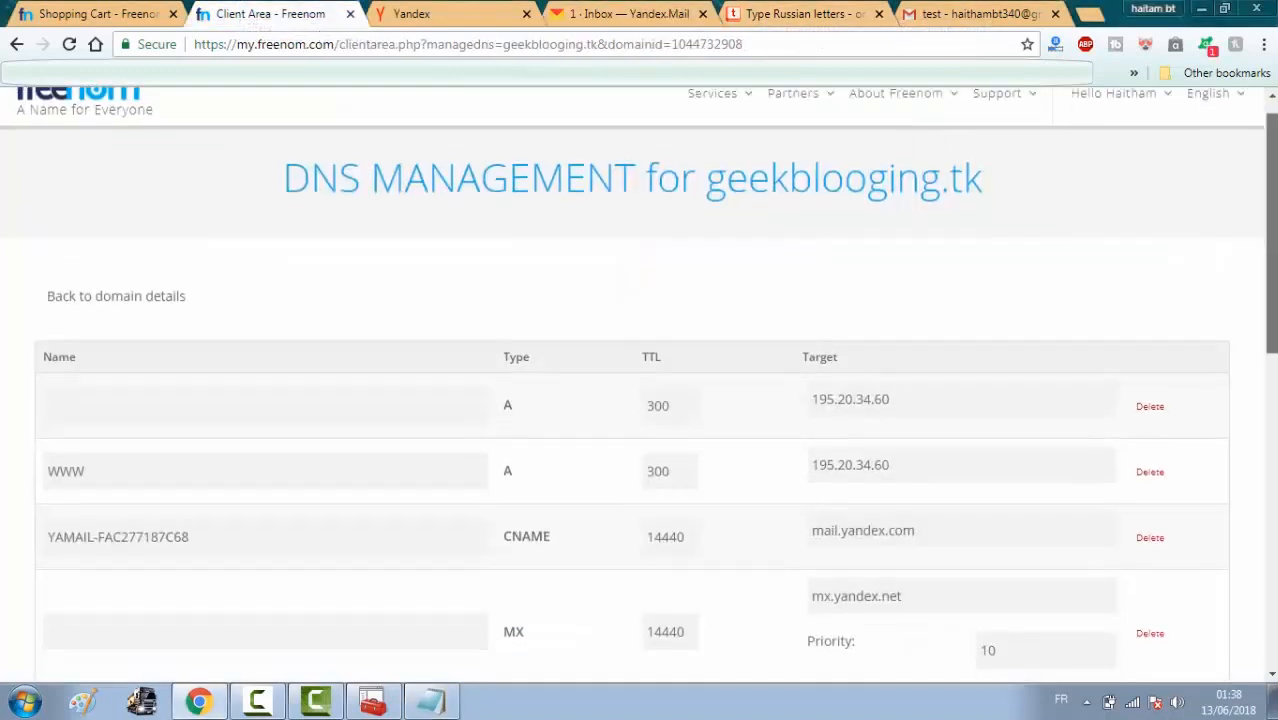
{"action": "scroll", "scroll_direction": "down", "scroll_amount": 3}
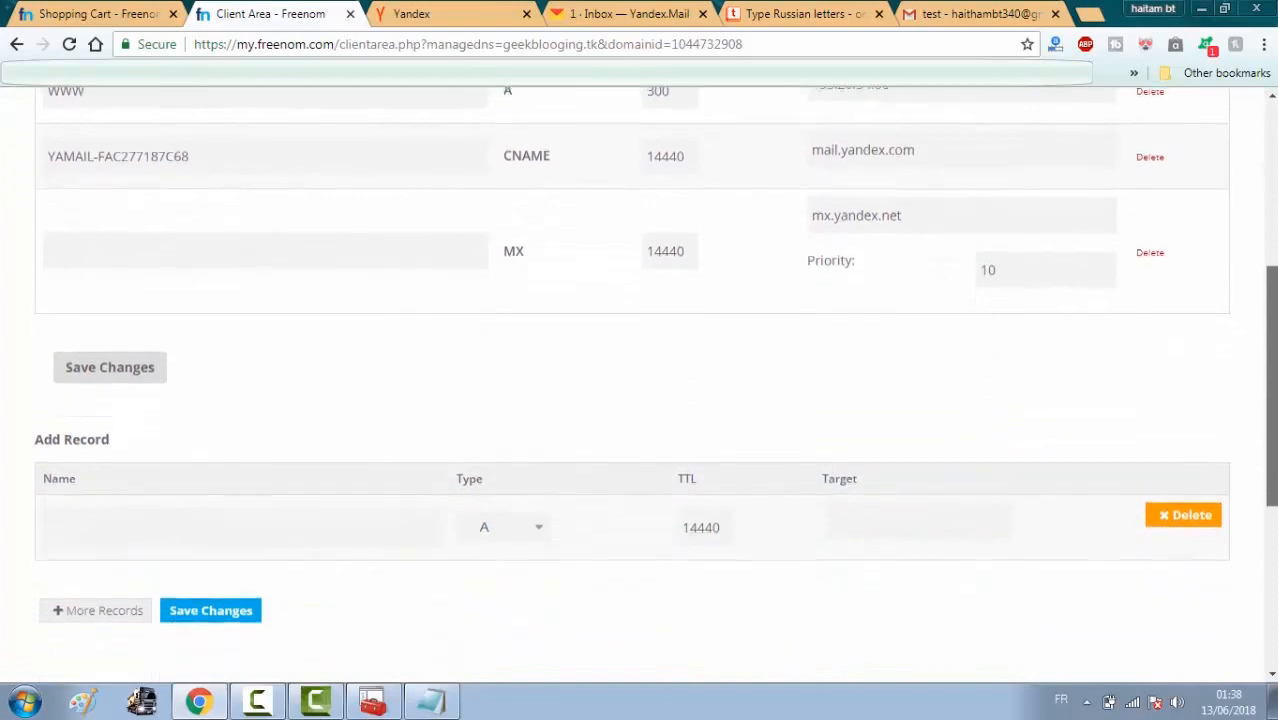
{"action": "left_click", "coordinate": [432, 700]}
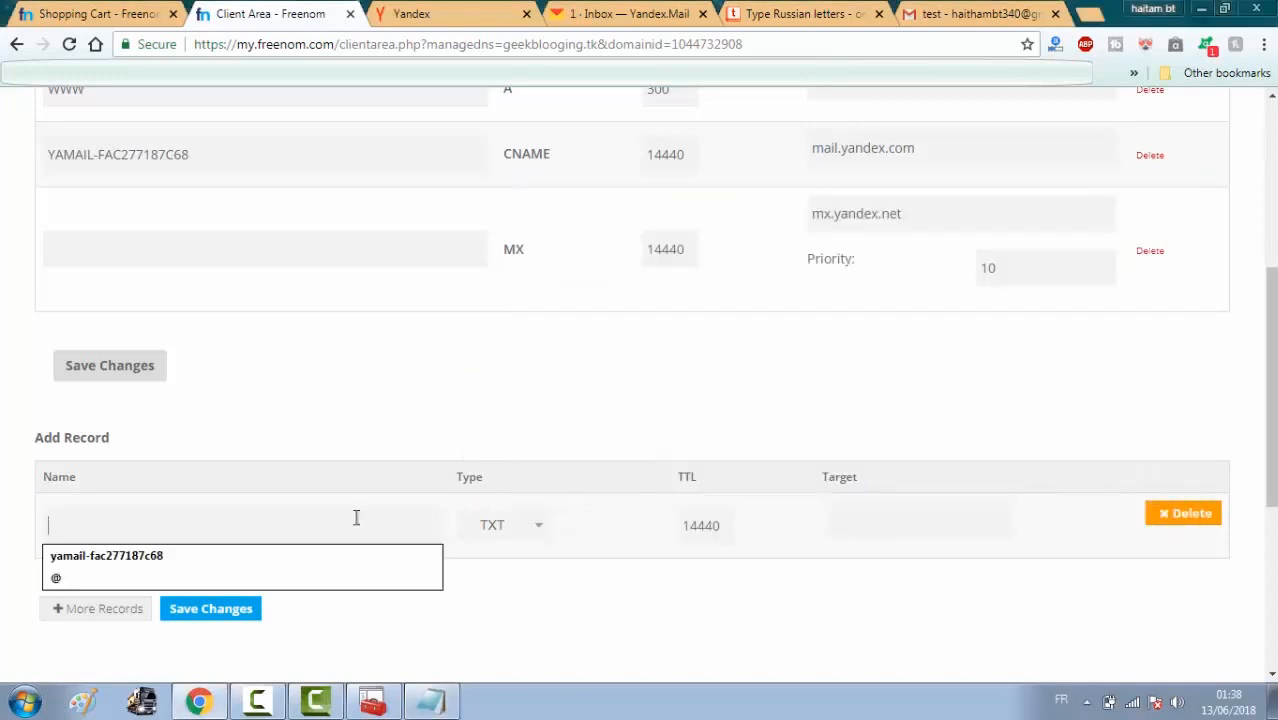
{"action": "type", "text": "v=spf1 redirect=_spf.yandex.net"}
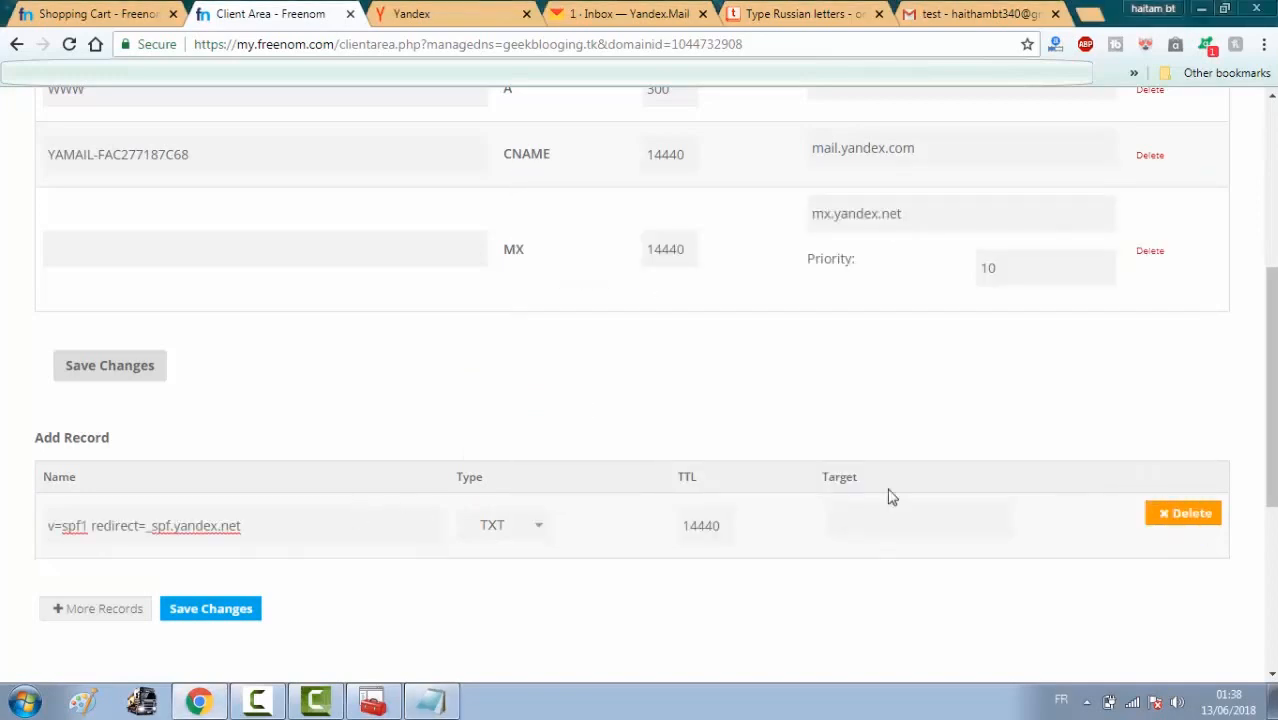
{"action": "left_click", "coordinate": [431, 699]}
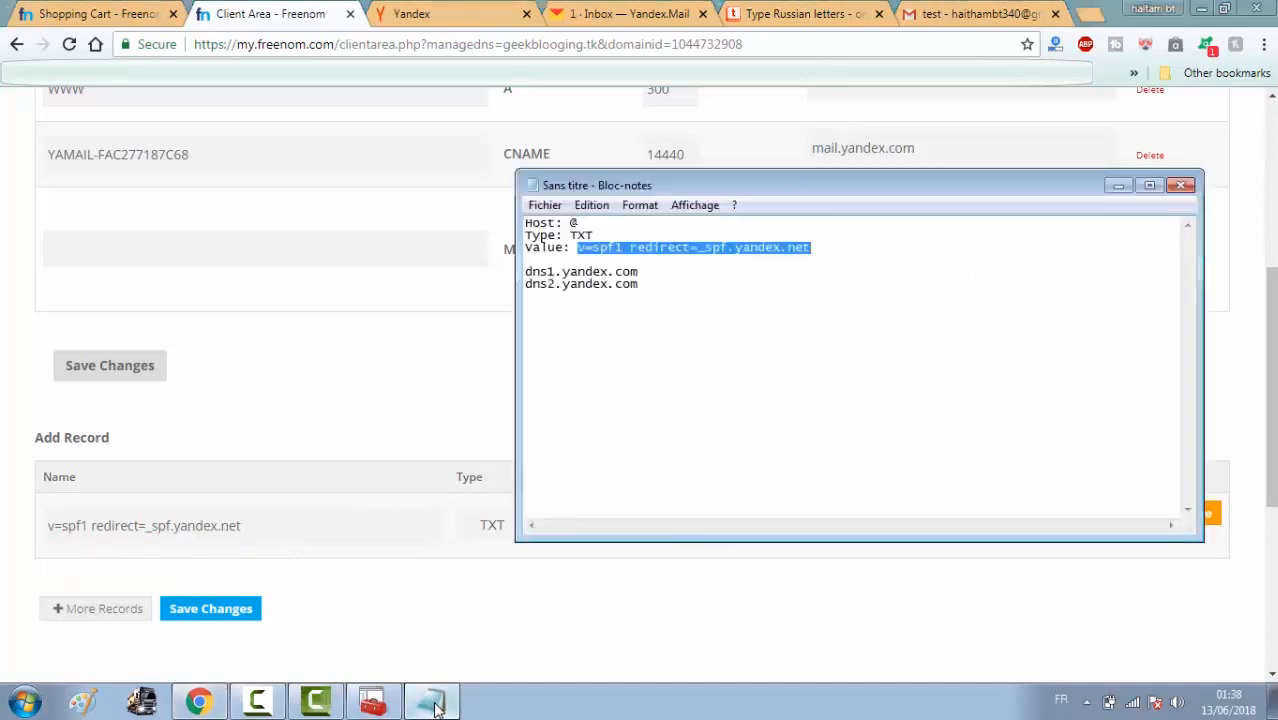
{"action": "left_click", "coordinate": [1183, 186]}
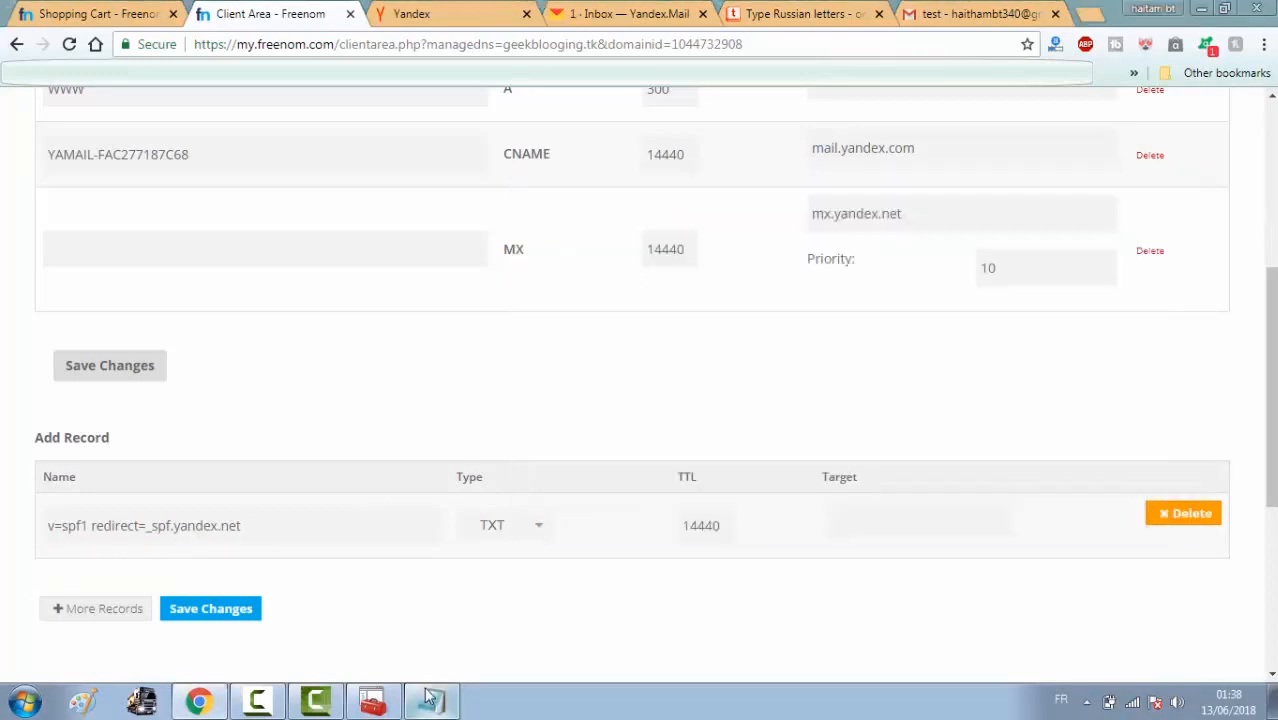
{"action": "triple_click", "coordinate": [144, 526]}
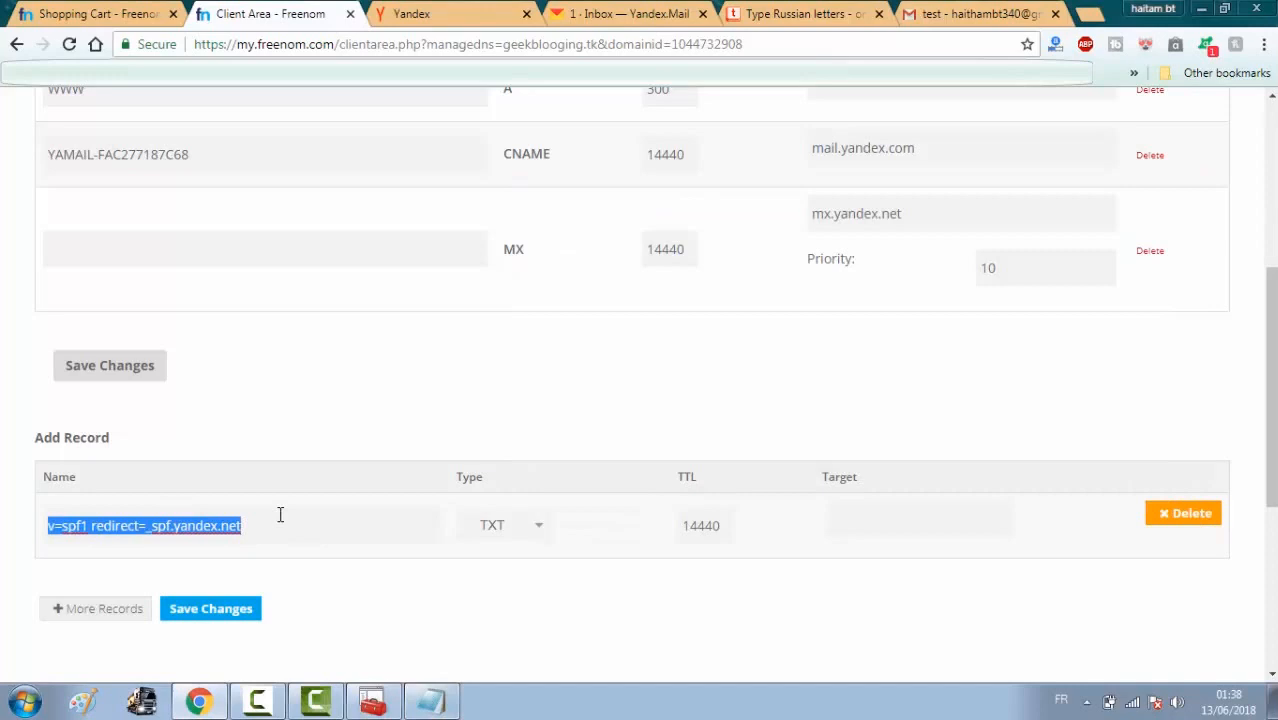
{"action": "left_click", "coordinate": [920, 521]}
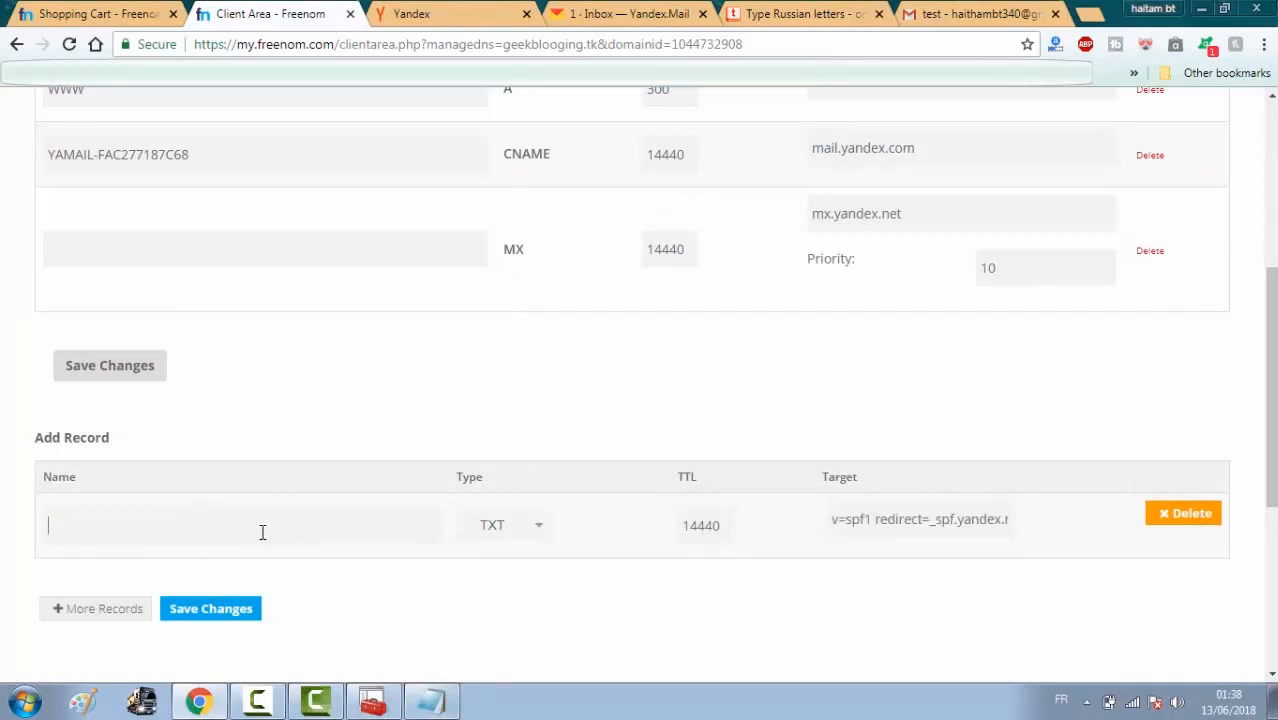
{"action": "type", "text": "@"}
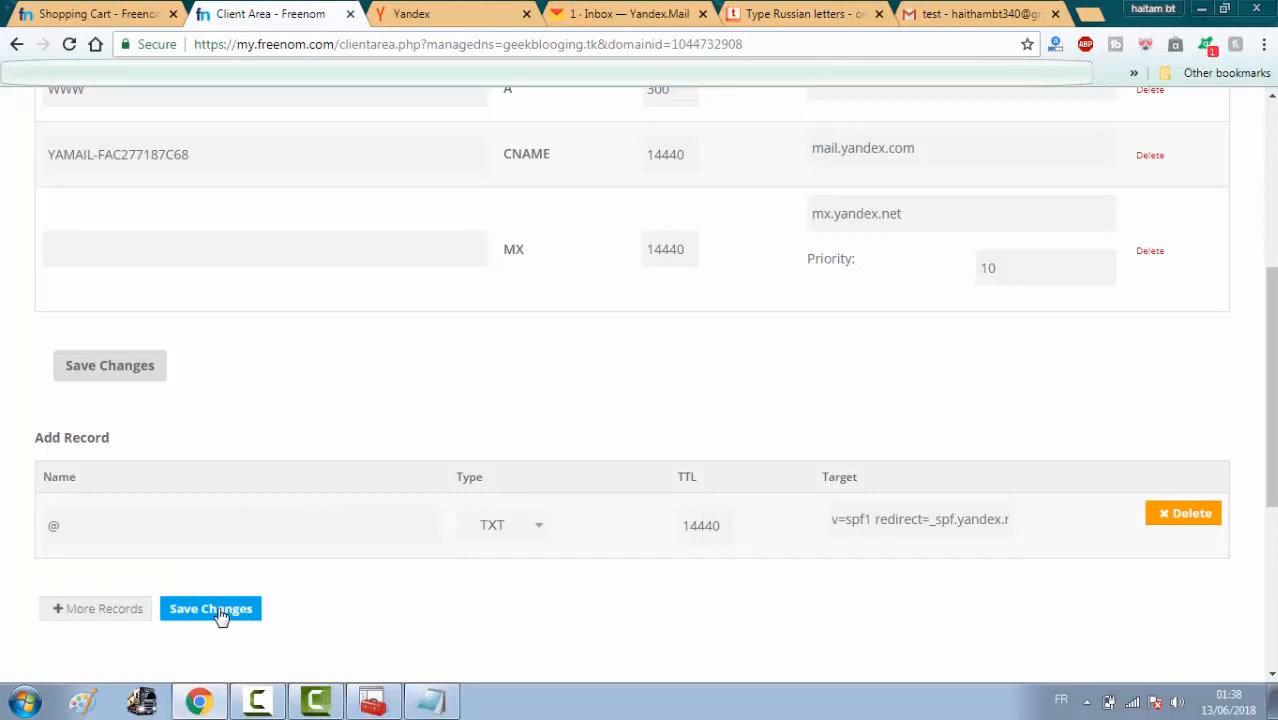
{"action": "left_click", "coordinate": [210, 609]}
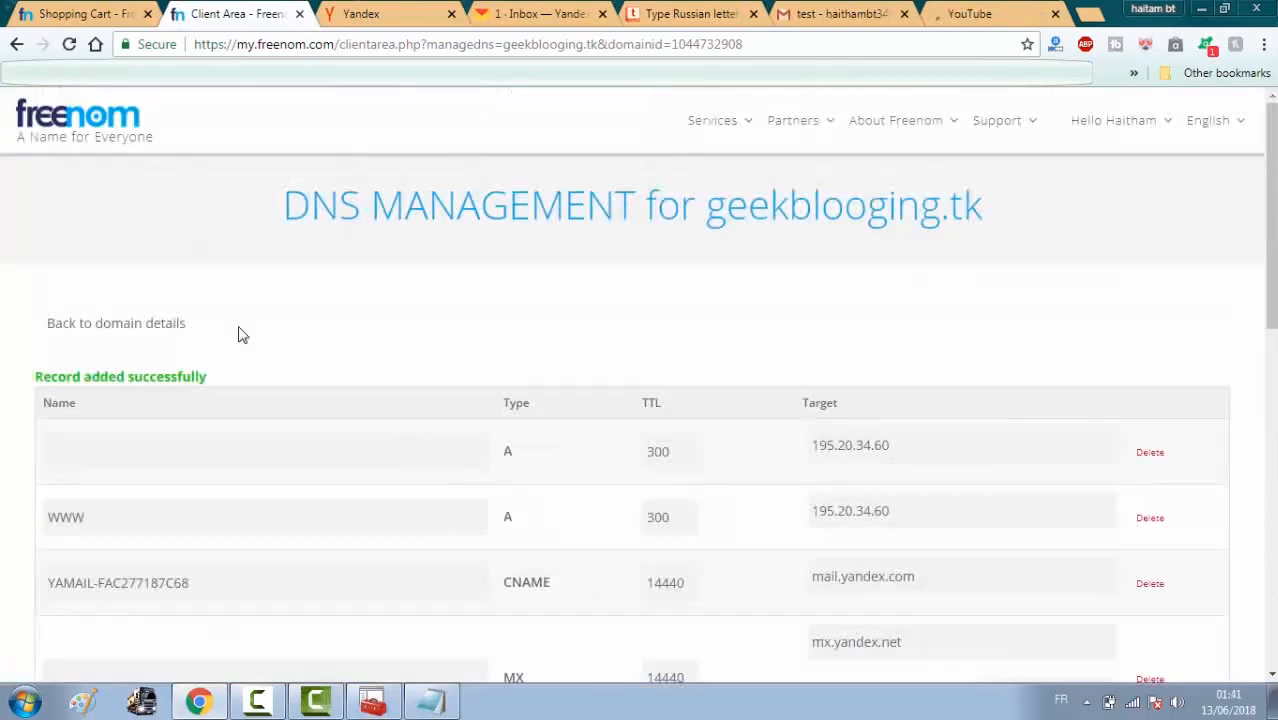